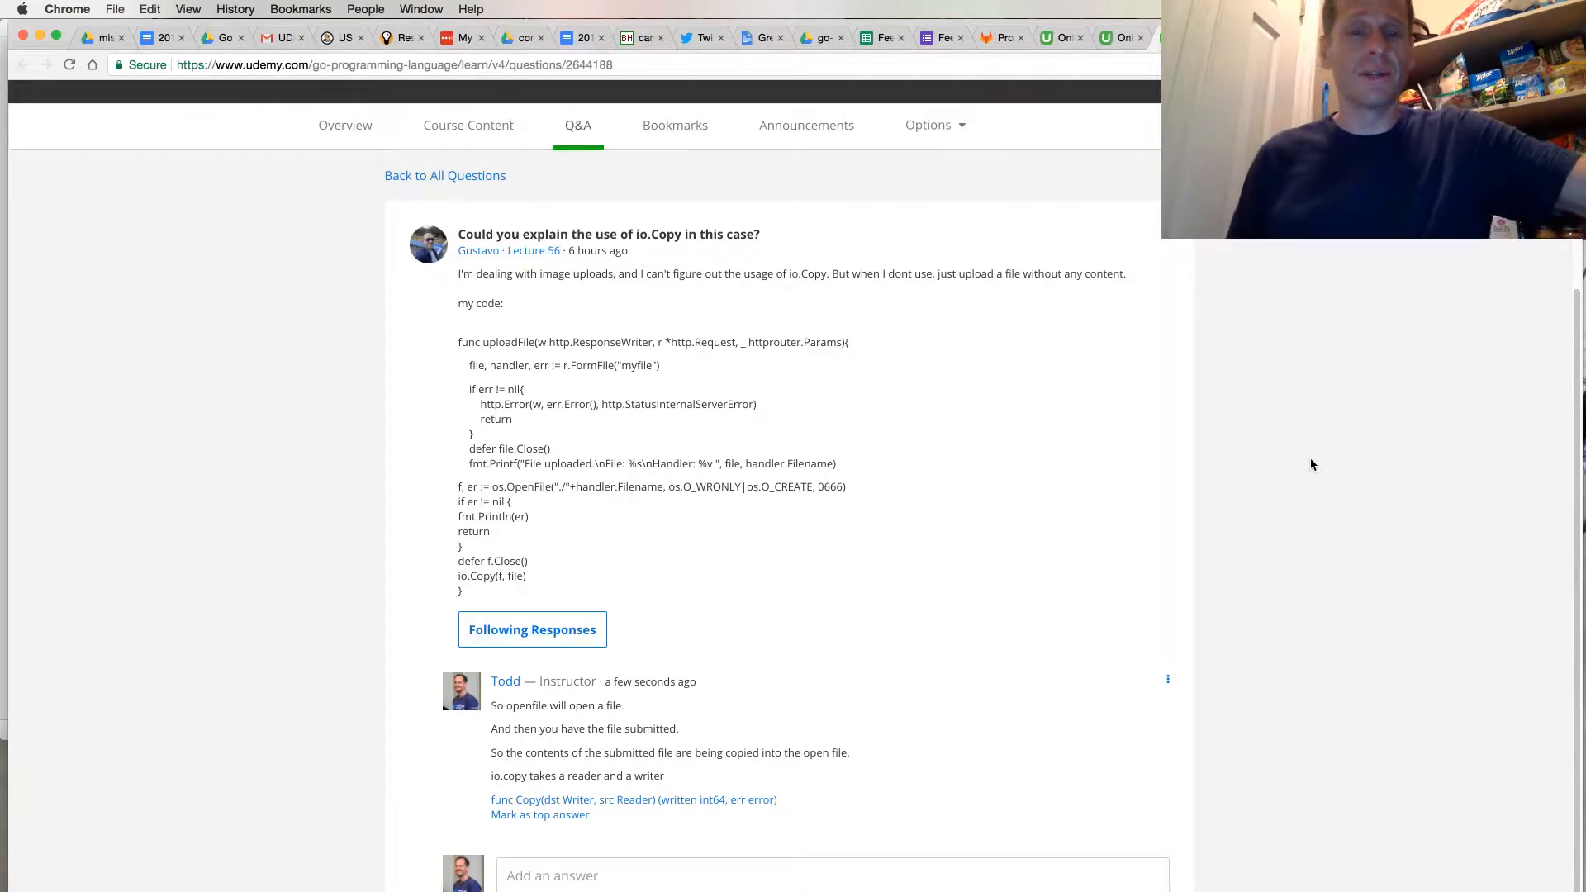
{"action": "mouse_move", "coordinate": [570, 300]}
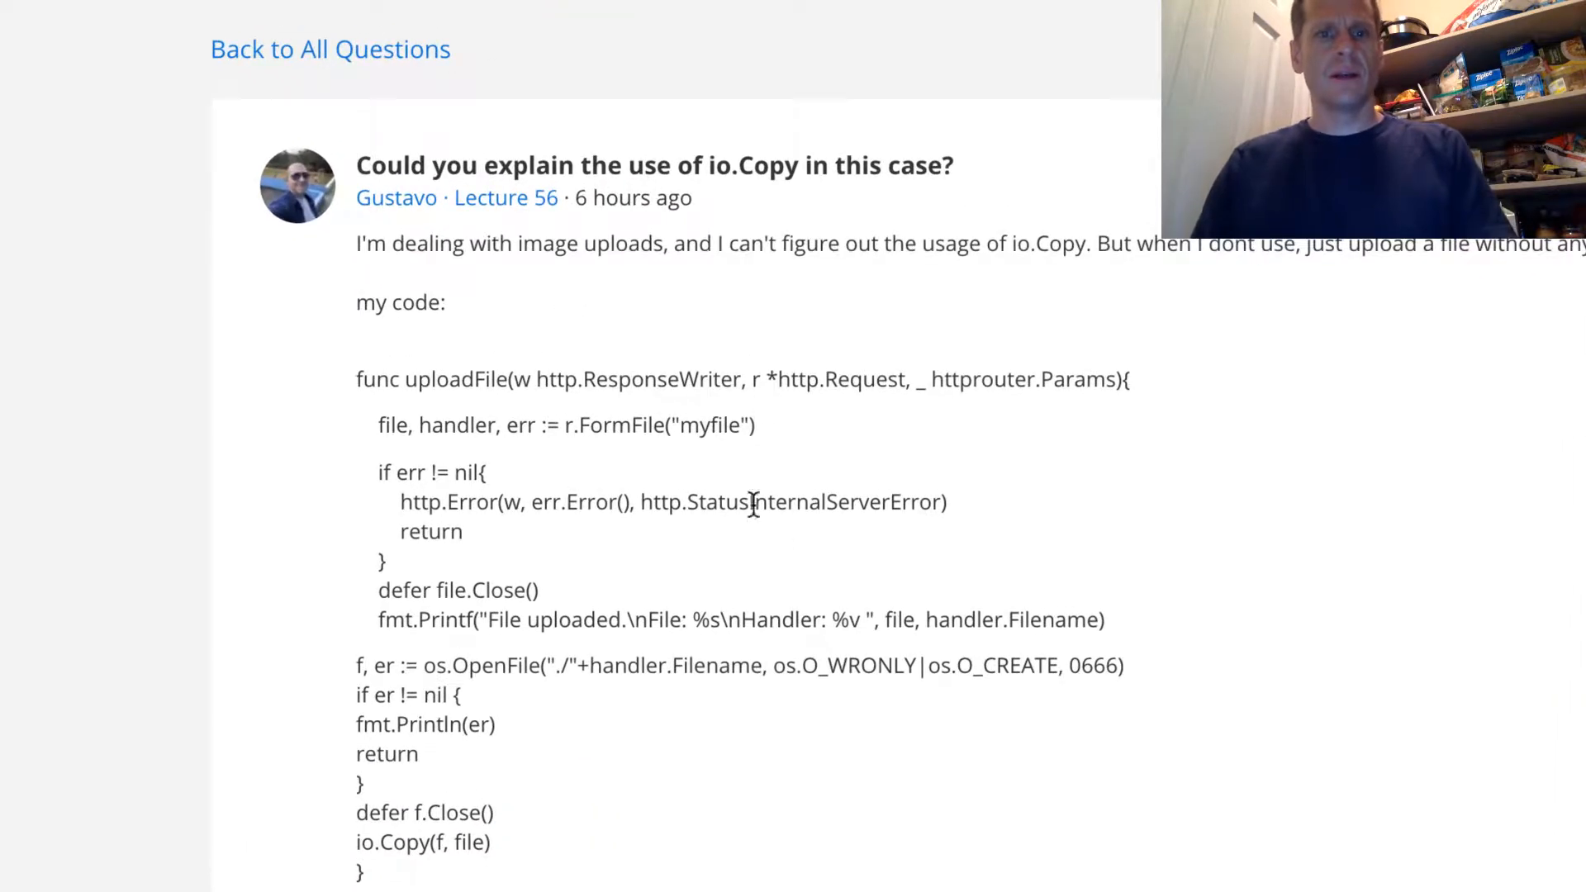
{"action": "mouse_move", "coordinate": [1535, 585]}
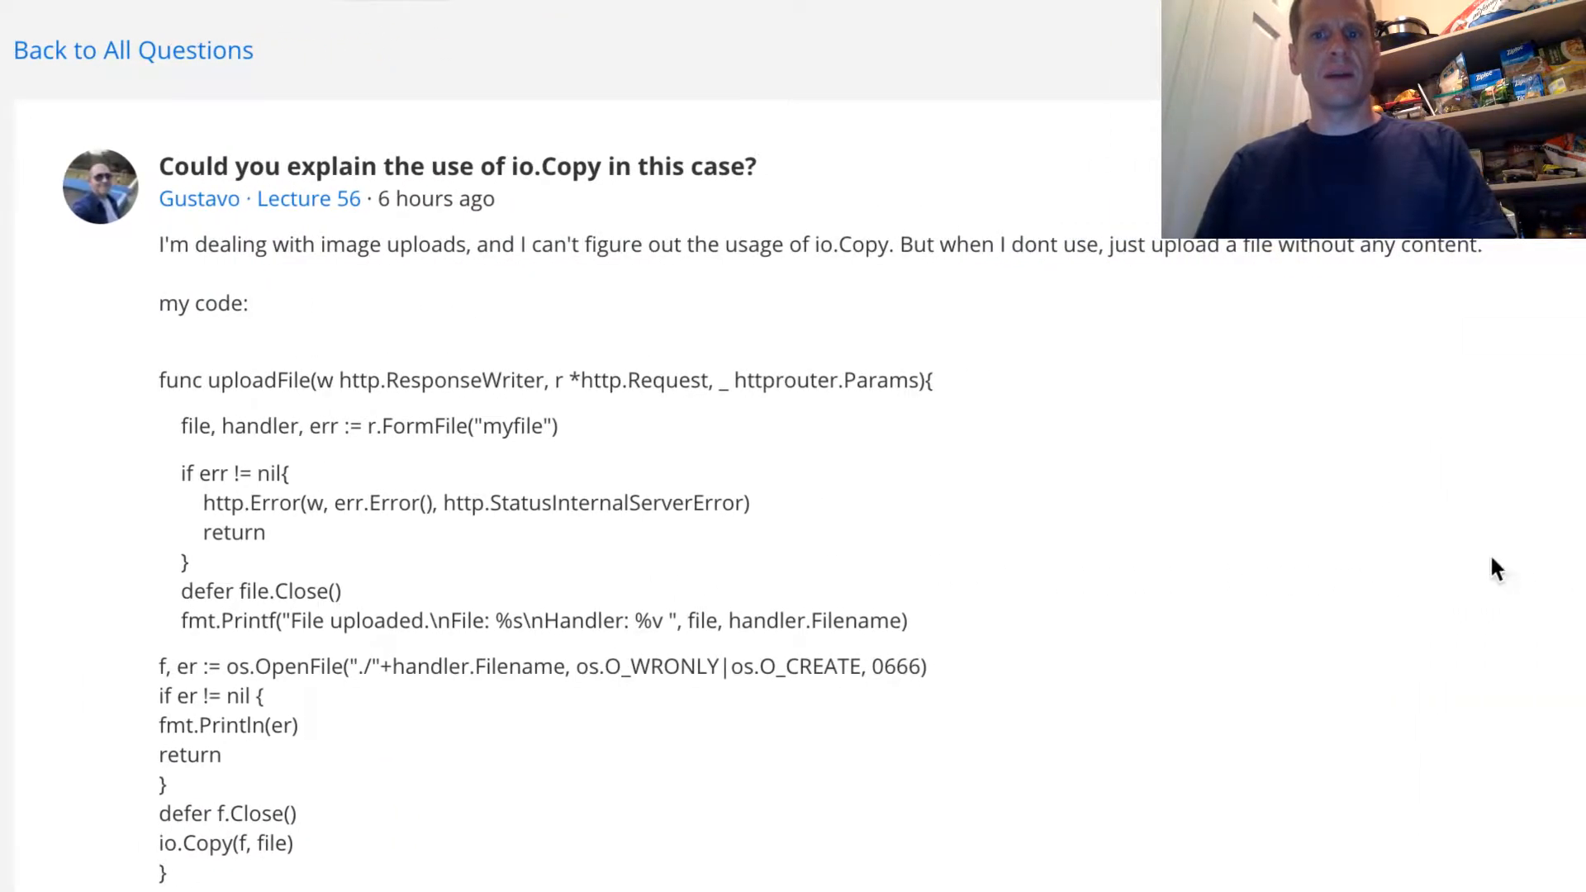
{"action": "mouse_move", "coordinate": [97, 485]}
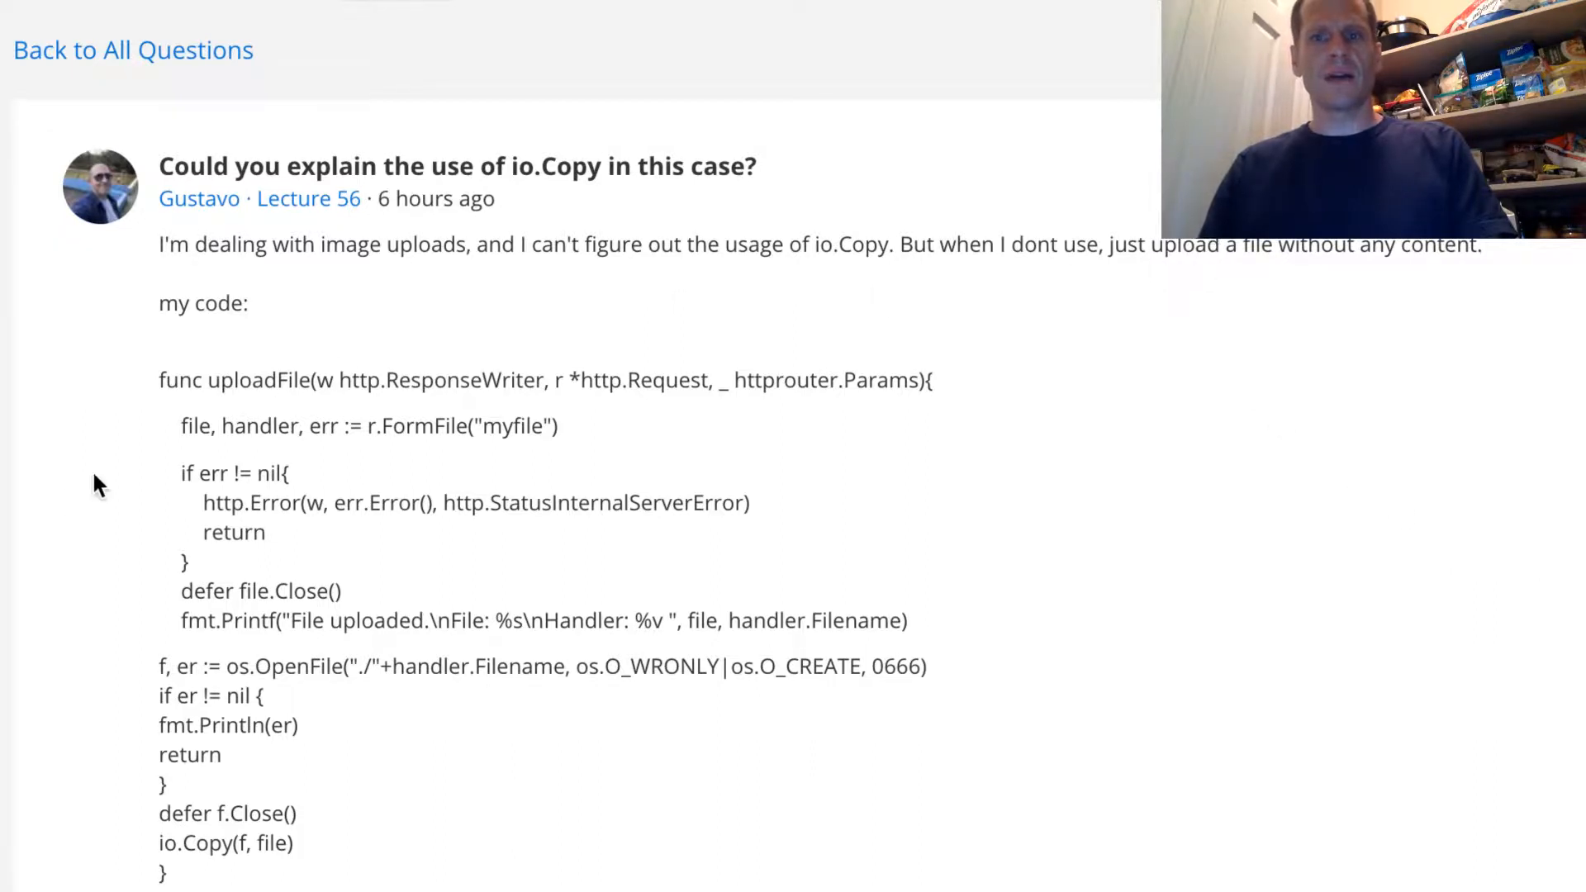
- Read through the student's io.Copy upload code and select the FormFile call to look it up
{"action": "scroll", "scroll_direction": "down", "scroll_amount": 3}
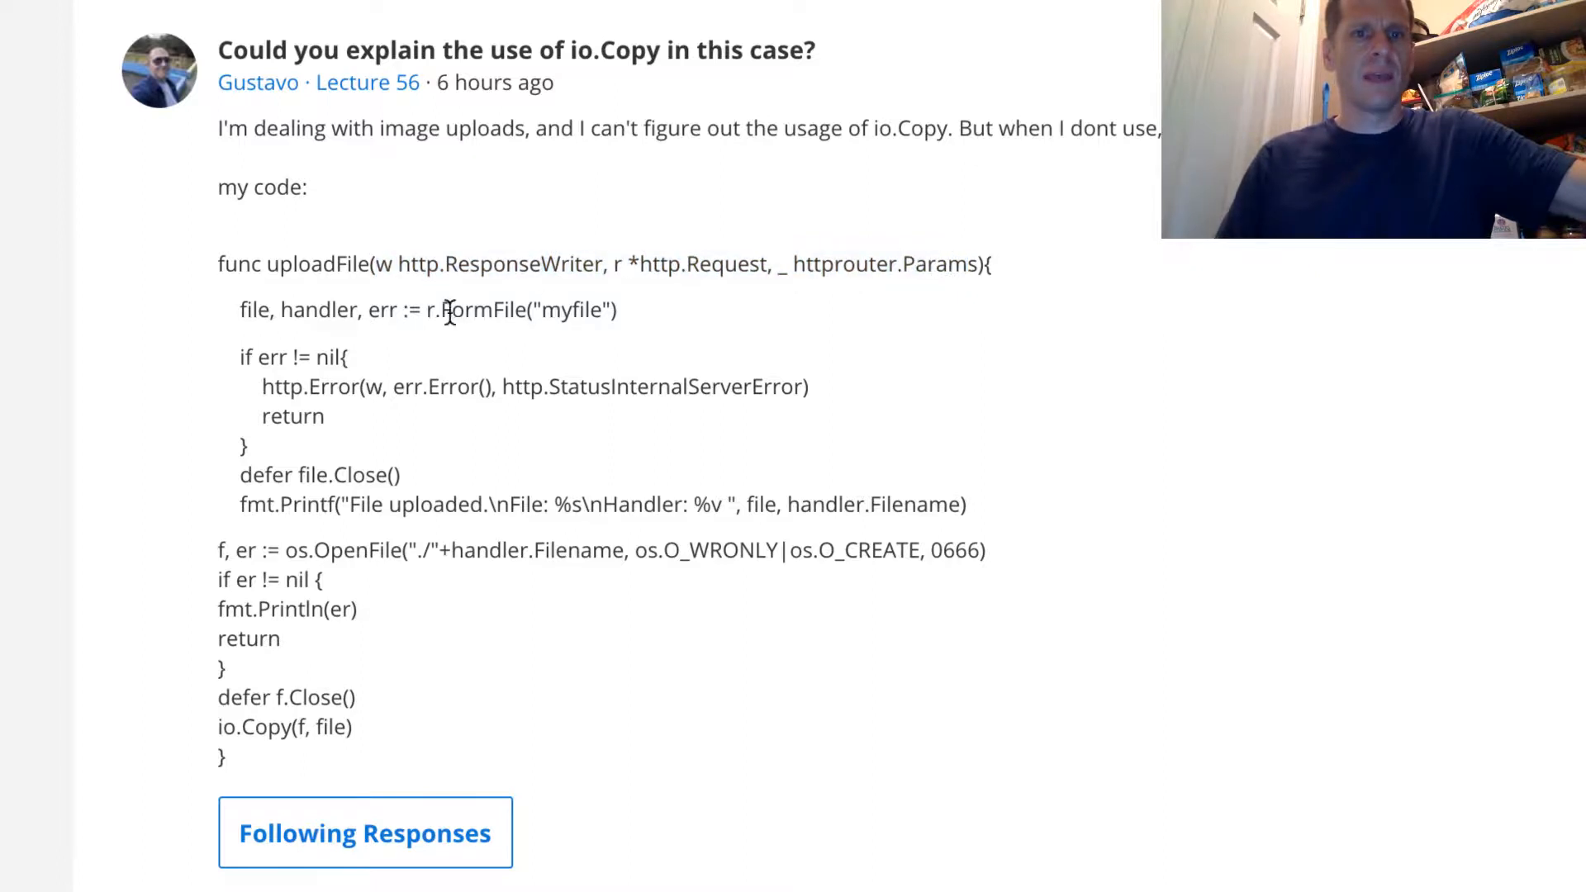
{"action": "double_click", "coordinate": [481, 309]}
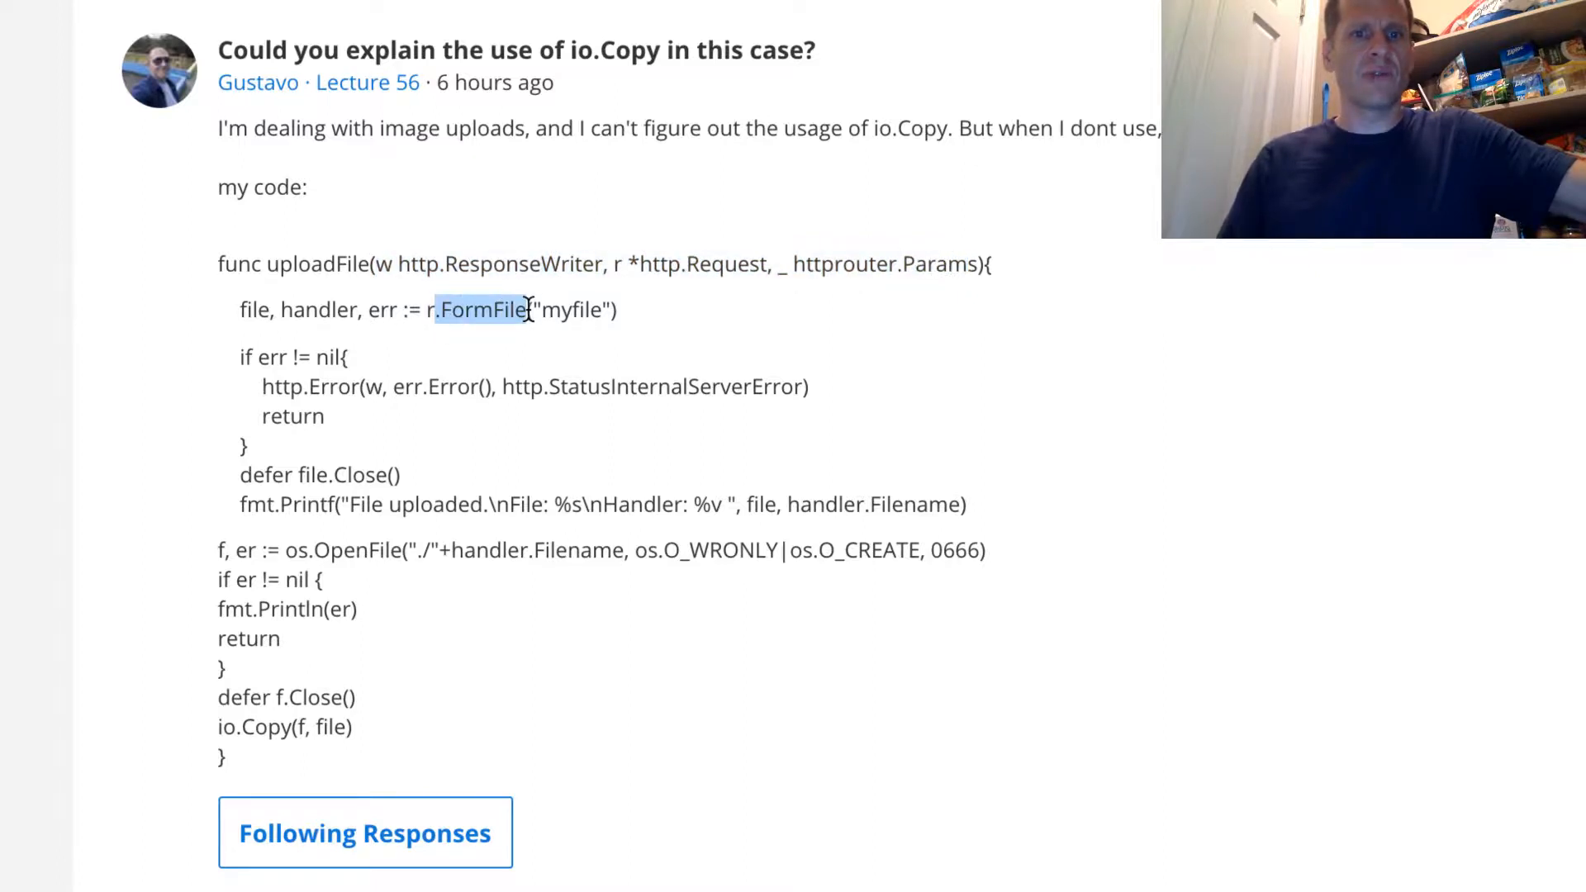
{"action": "double_click", "coordinate": [572, 309]}
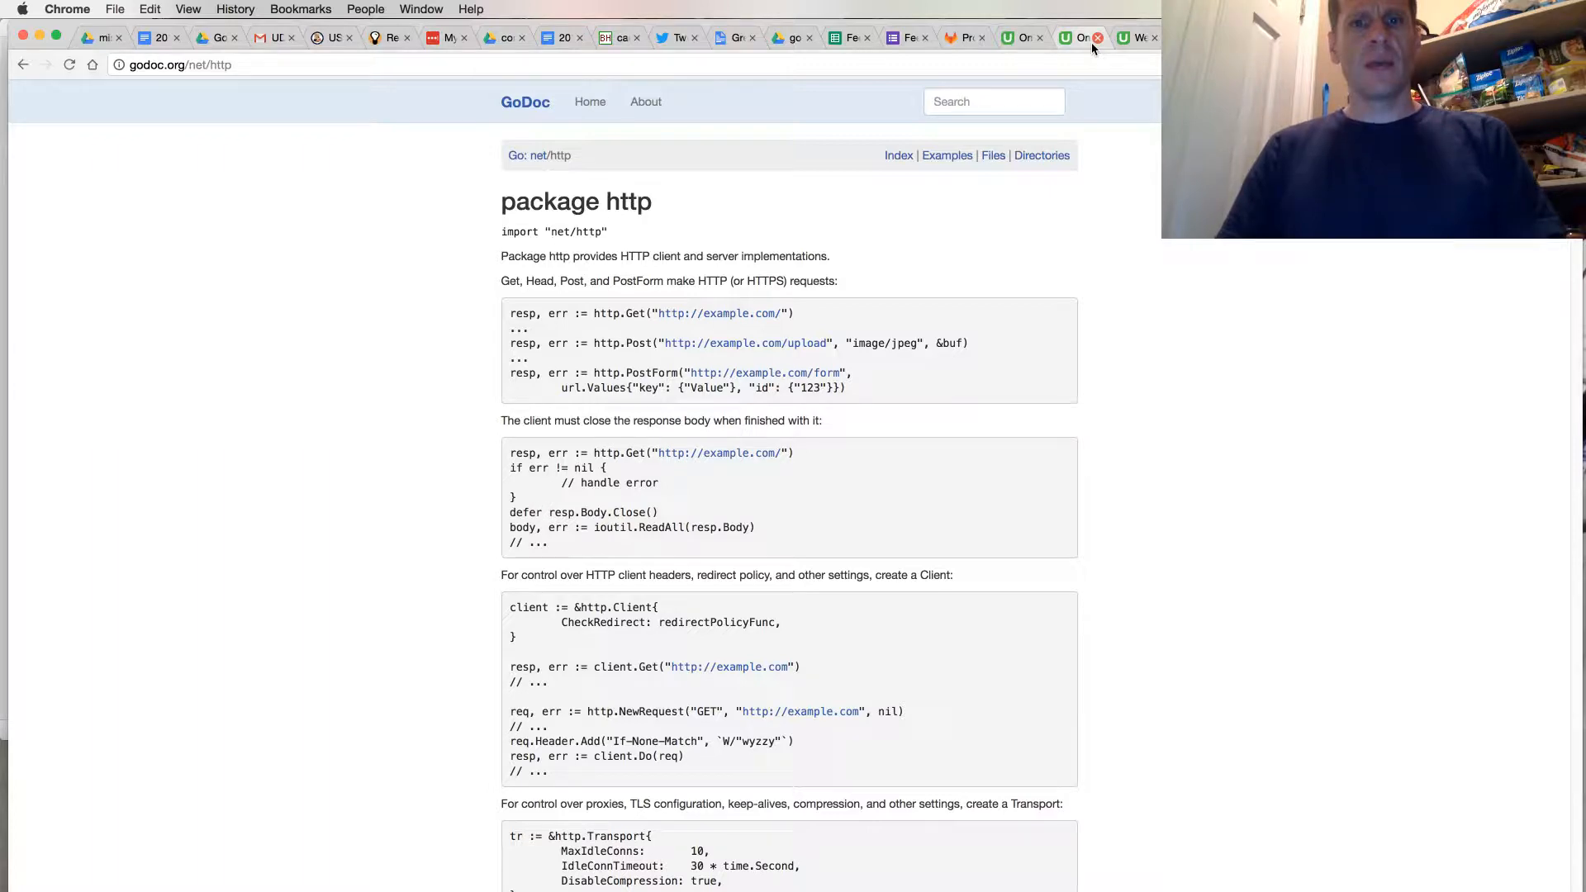
{"action": "left_click", "coordinate": [897, 155]}
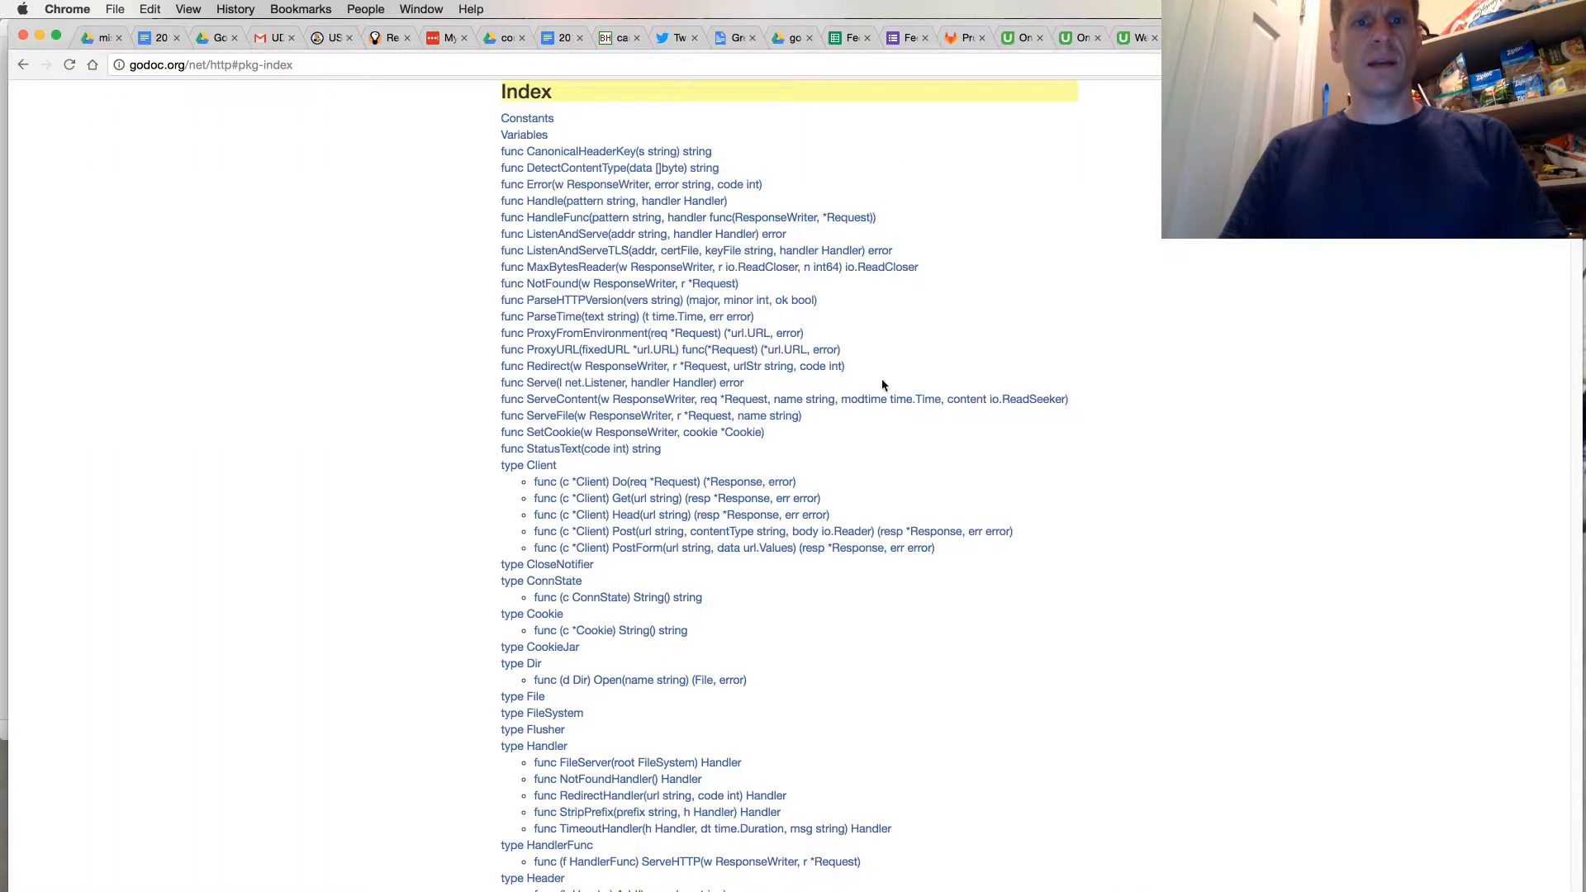
{"action": "scroll", "scroll_direction": "up", "scroll_amount": 3}
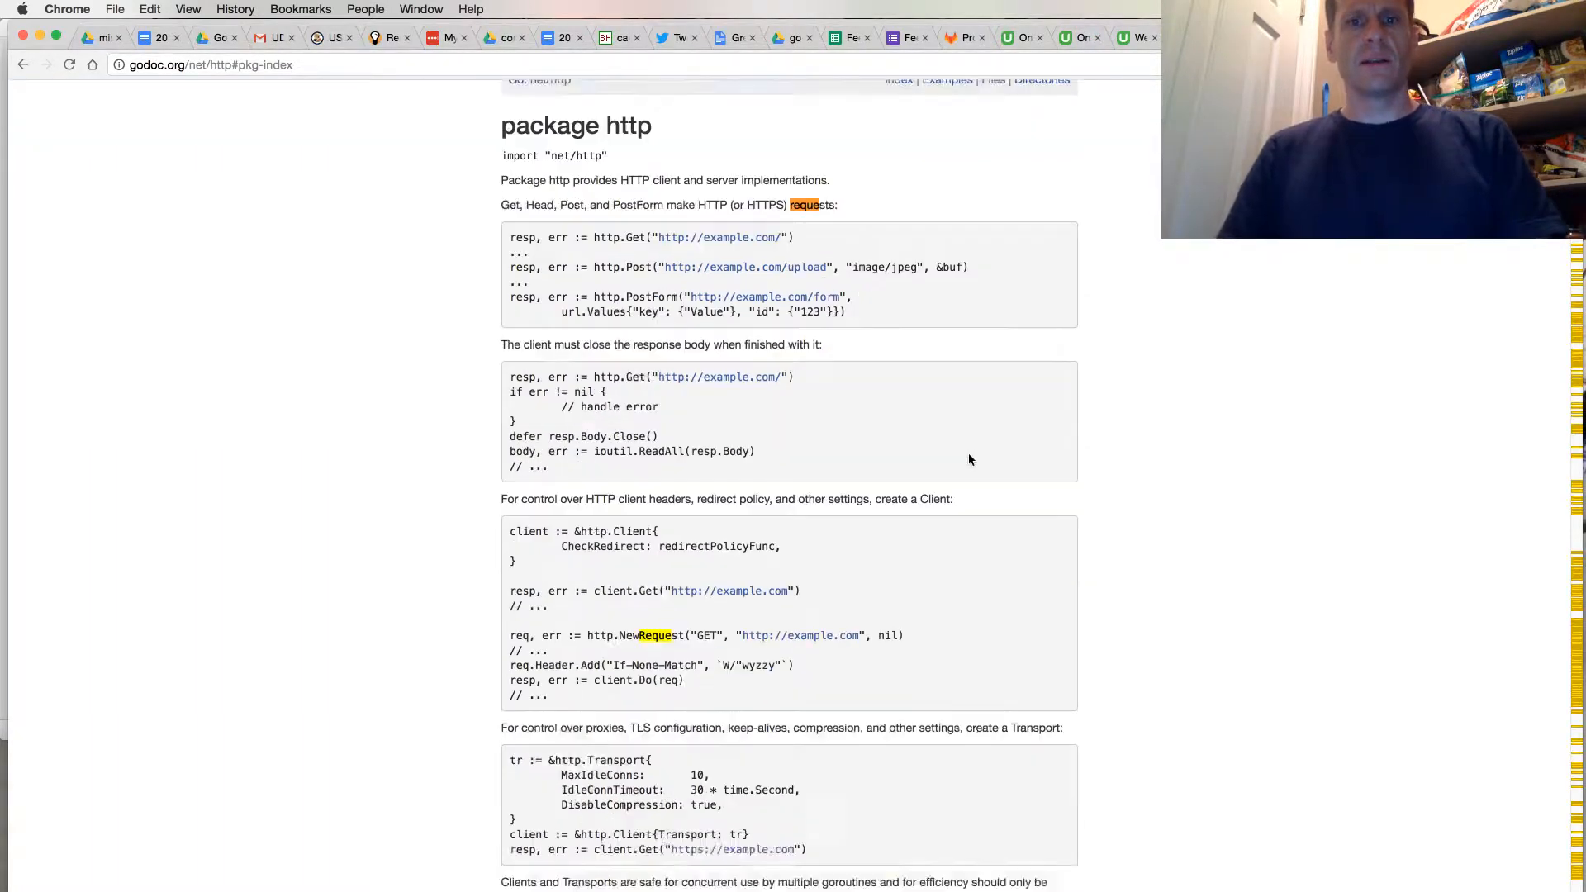
{"action": "scroll", "scroll_direction": "down", "scroll_amount": 3}
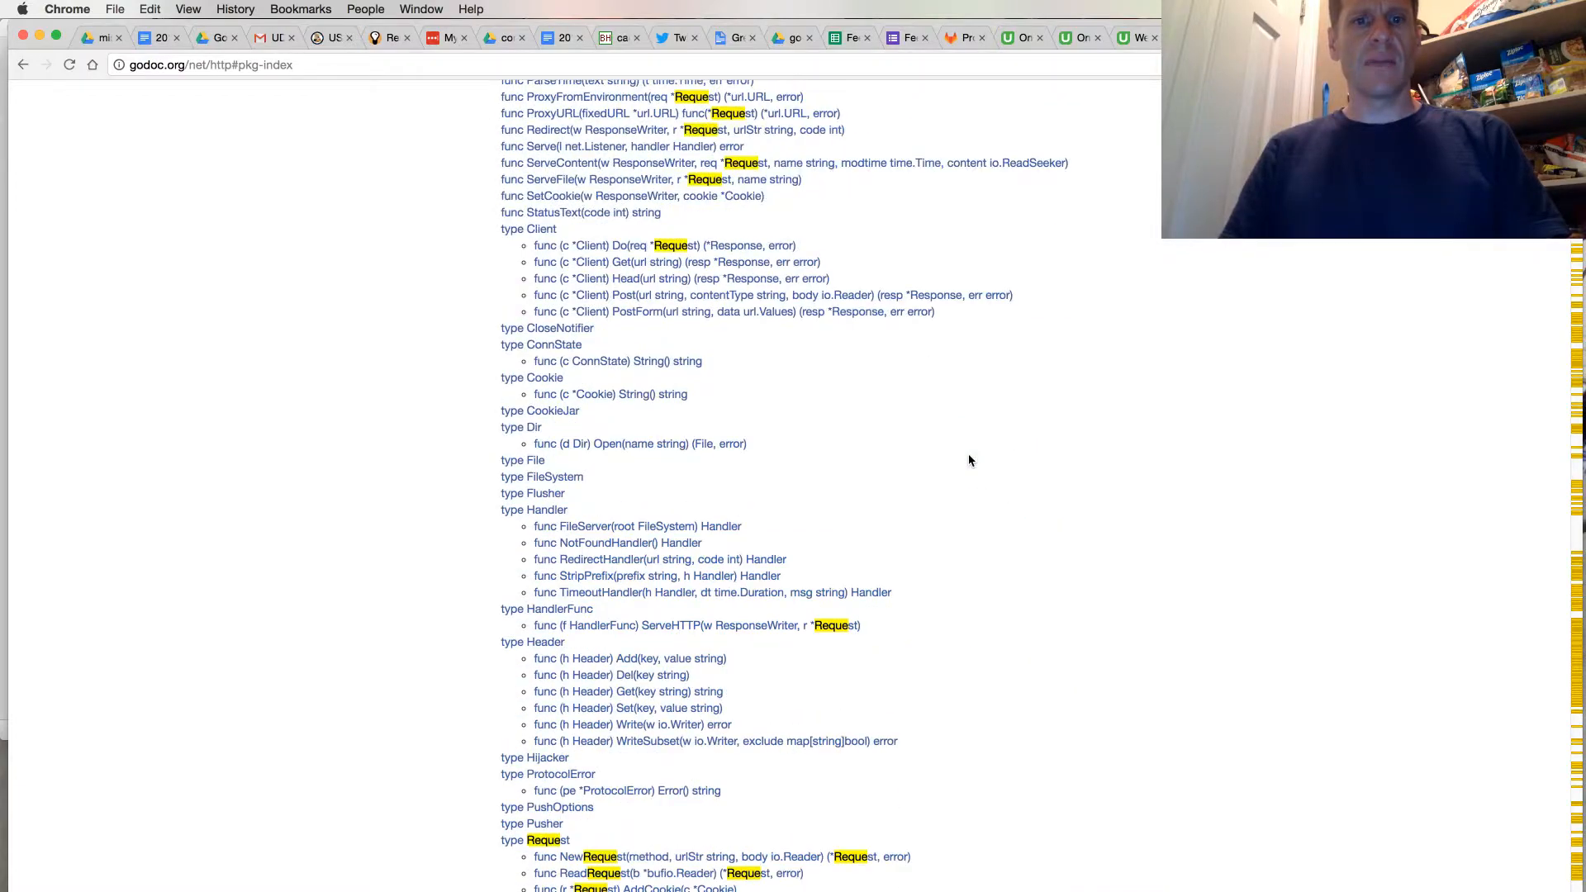
{"action": "left_click", "coordinate": [543, 841]}
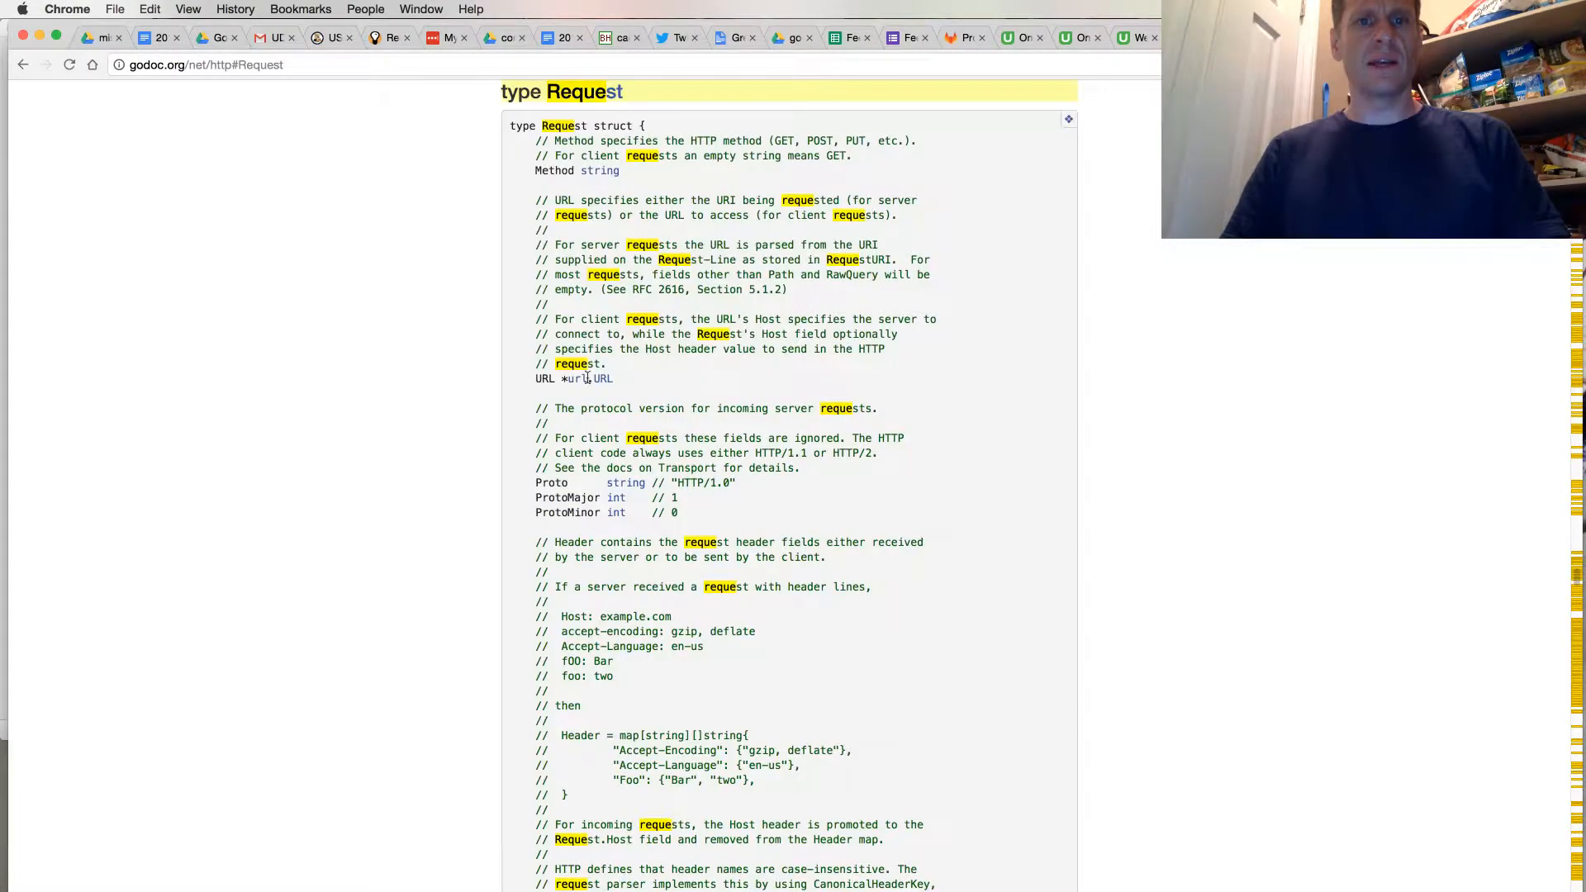
{"action": "scroll", "scroll_direction": "down", "scroll_amount": 3}
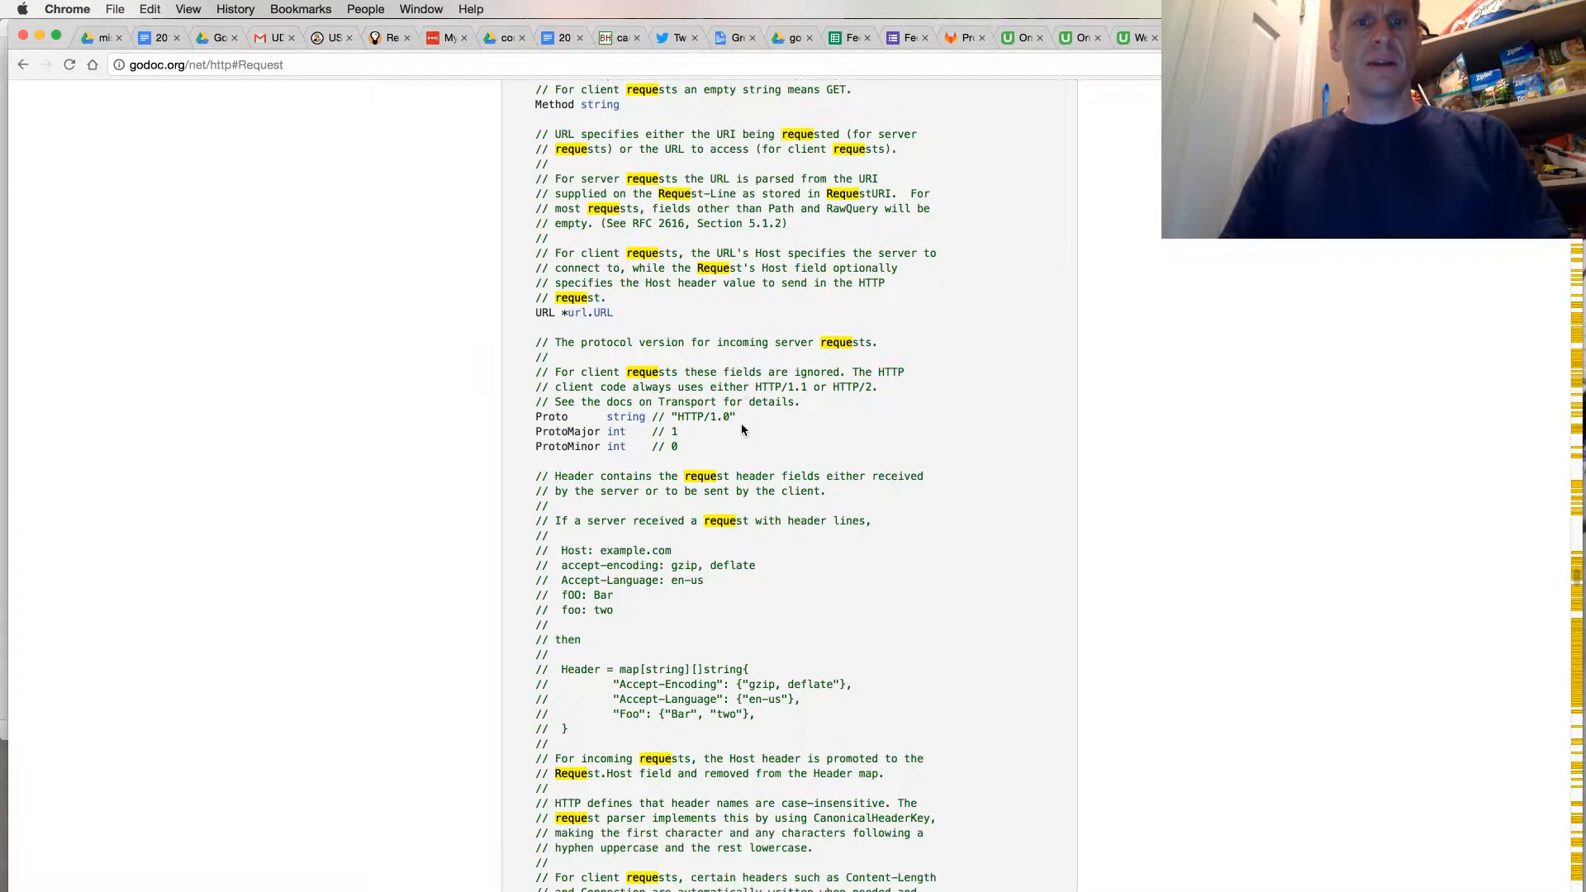
{"action": "scroll", "scroll_direction": "down", "scroll_amount": 3}
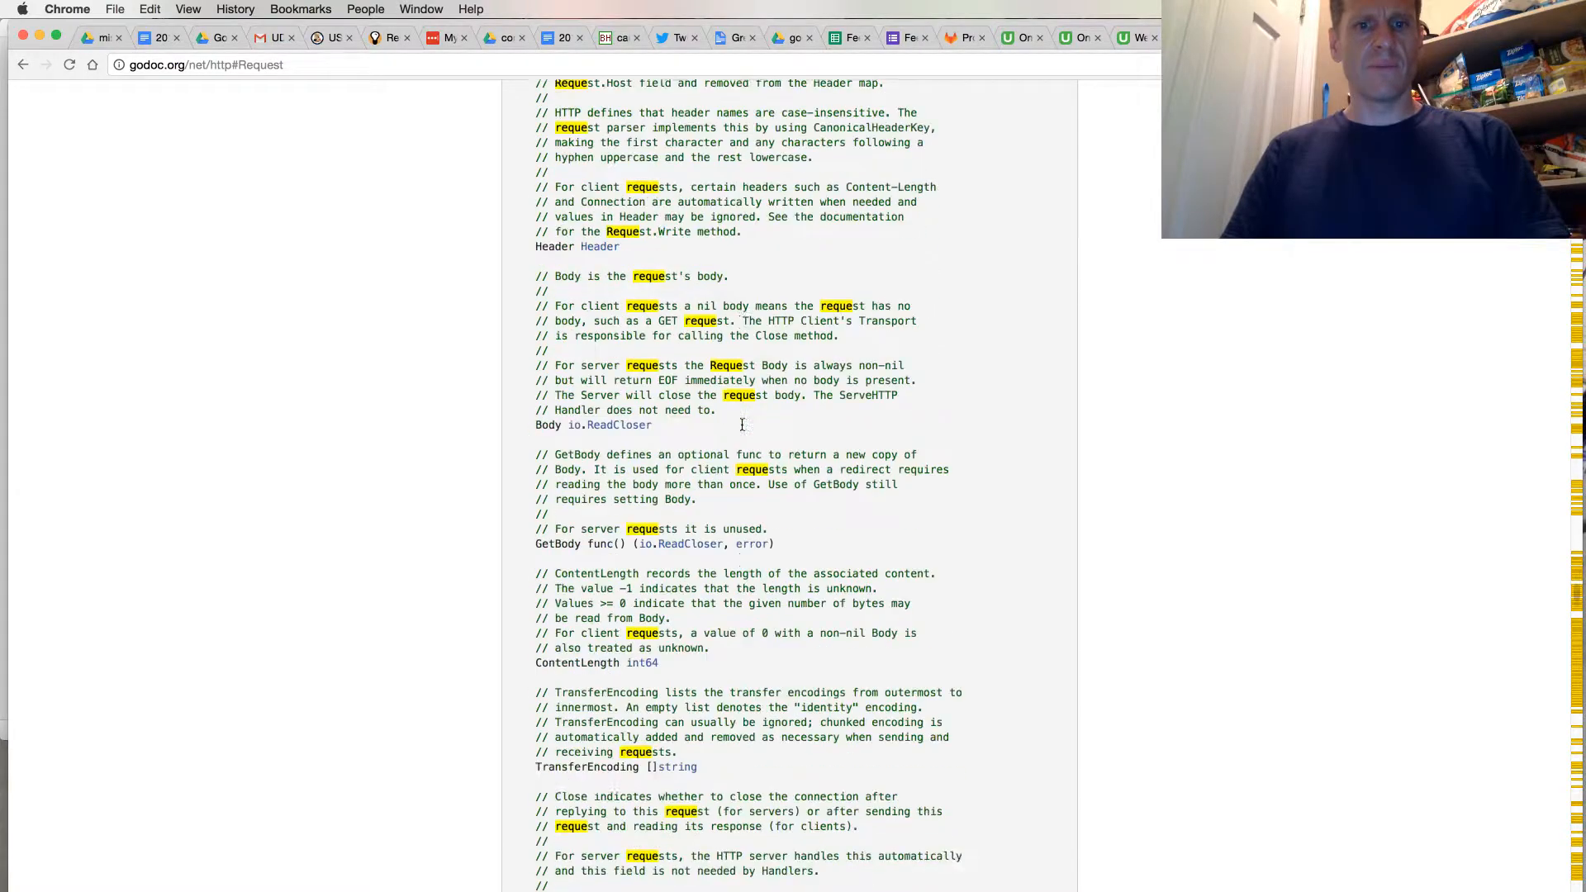
{"action": "scroll", "scroll_direction": "down", "scroll_amount": 3}
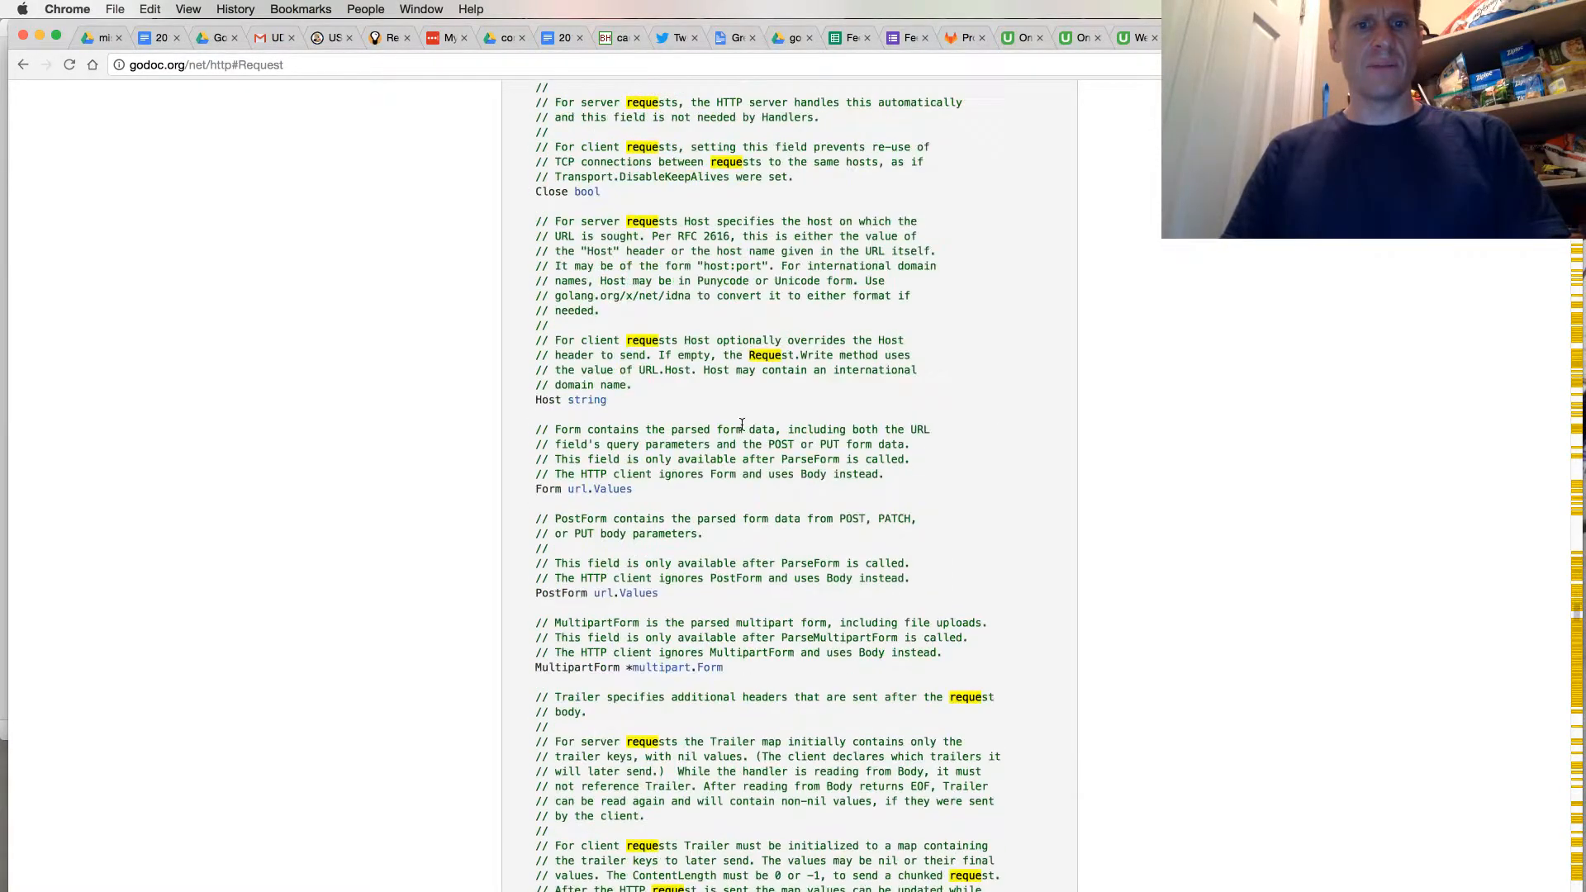
{"action": "scroll", "scroll_direction": "down", "scroll_amount": 3}
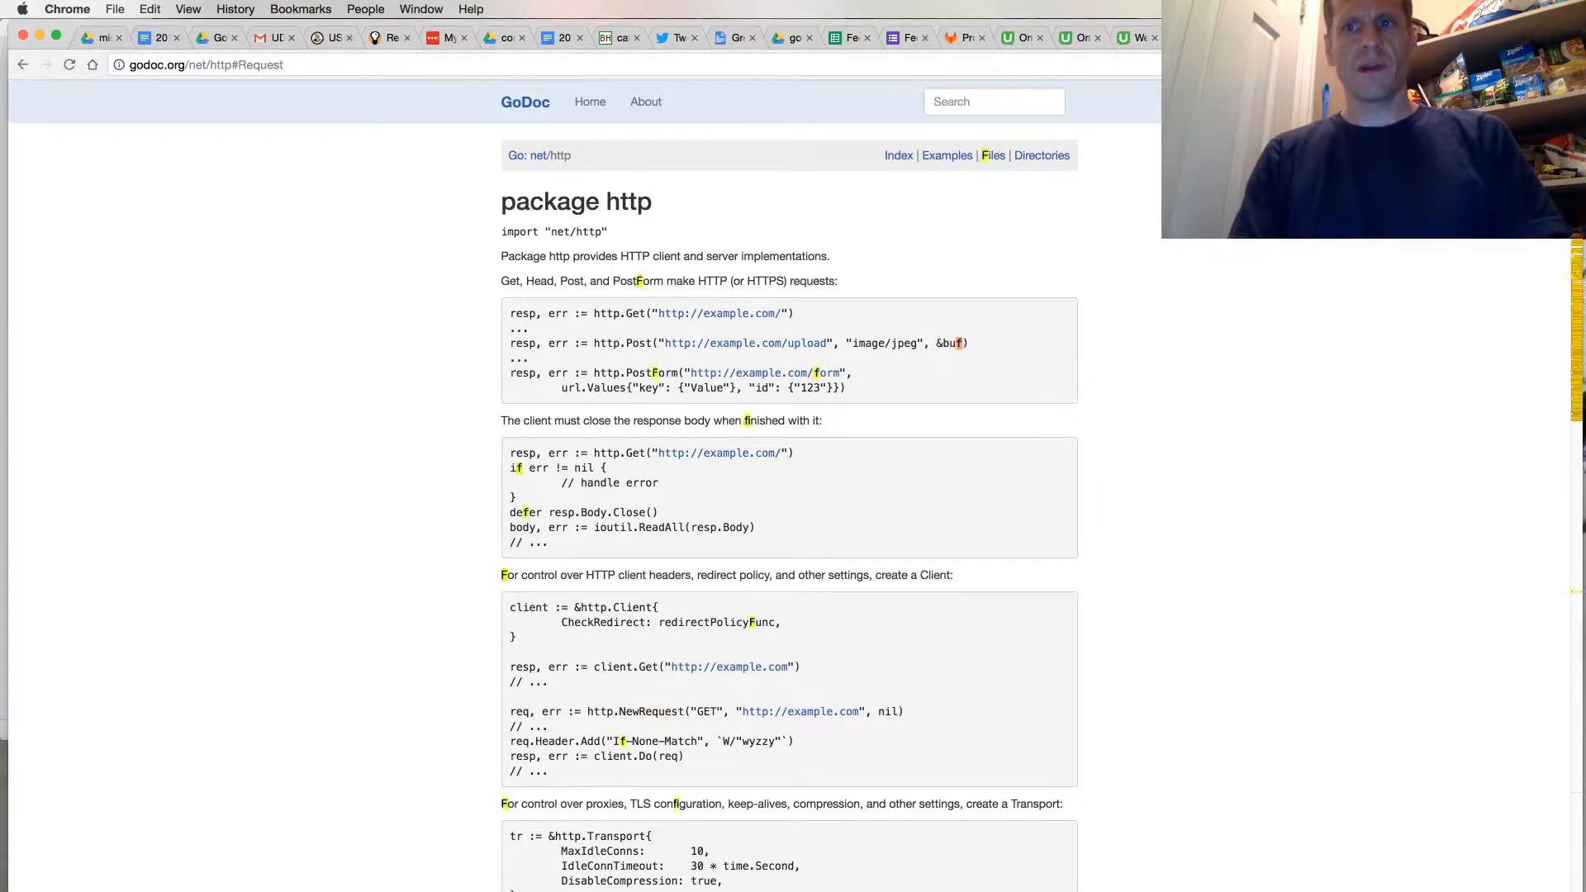
- Scroll the net/http index to locate FormFile under type Request
{"action": "scroll", "scroll_direction": "down", "scroll_amount": 3}
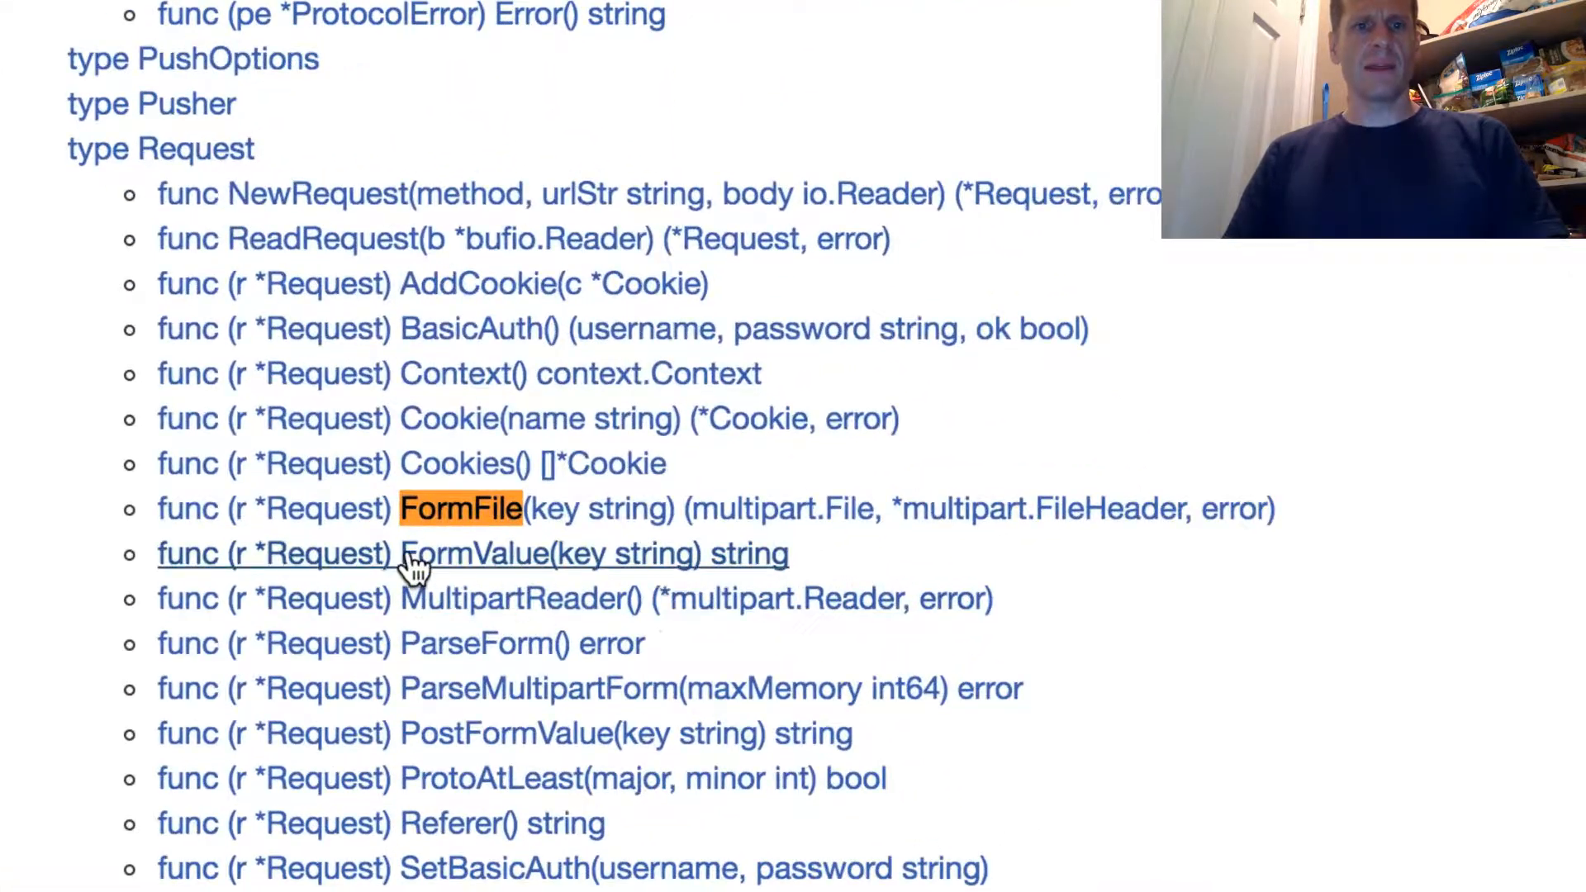
{"action": "mouse_move", "coordinate": [638, 507]}
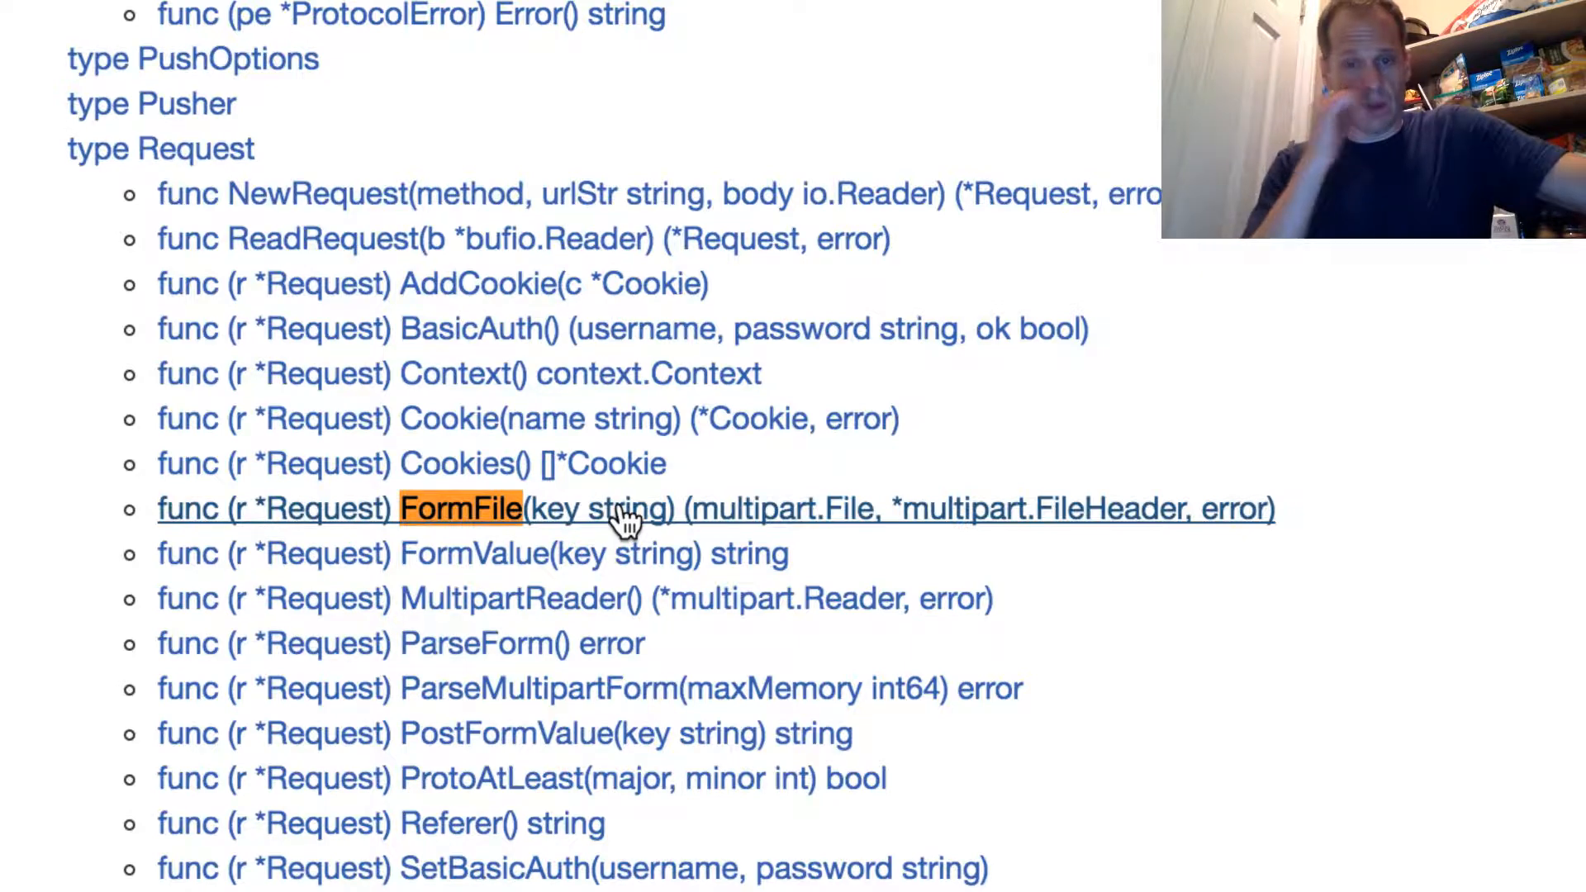
{"action": "mouse_move", "coordinate": [814, 520]}
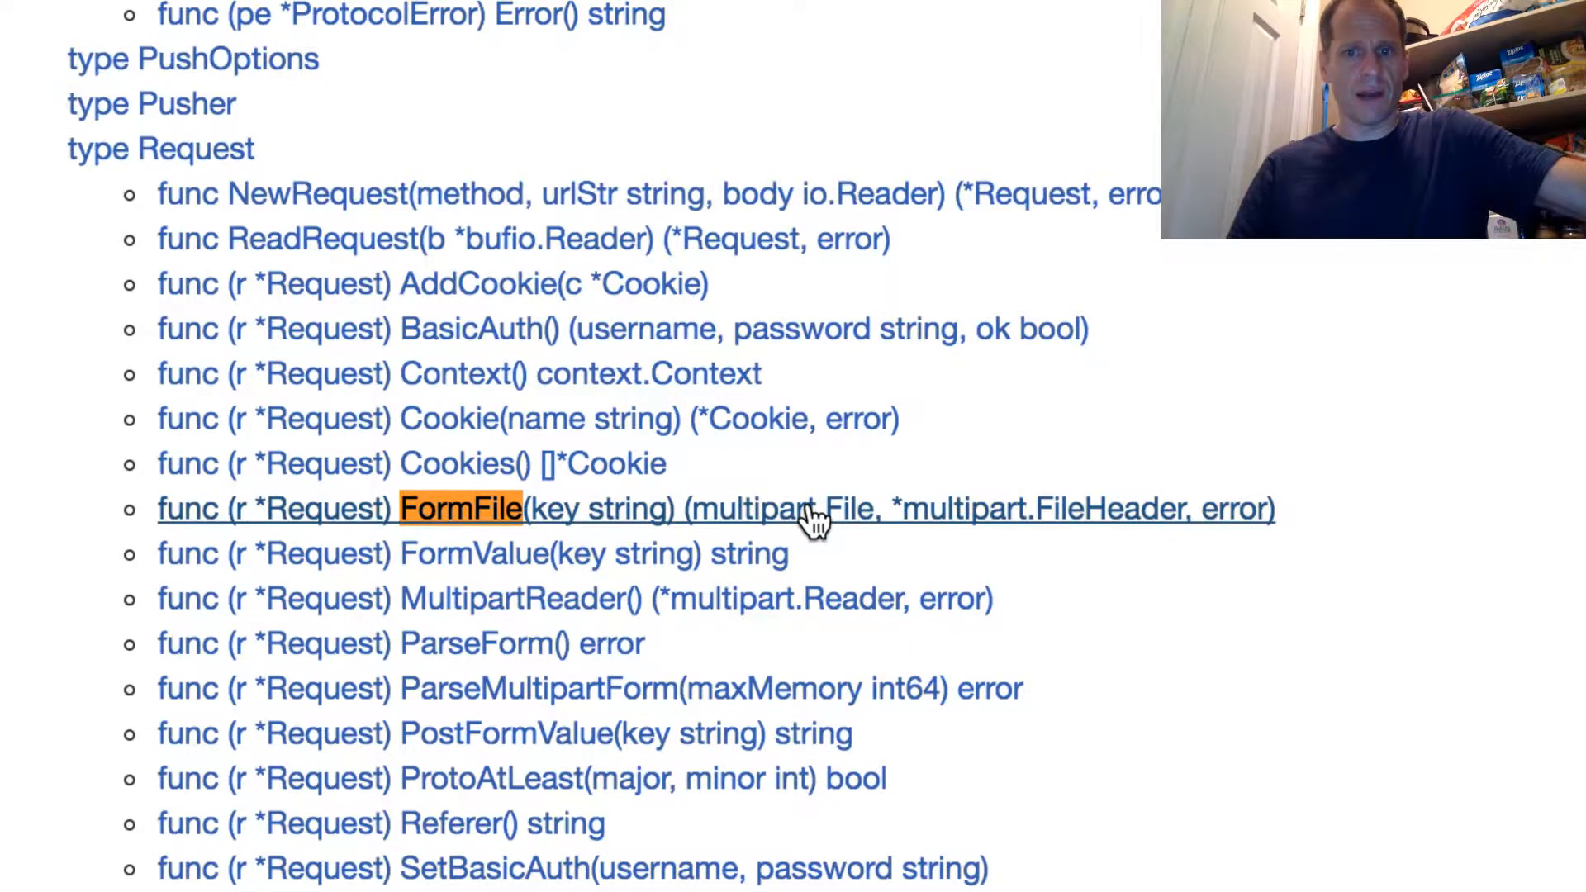
{"action": "mouse_move", "coordinate": [881, 534]}
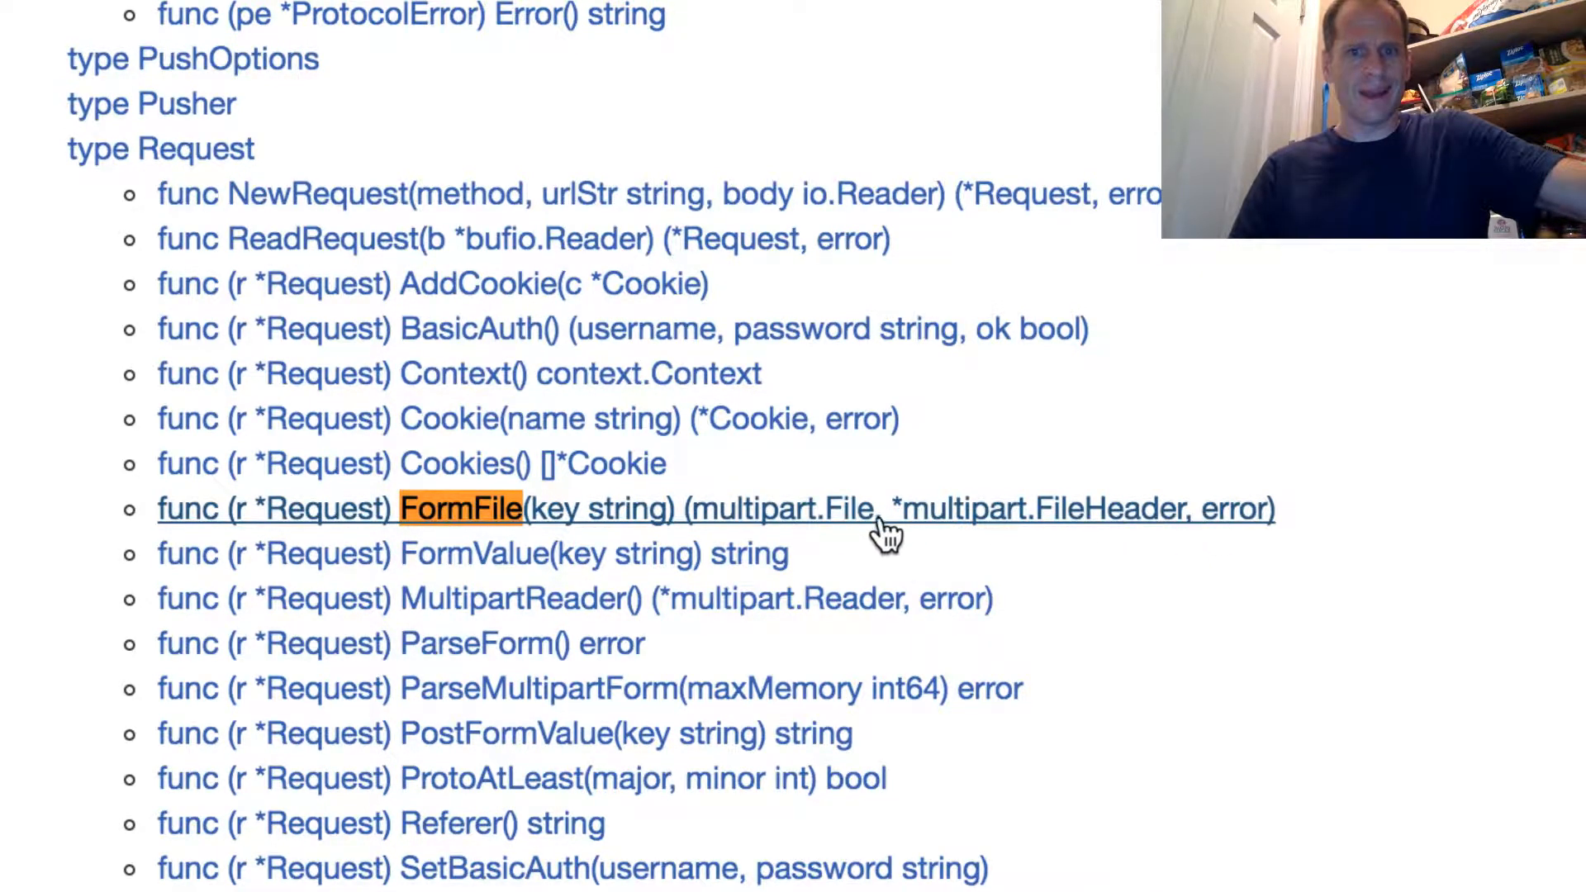
{"action": "mouse_move", "coordinate": [864, 525]}
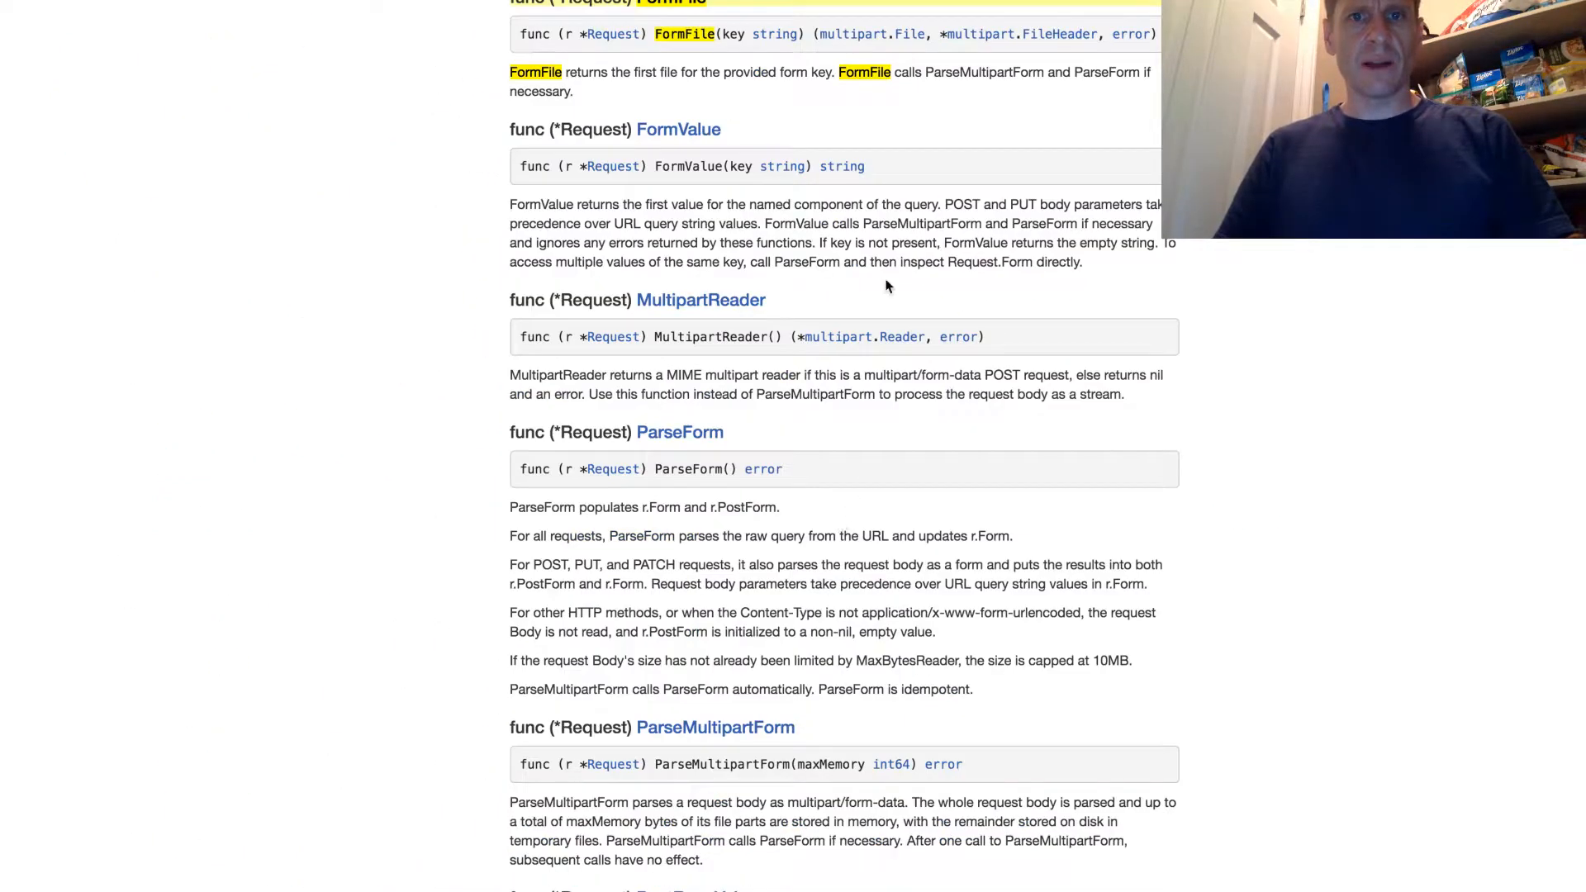
{"action": "scroll", "scroll_direction": "up", "scroll_amount": 3}
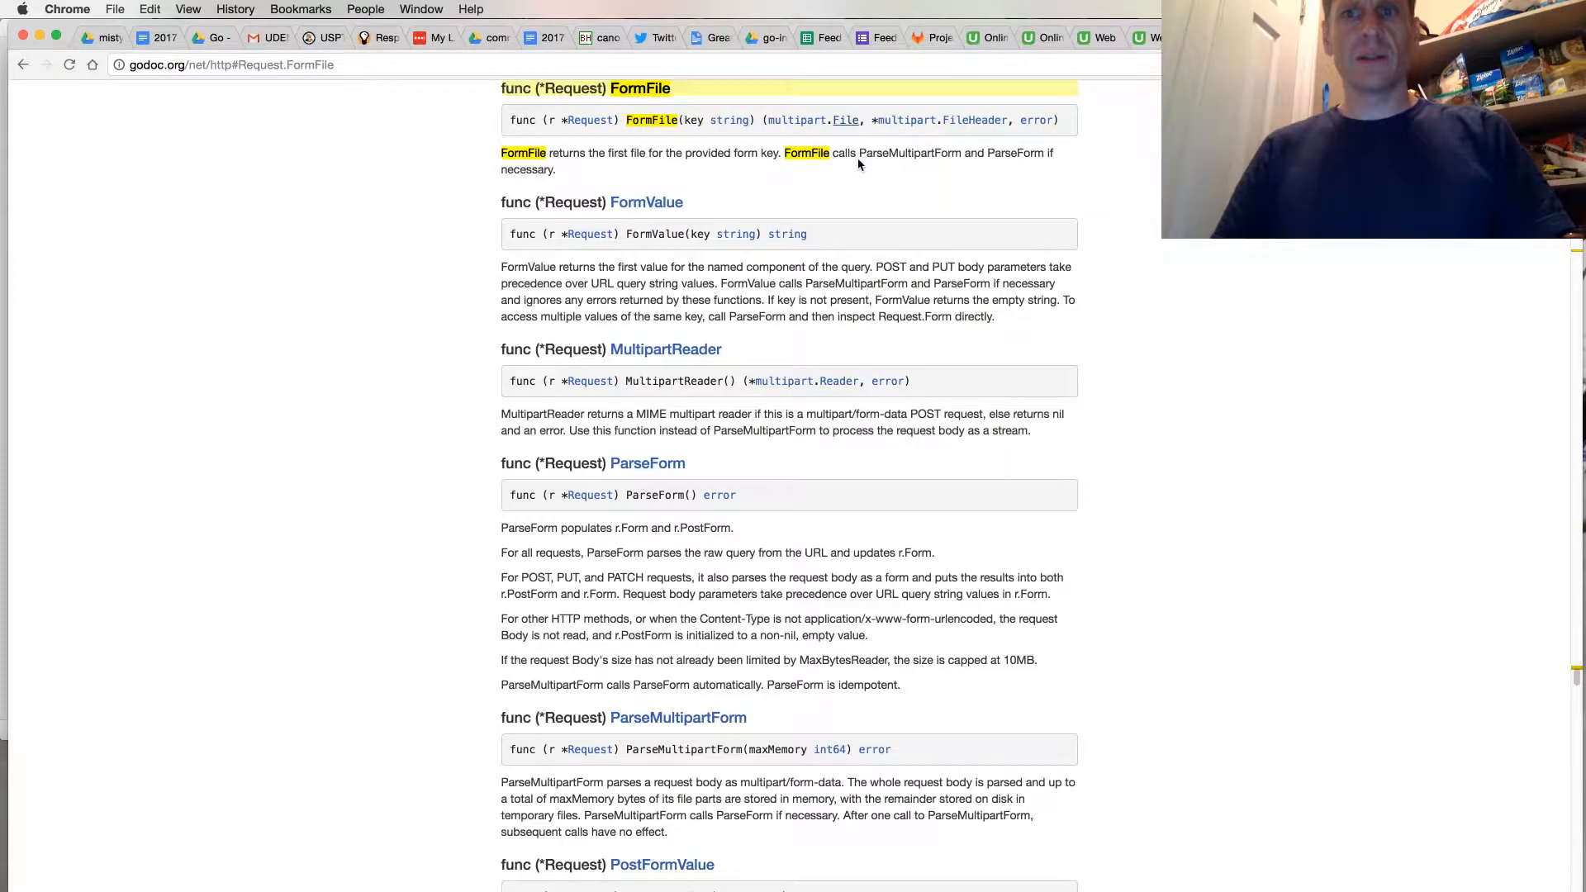
{"action": "left_click", "coordinate": [844, 119]}
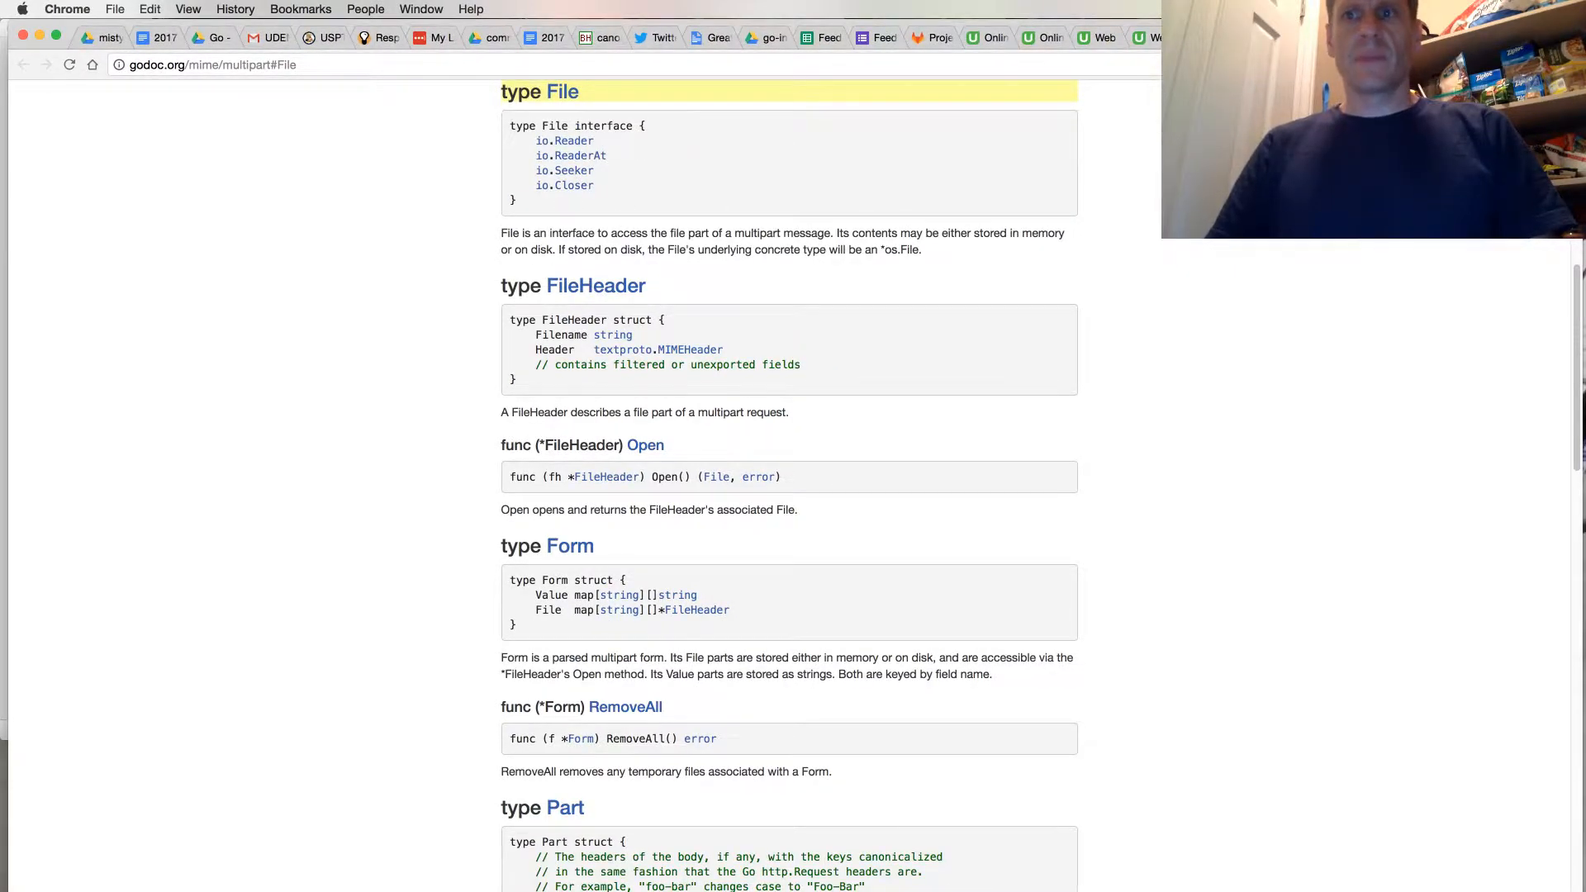
{"action": "mouse_move", "coordinate": [547, 114]}
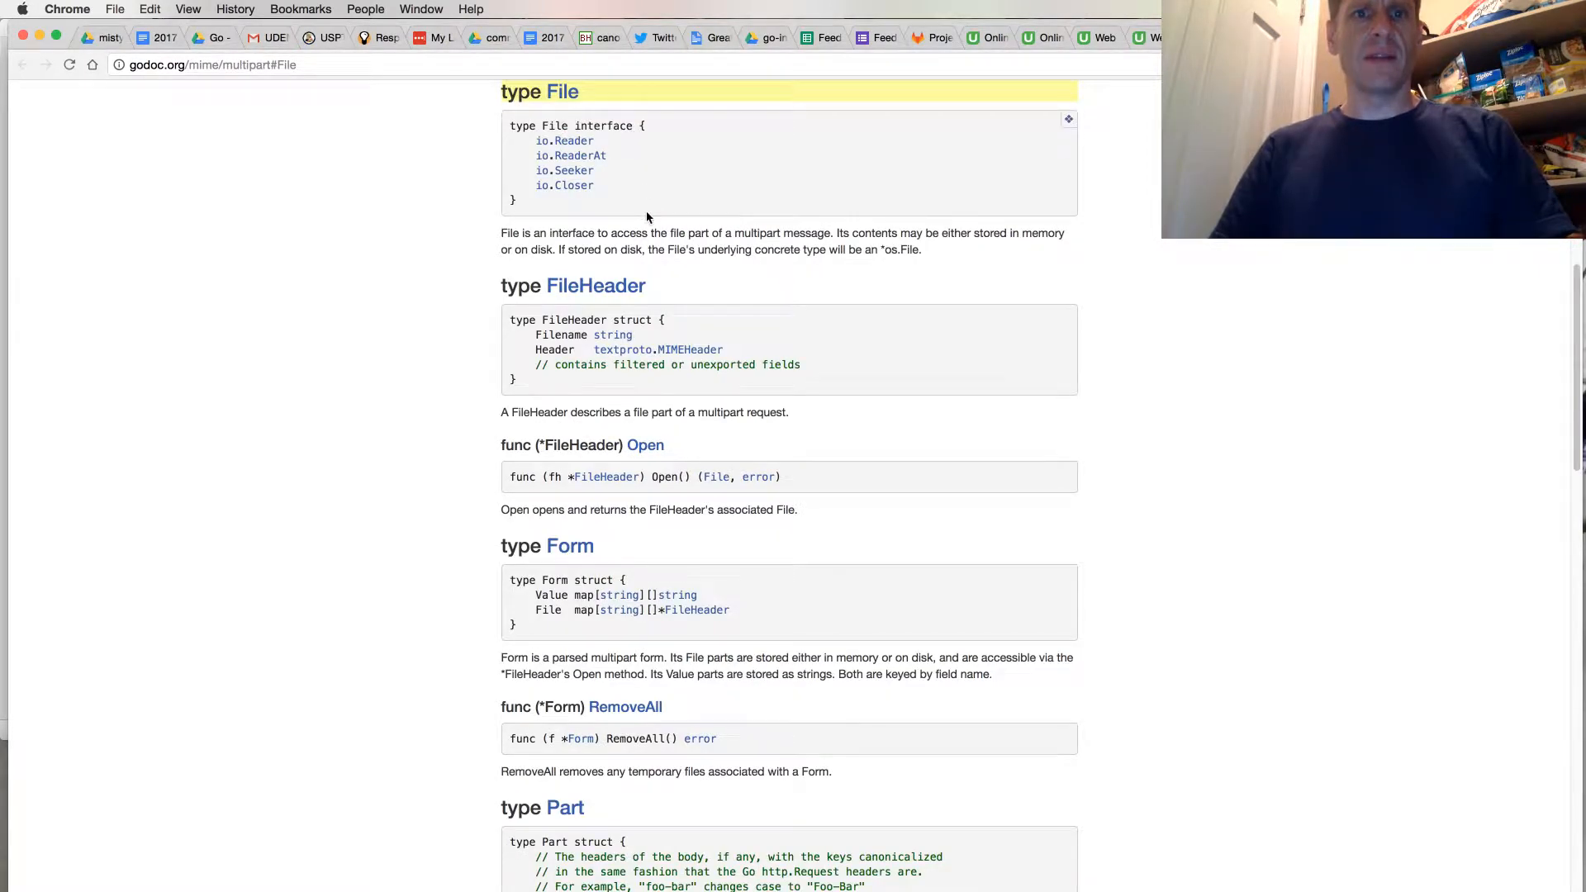
{"action": "scroll", "scroll_direction": "up", "scroll_amount": 3}
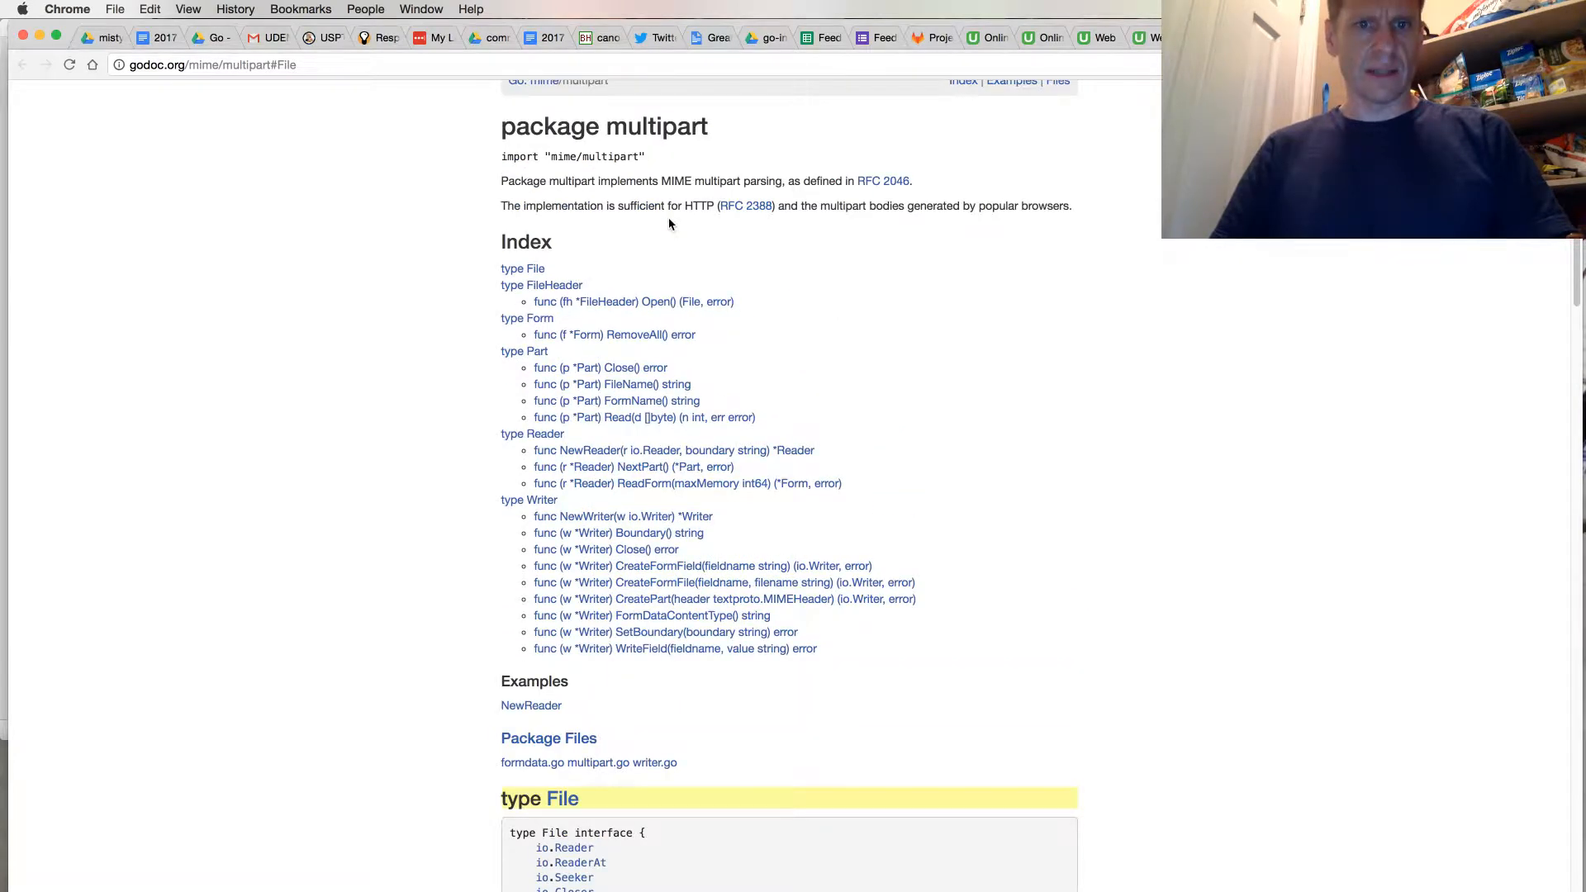
{"action": "mouse_move", "coordinate": [858, 424]}
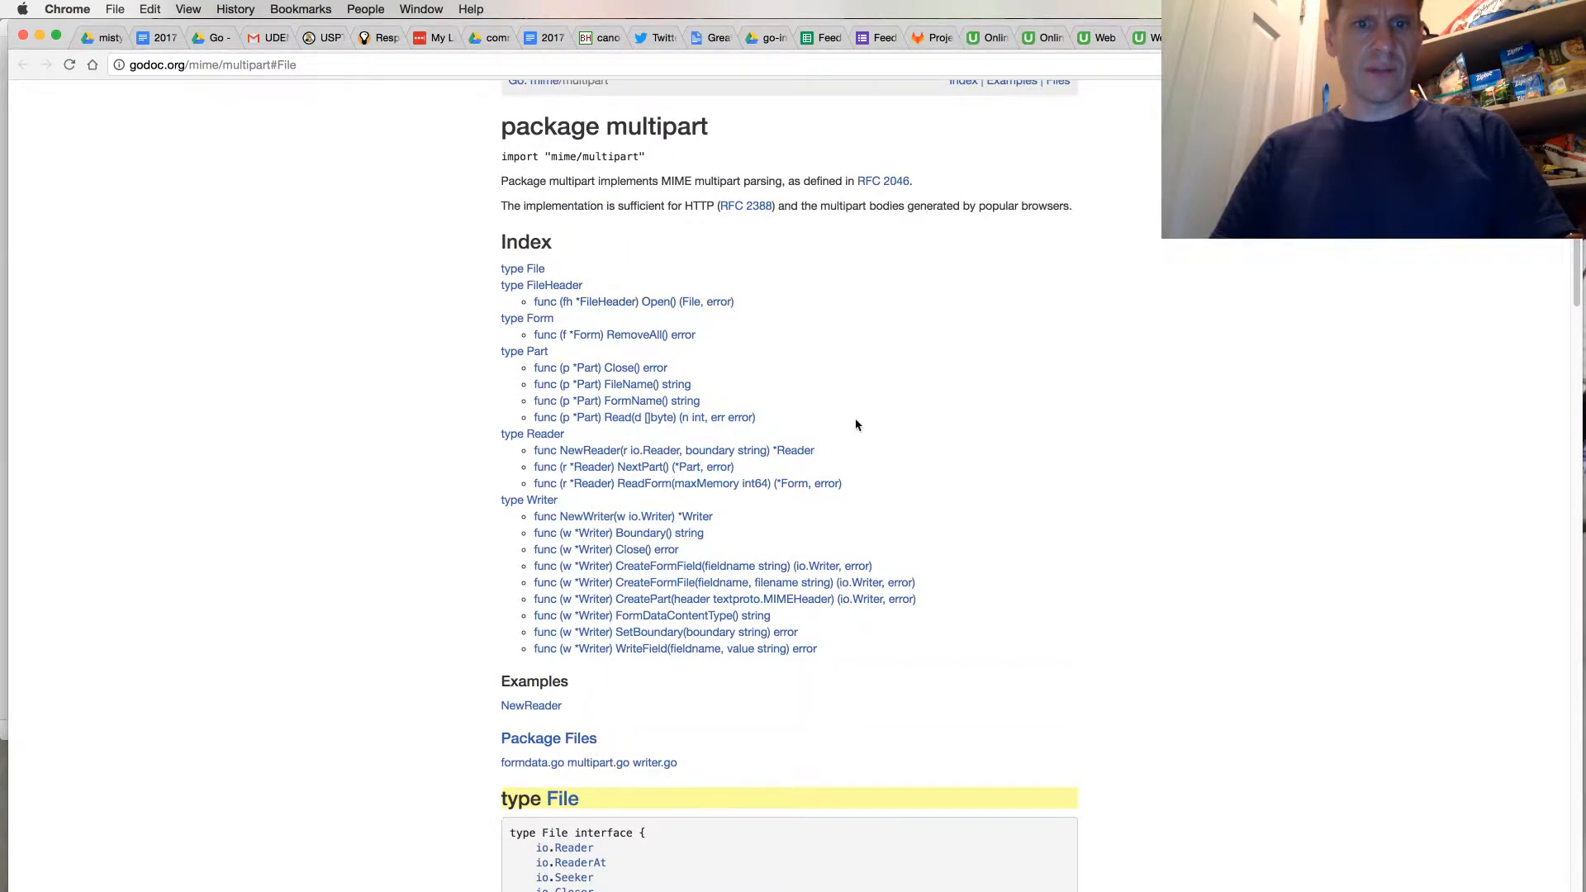
{"action": "scroll", "scroll_direction": "down", "scroll_amount": 3}
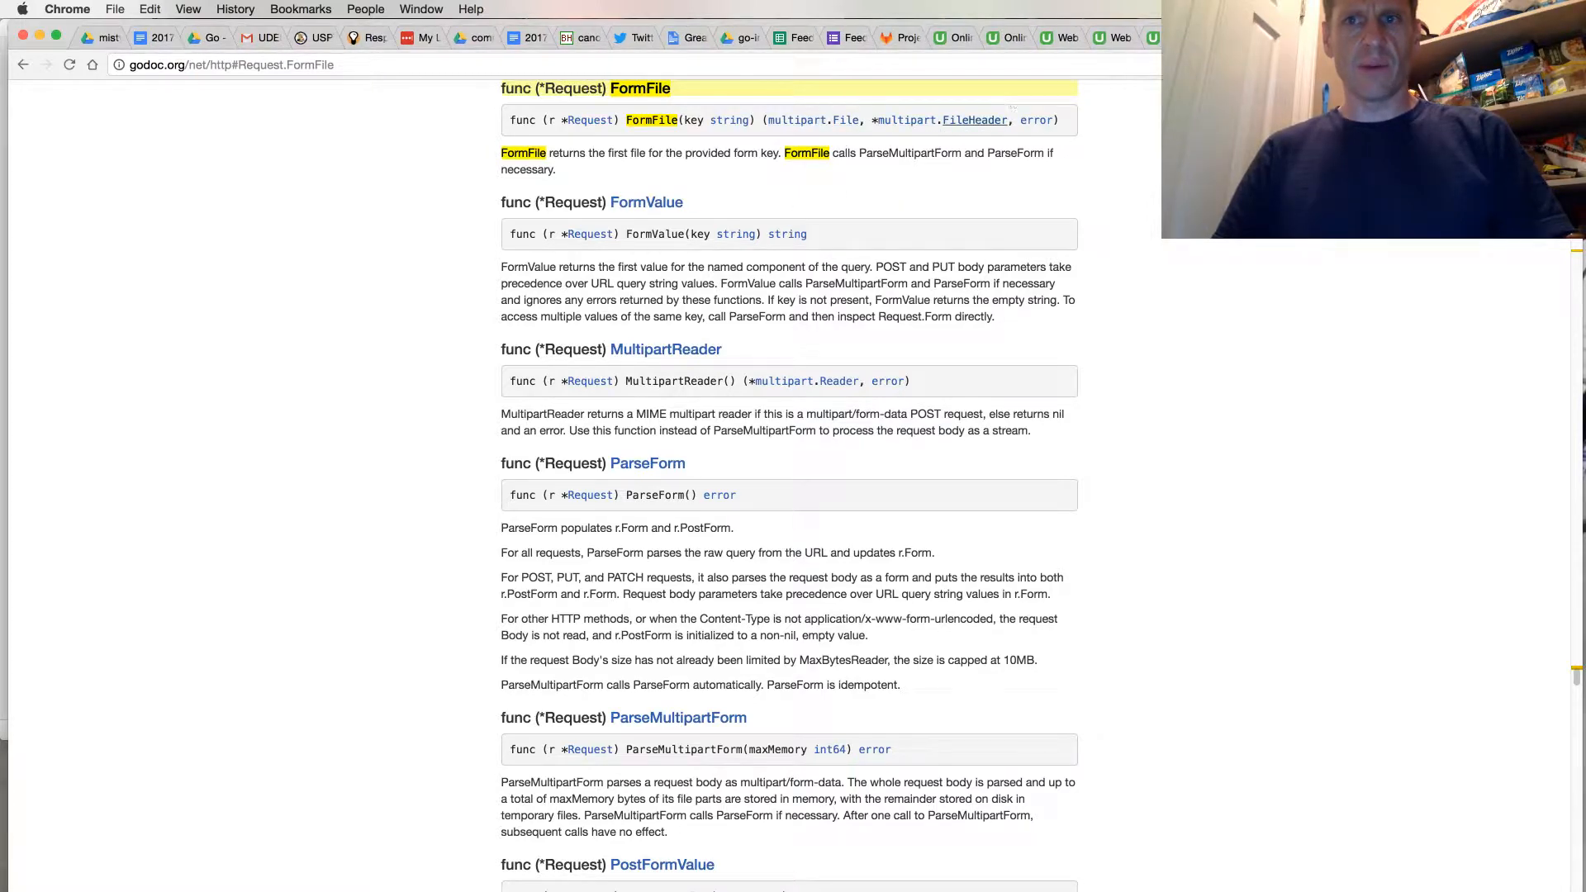
- Reopen the mime/multipart File type documentation
{"action": "left_click", "coordinate": [975, 119]}
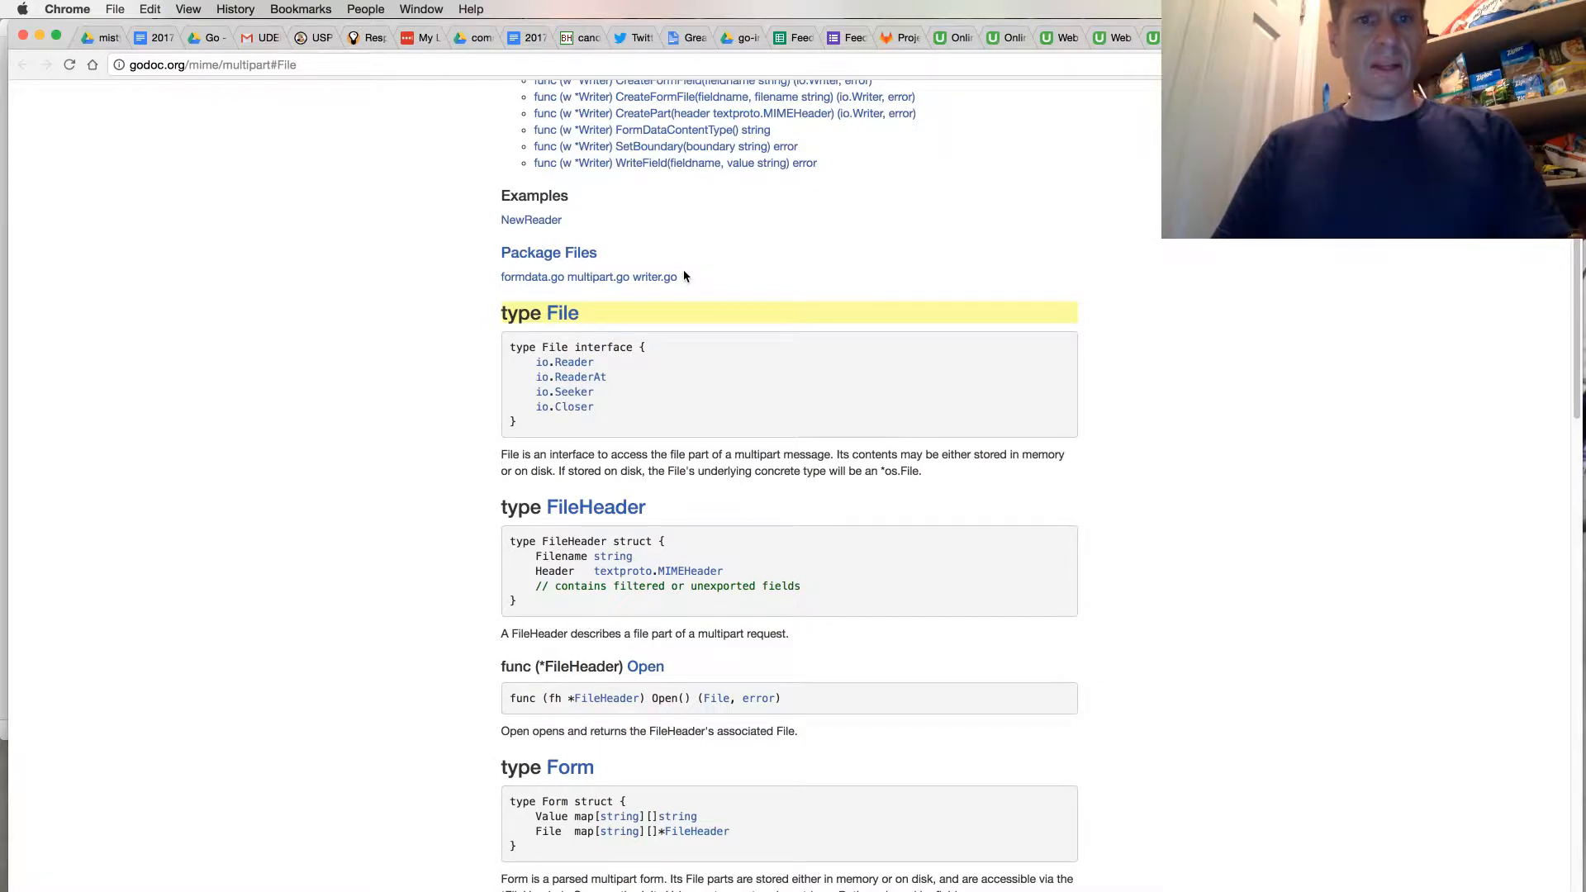
{"action": "mouse_move", "coordinate": [570, 361]}
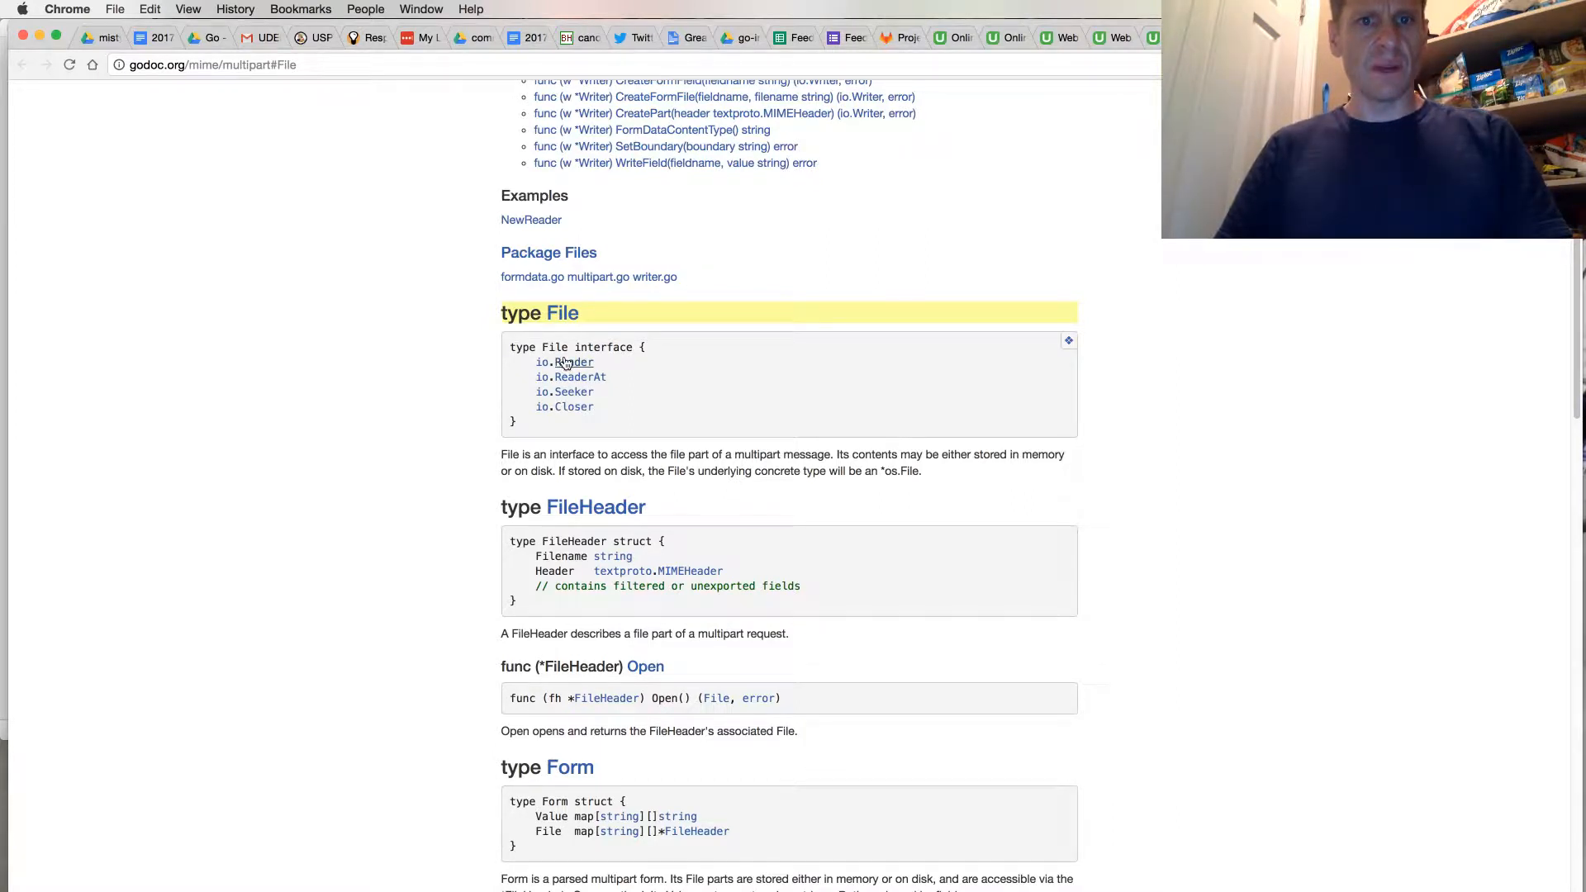
{"action": "mouse_move", "coordinate": [582, 330]}
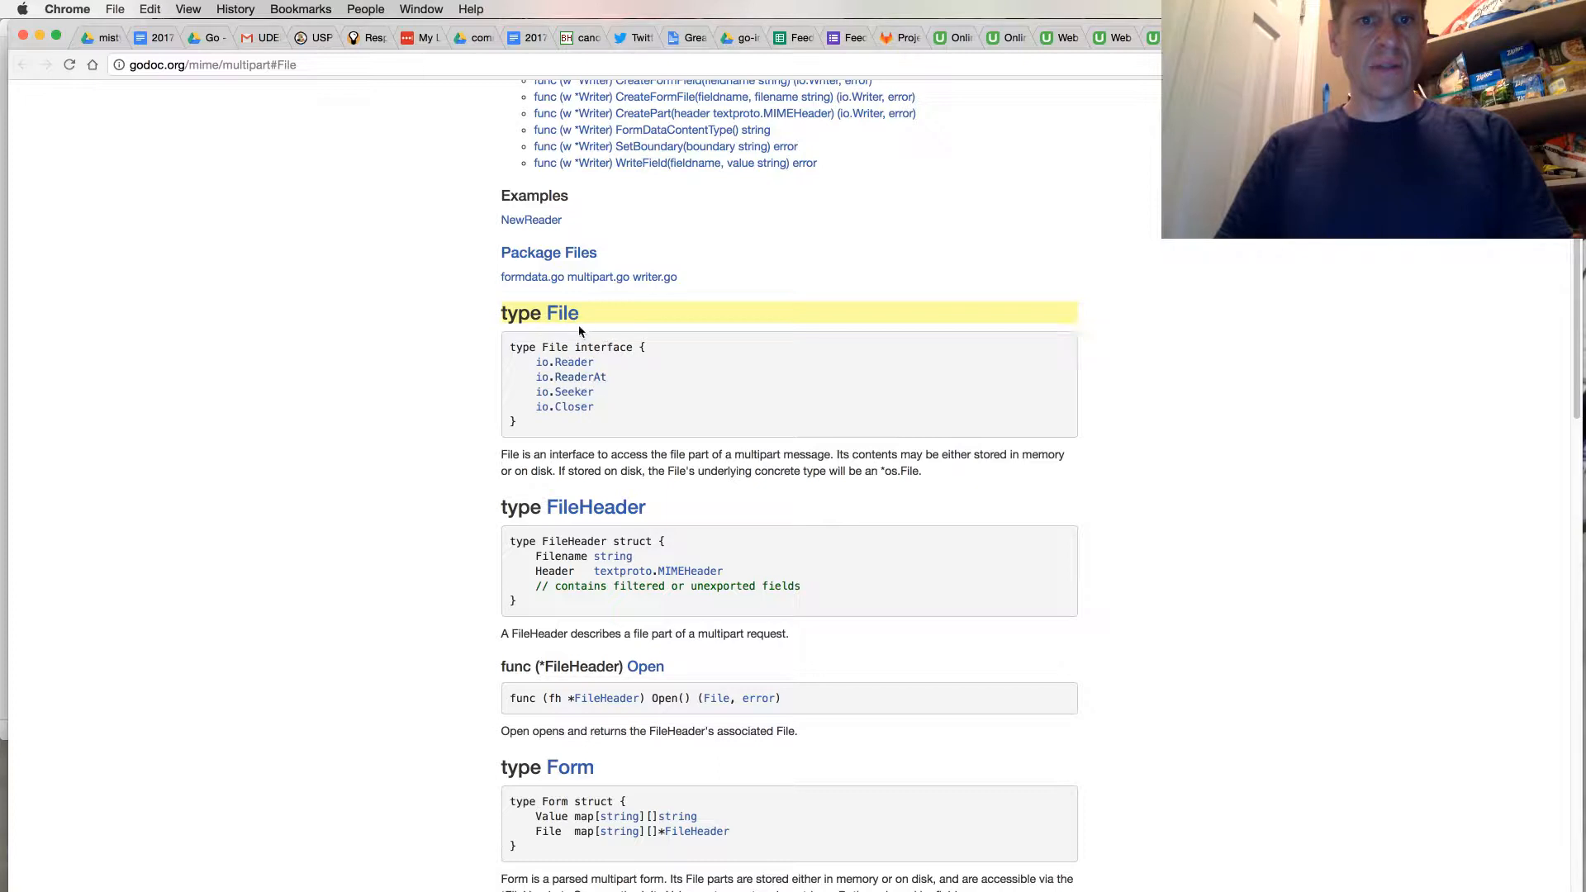
{"action": "mouse_move", "coordinate": [593, 367]}
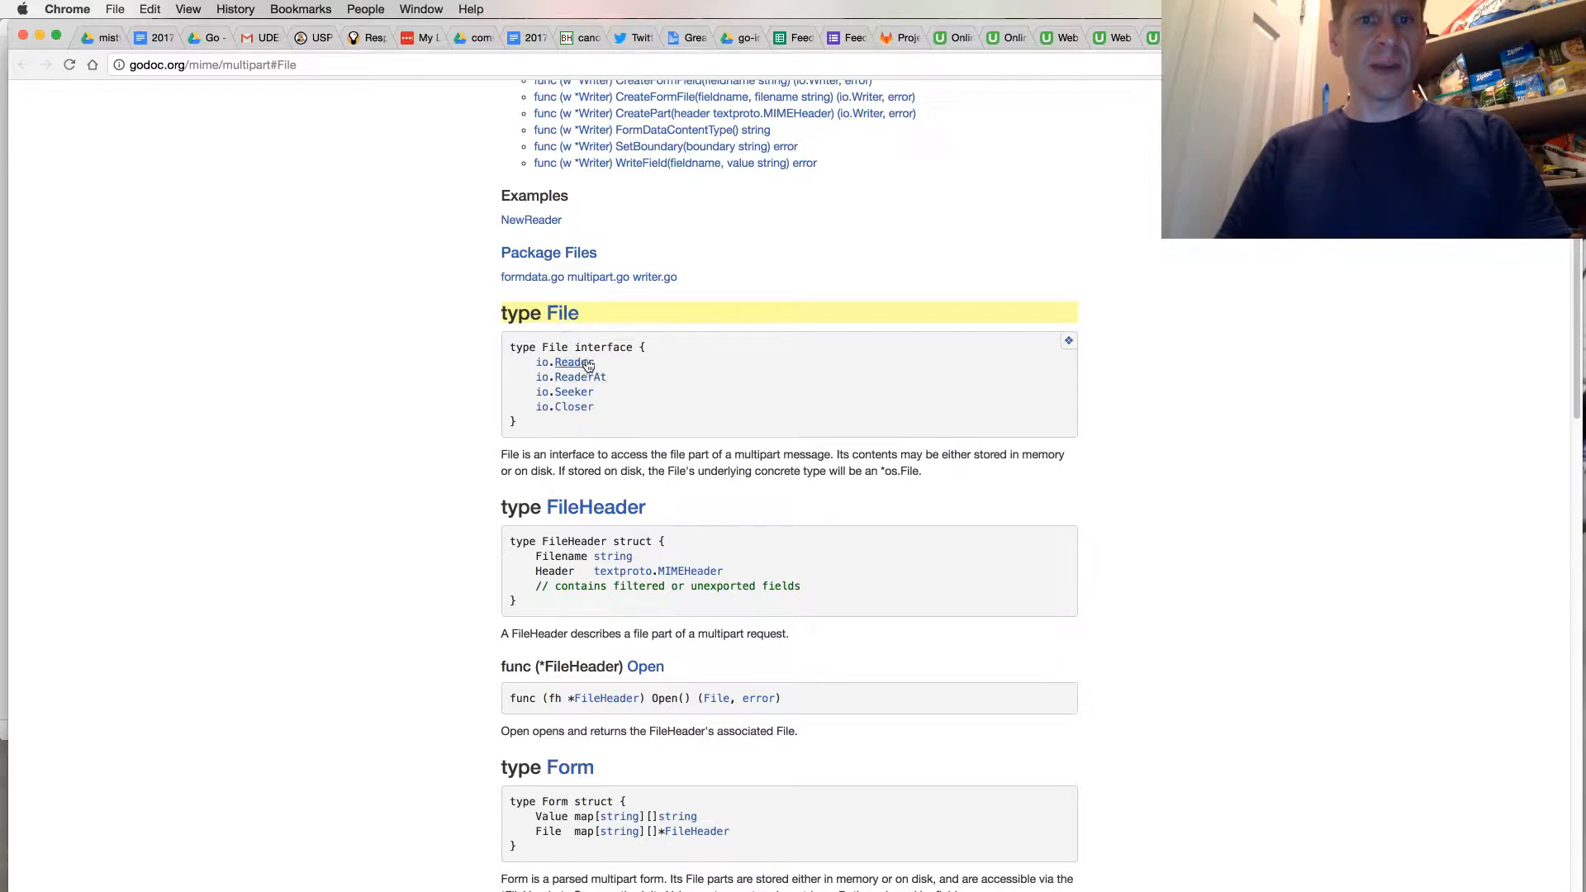
{"action": "mouse_move", "coordinate": [573, 406]}
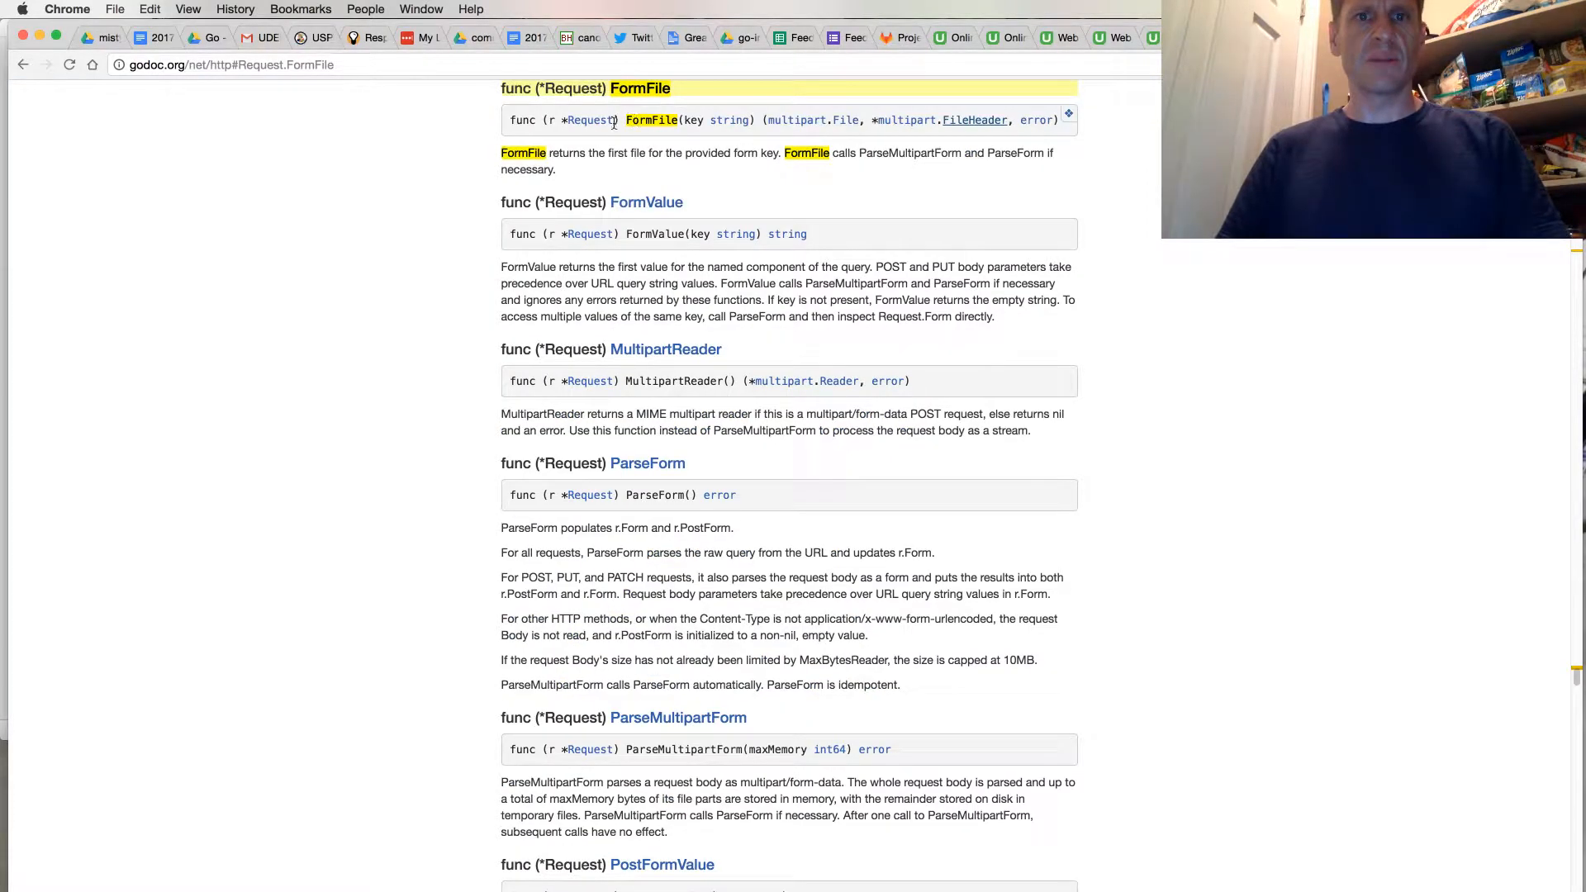
{"action": "mouse_move", "coordinate": [858, 124]}
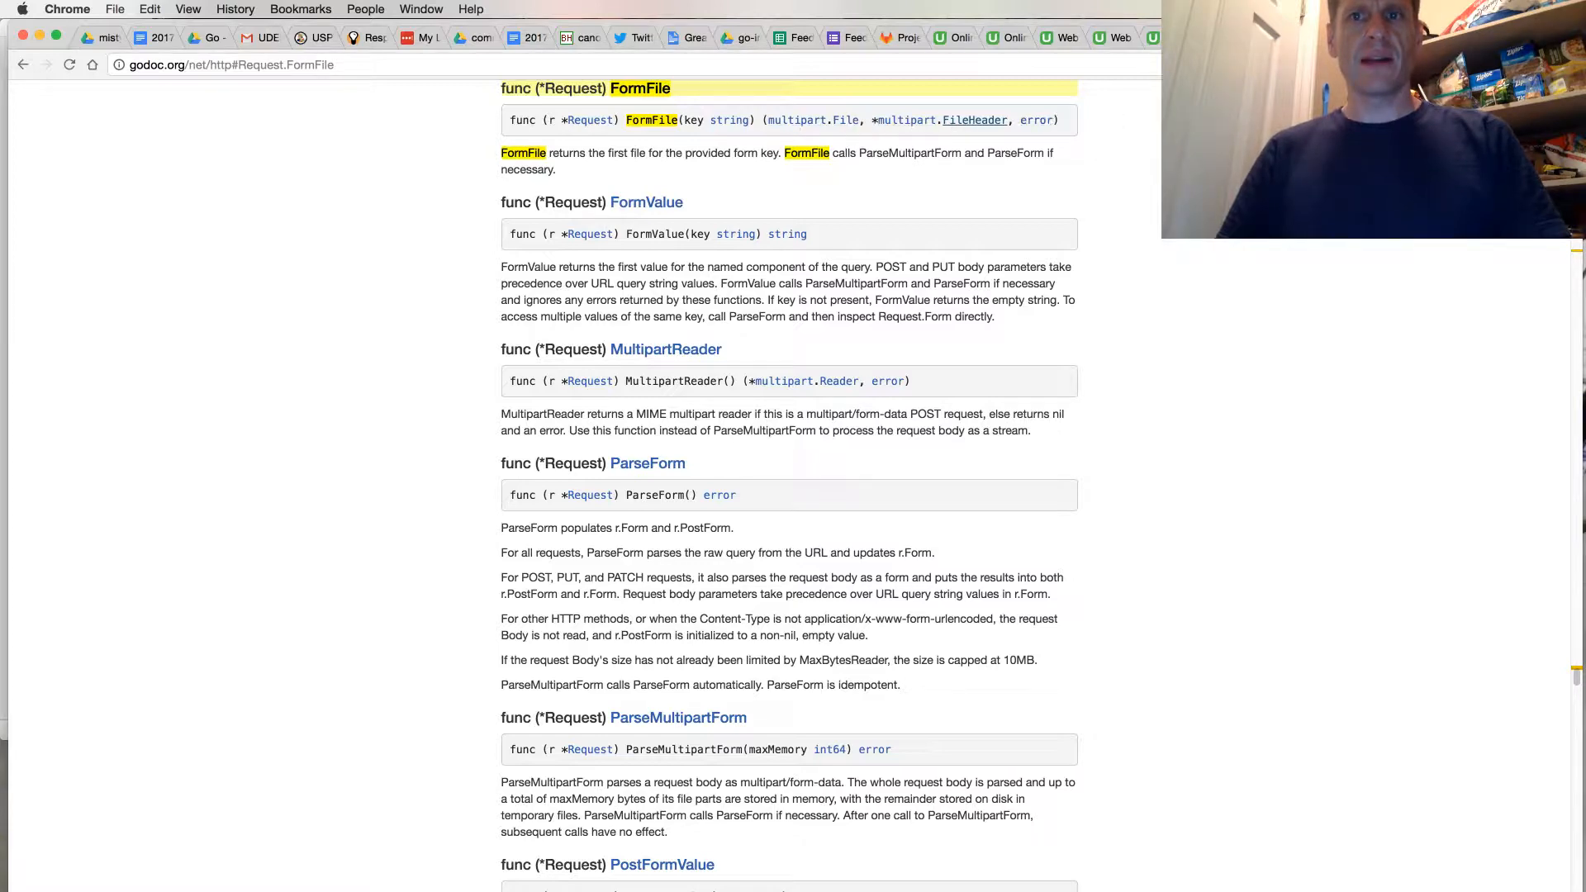
- Compare the FormFile docs against the student's upload code, ending on the Udemy question
{"action": "left_click", "coordinate": [1052, 38]}
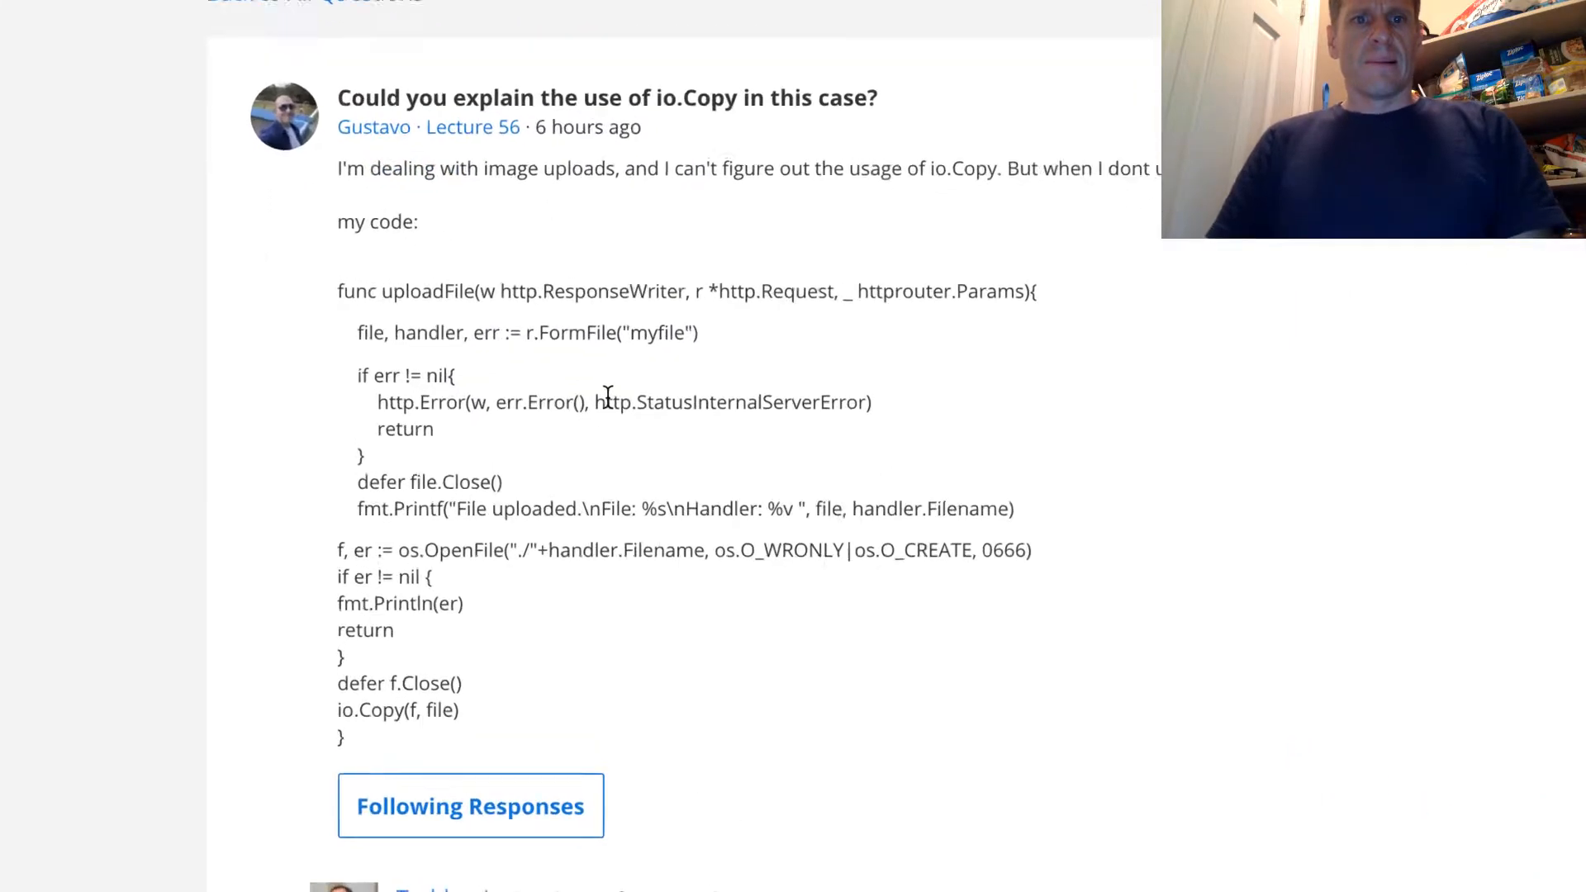
{"action": "scroll", "scroll_direction": "up", "scroll_amount": 3}
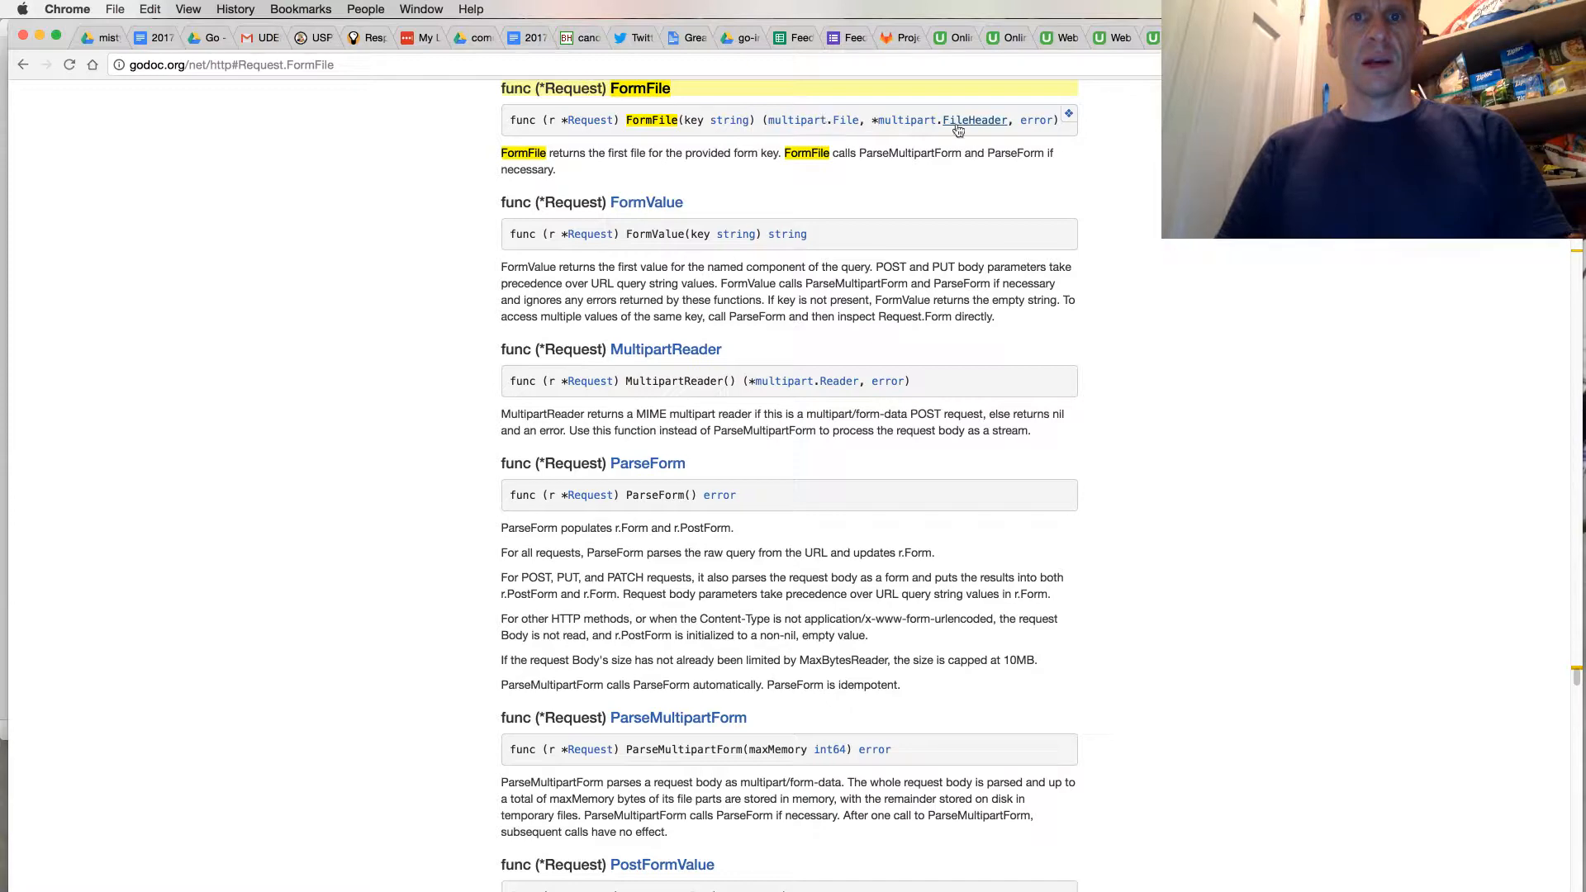
{"action": "left_click", "coordinate": [1060, 38]}
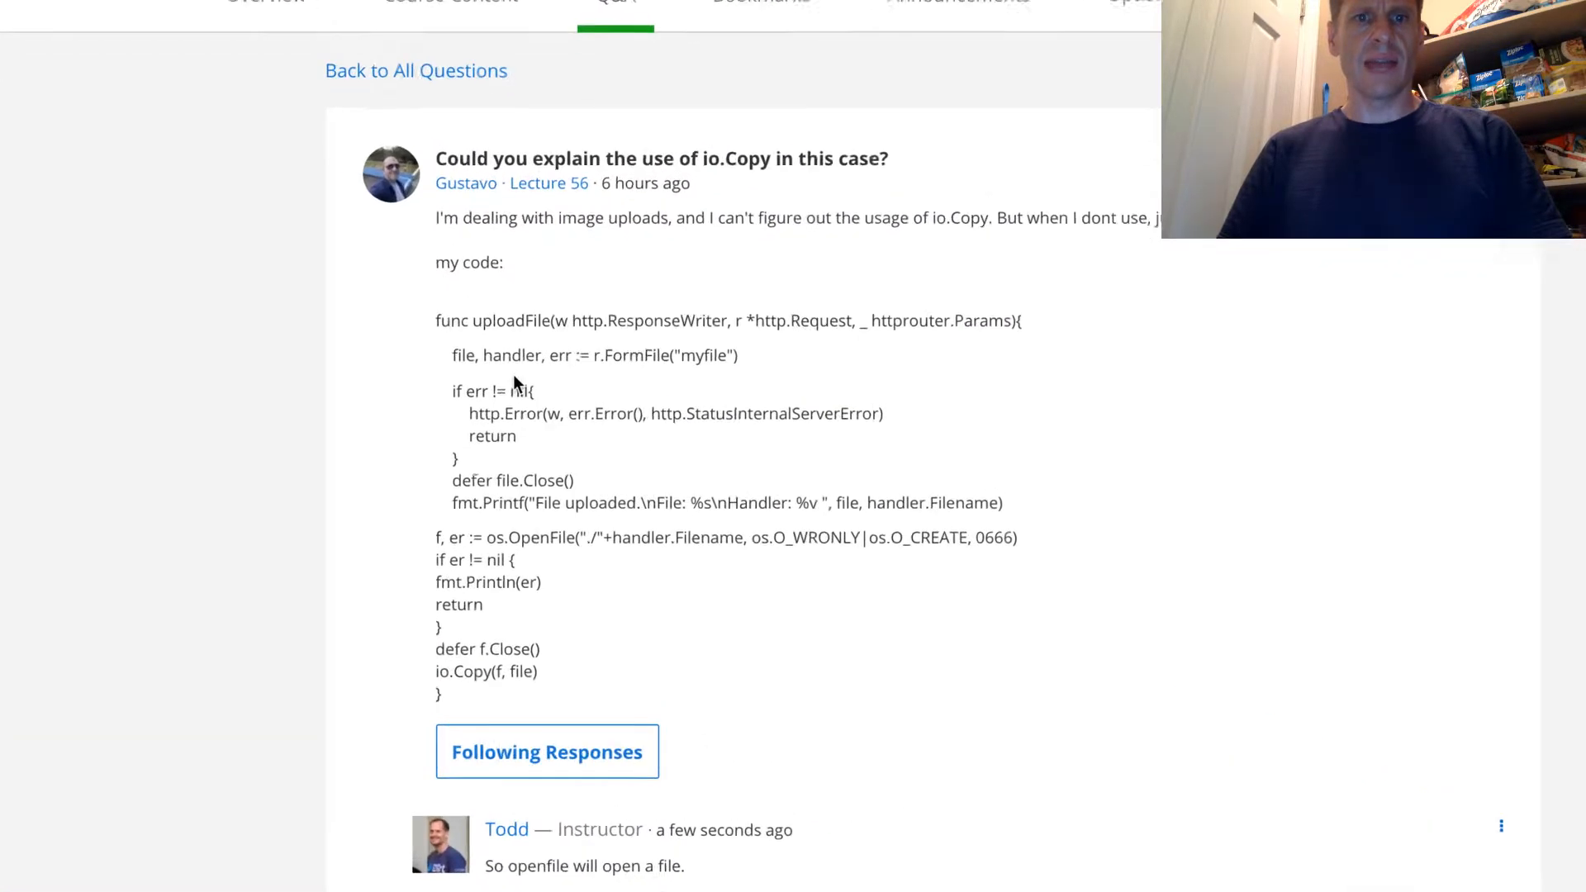
{"action": "double_click", "coordinate": [514, 354]}
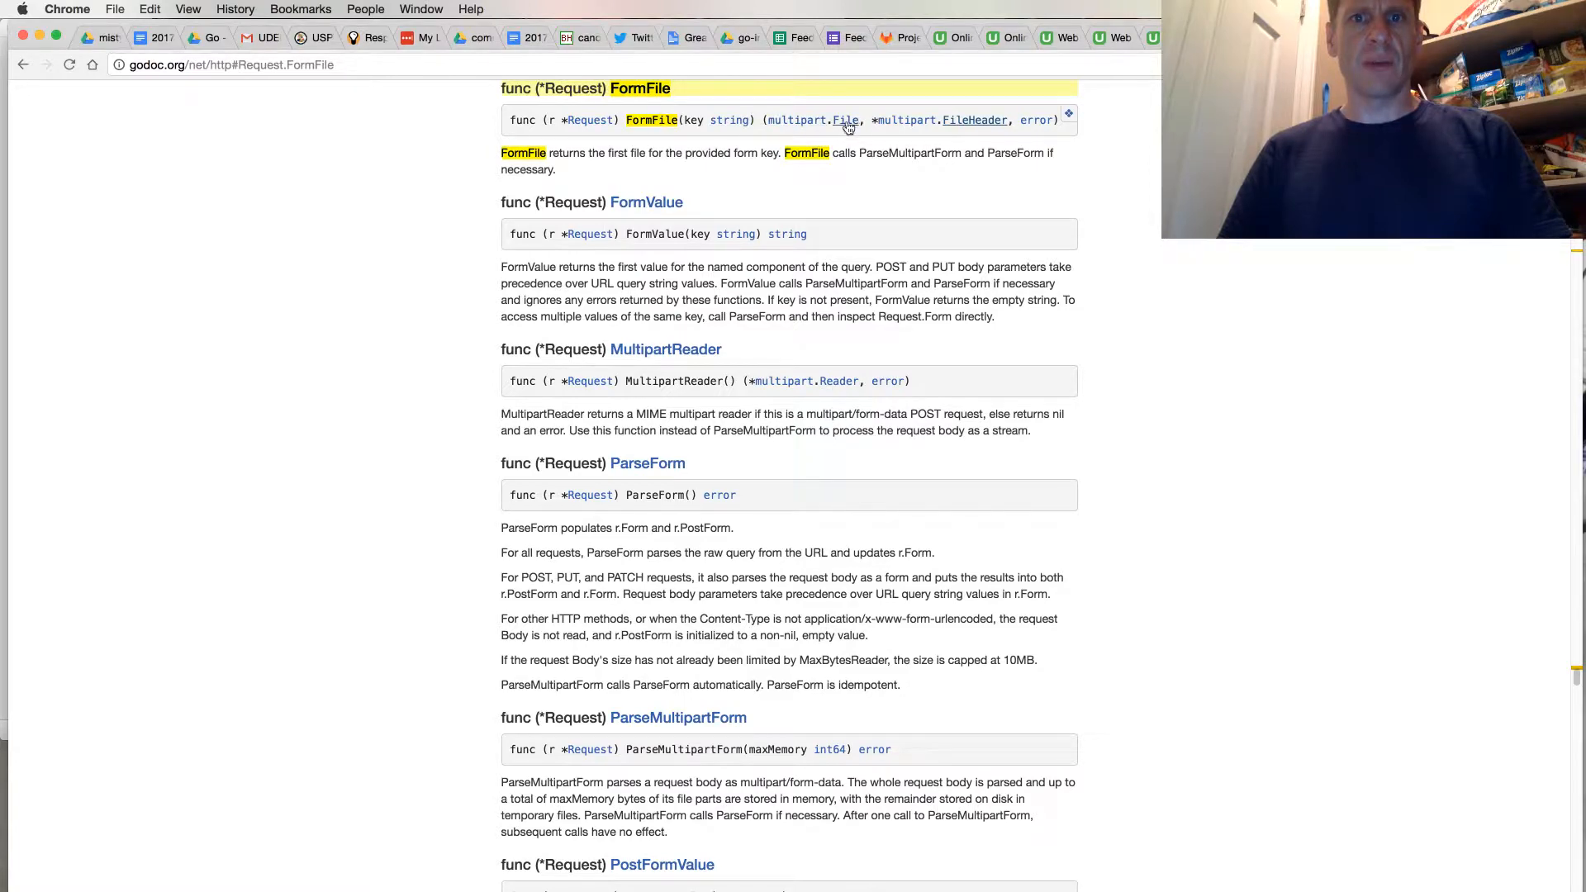
{"action": "mouse_move", "coordinate": [1112, 38]}
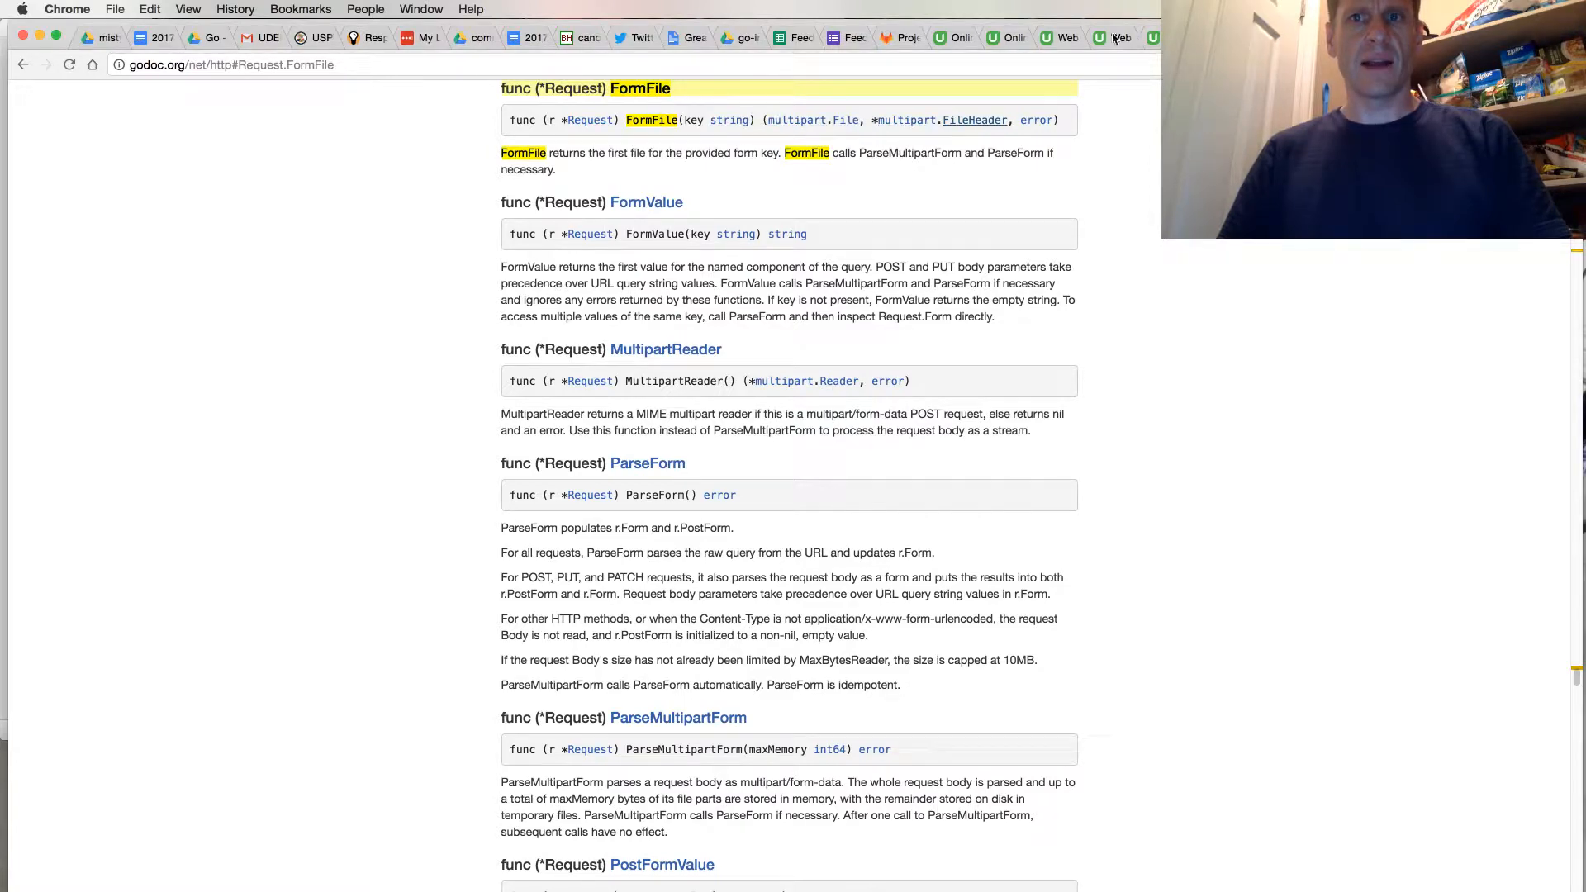
{"action": "left_click", "coordinate": [1053, 38]}
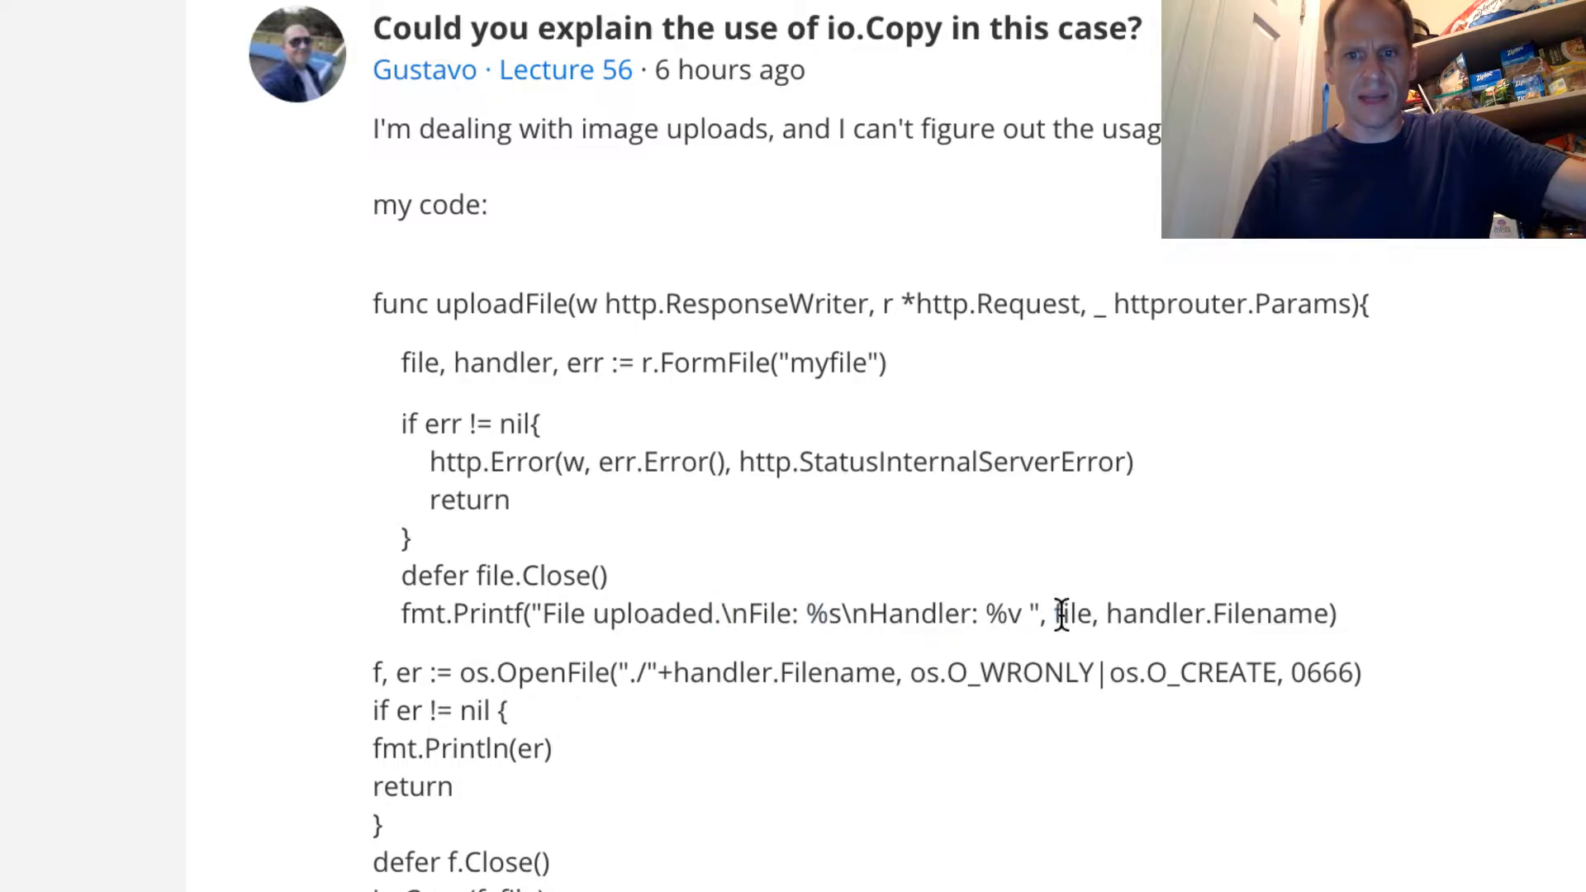
- Mark the %s verb in the student's Printf line printing the uploaded file
{"action": "double_click", "coordinate": [1071, 615]}
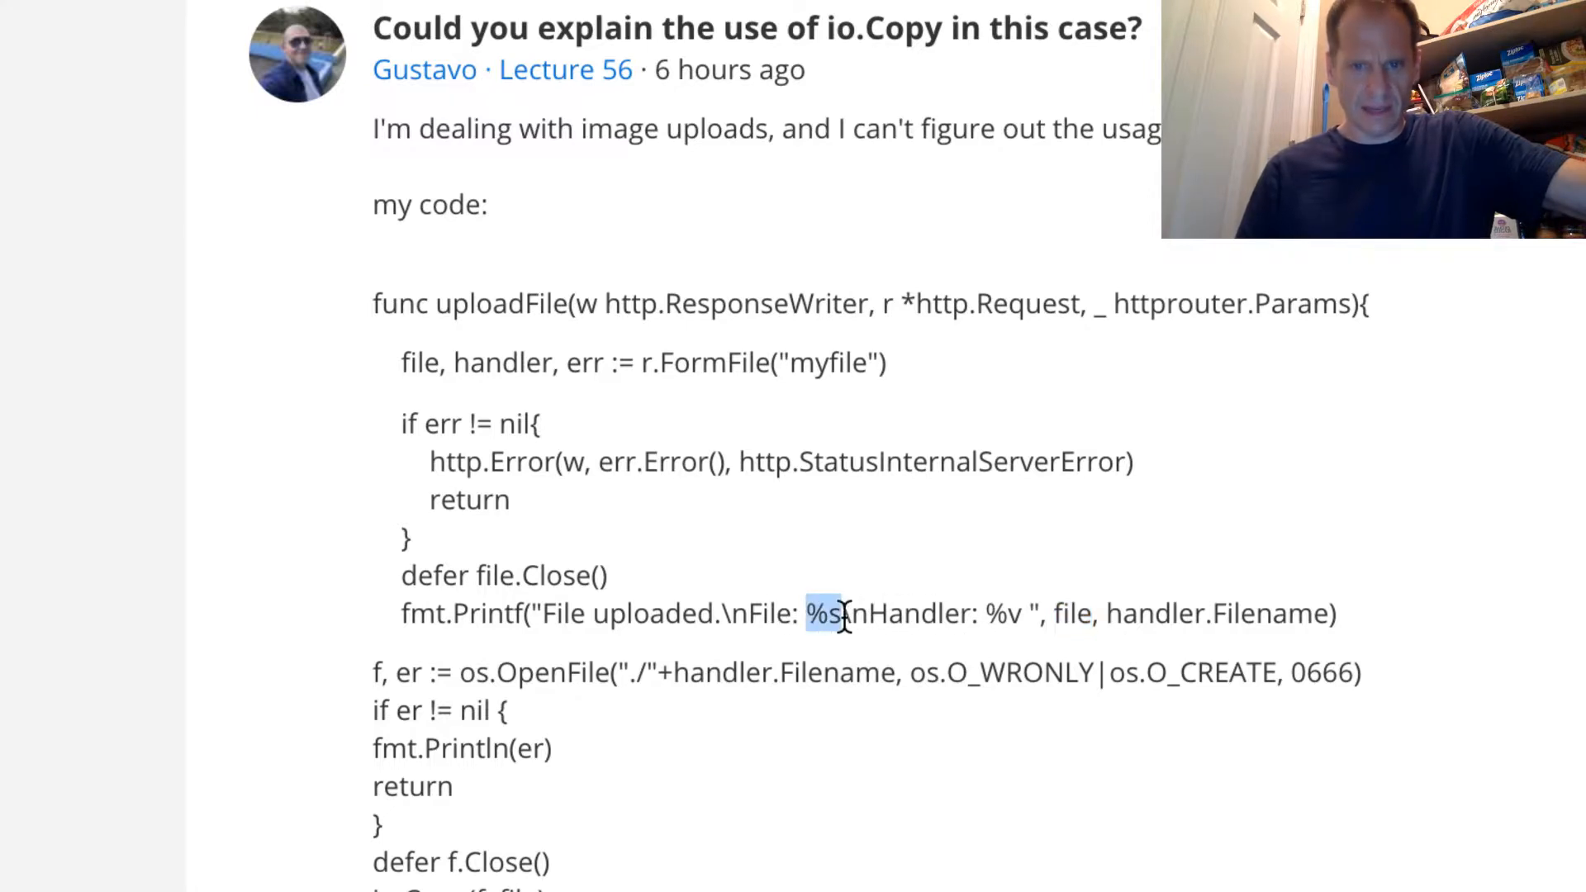
{"action": "mouse_move", "coordinate": [930, 673]}
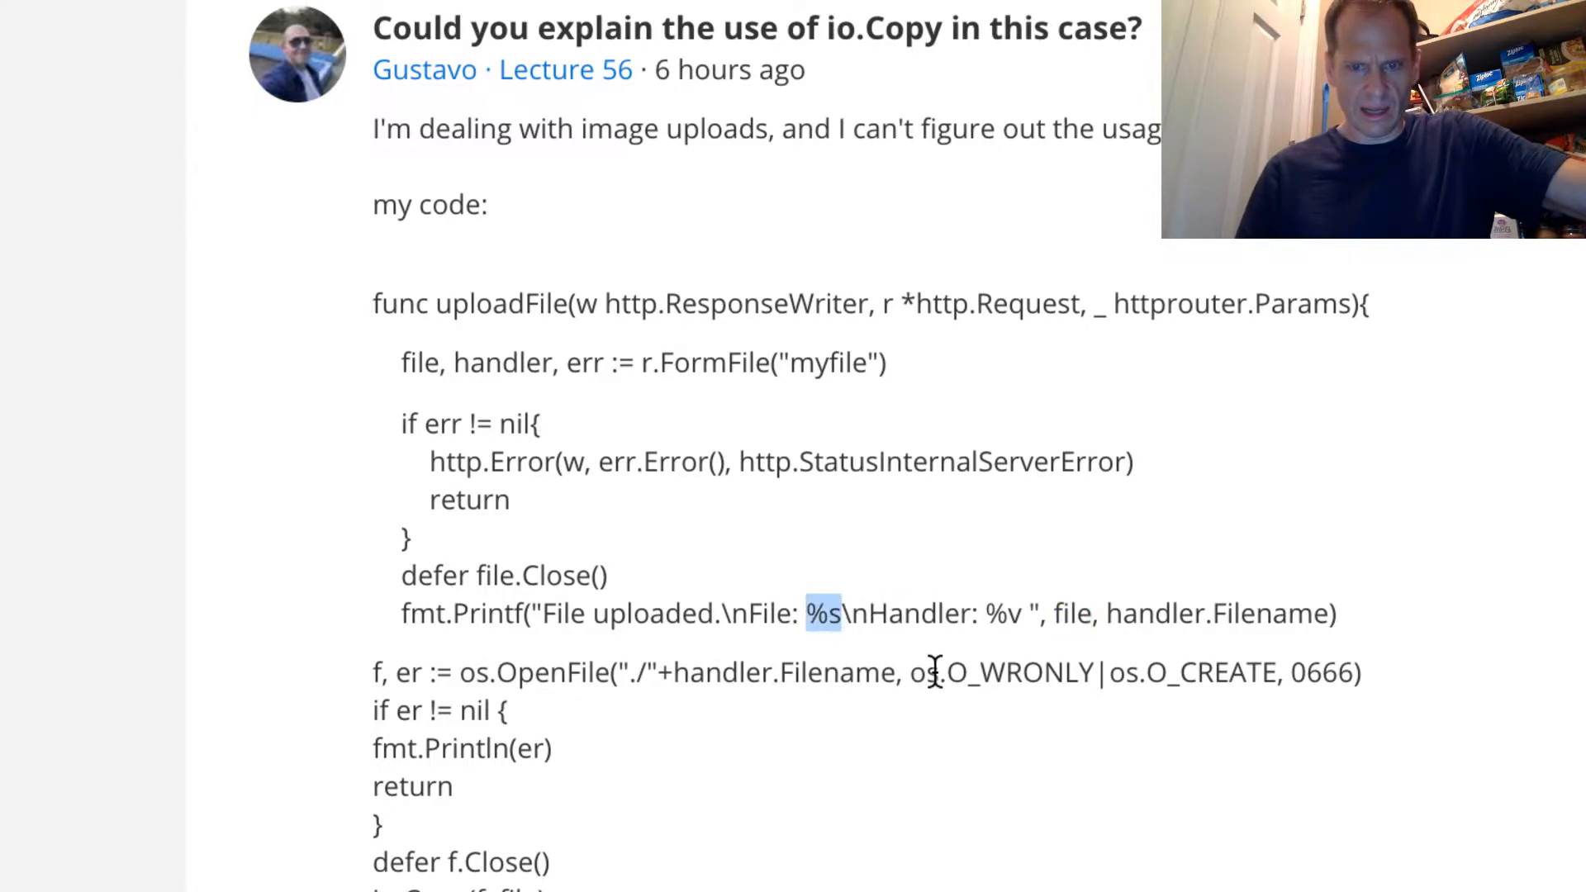
{"action": "mouse_move", "coordinate": [1196, 598]}
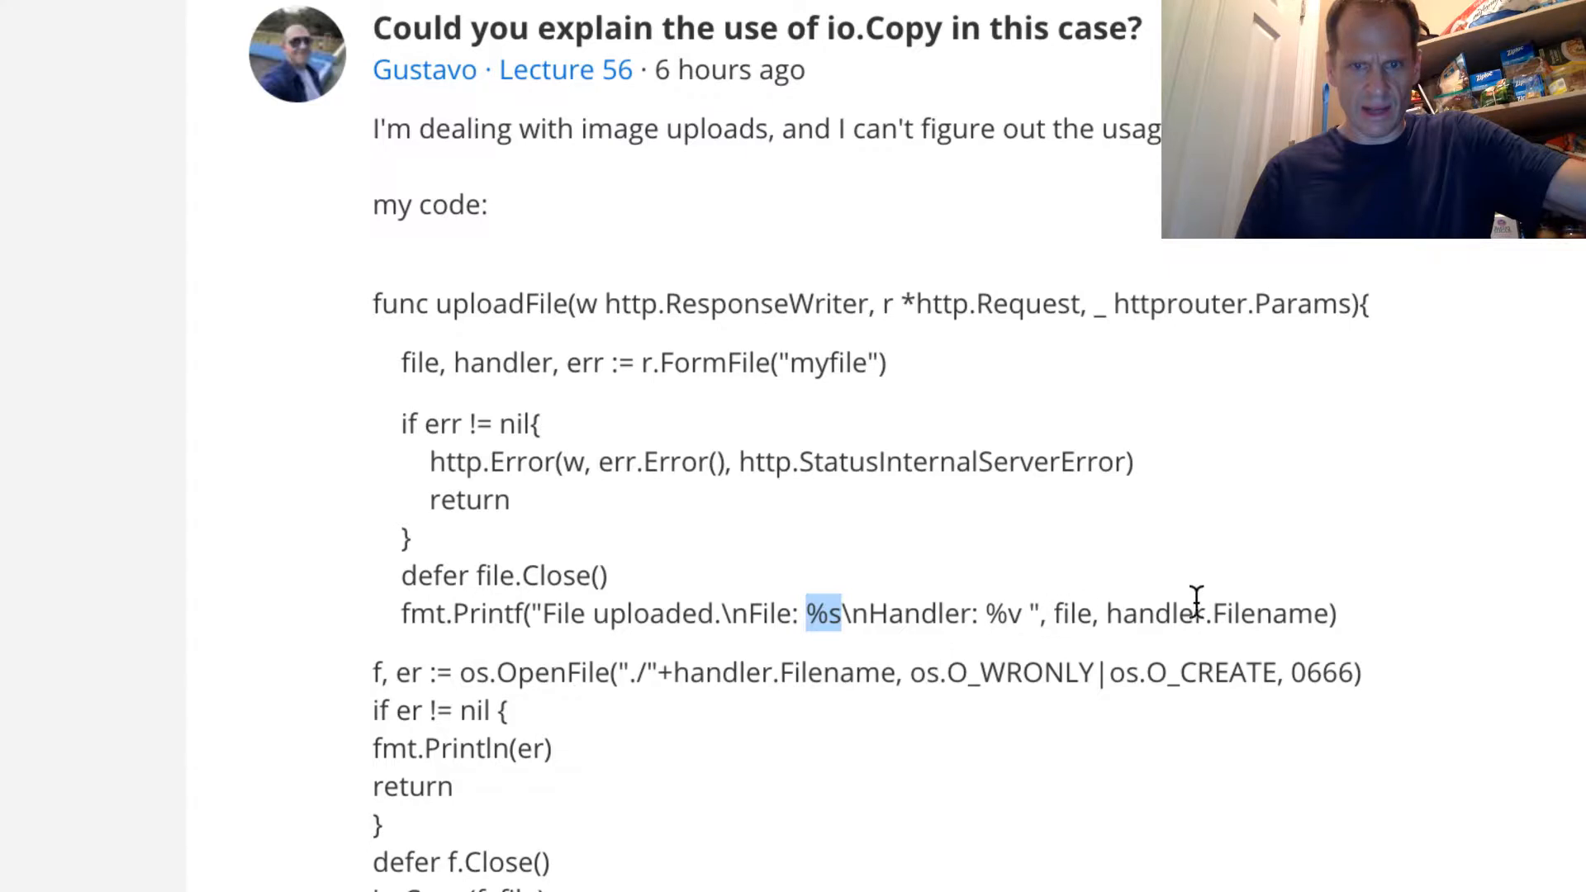
{"action": "mouse_move", "coordinate": [1169, 615]}
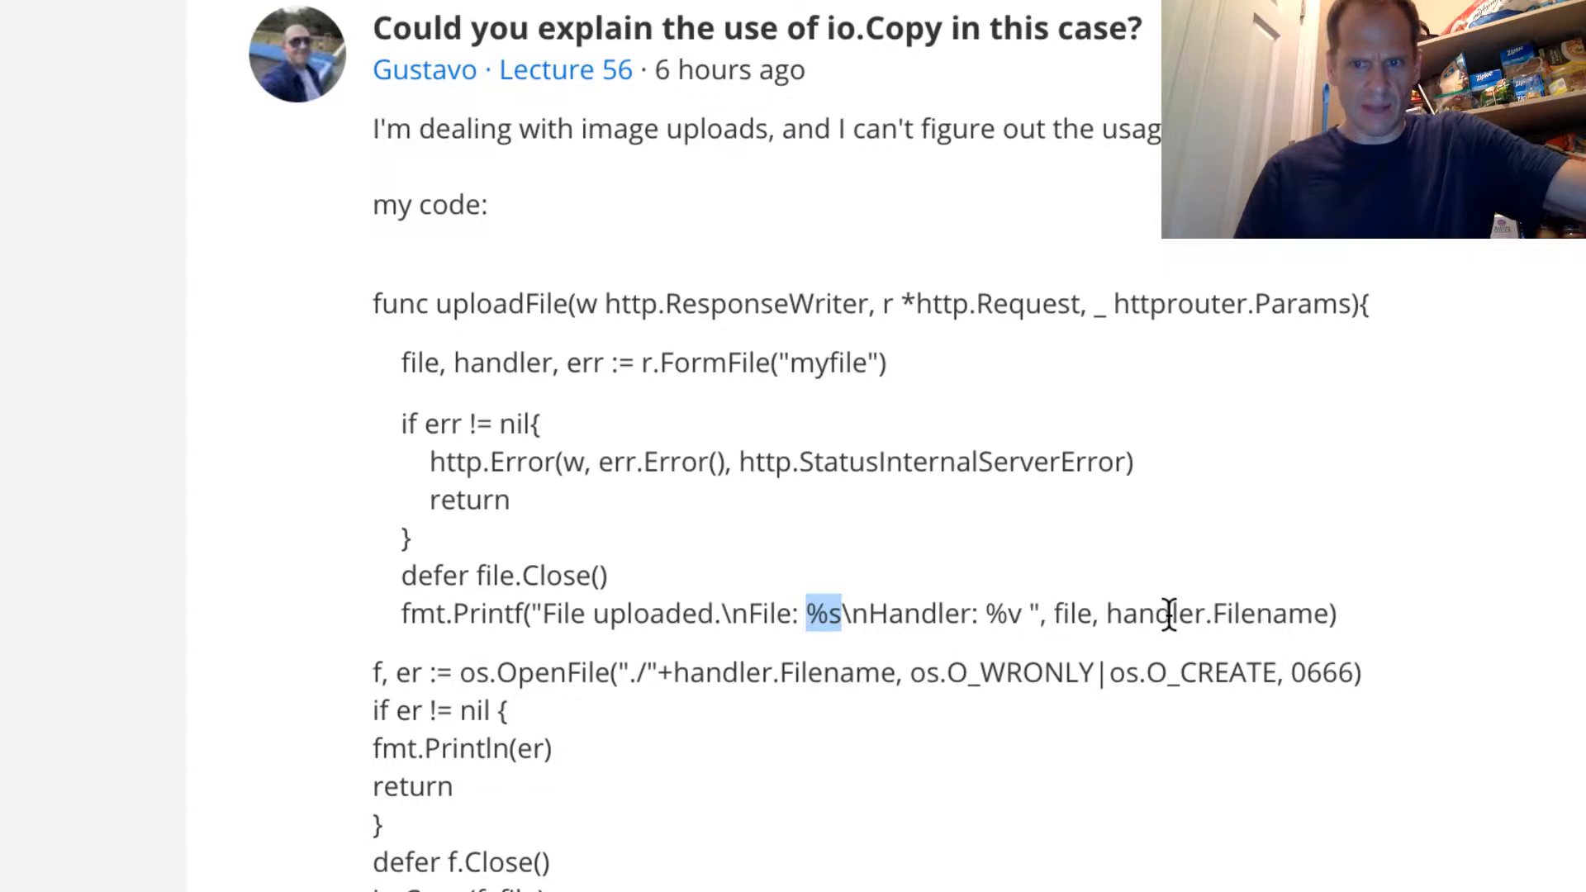
{"action": "mouse_move", "coordinate": [1021, 614]}
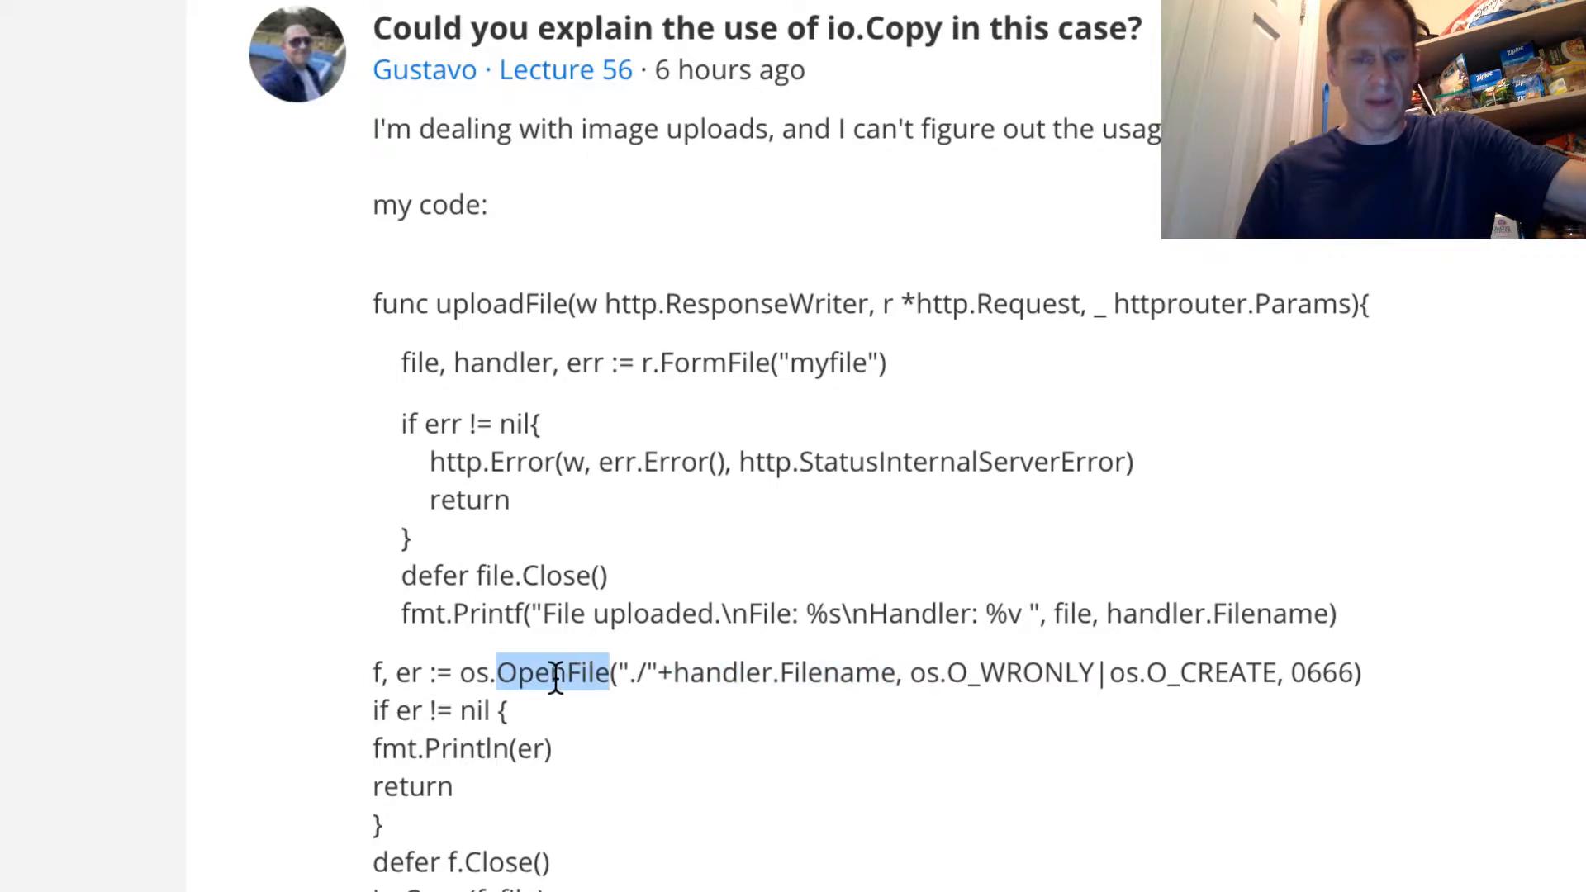
{"action": "mouse_move", "coordinate": [723, 765]}
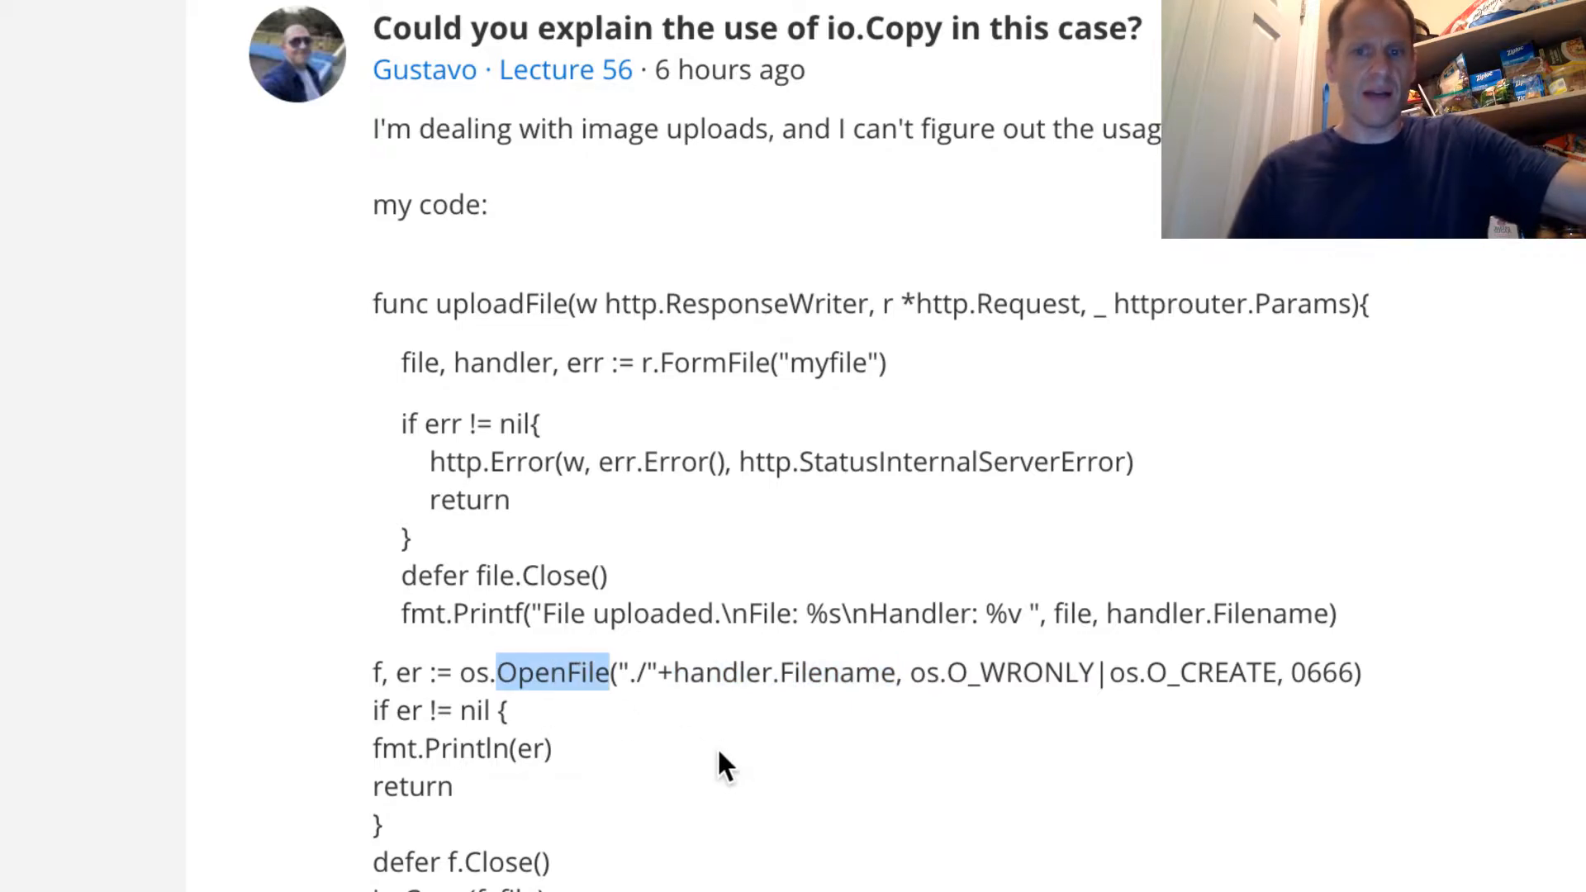
{"action": "mouse_move", "coordinate": [375, 683]}
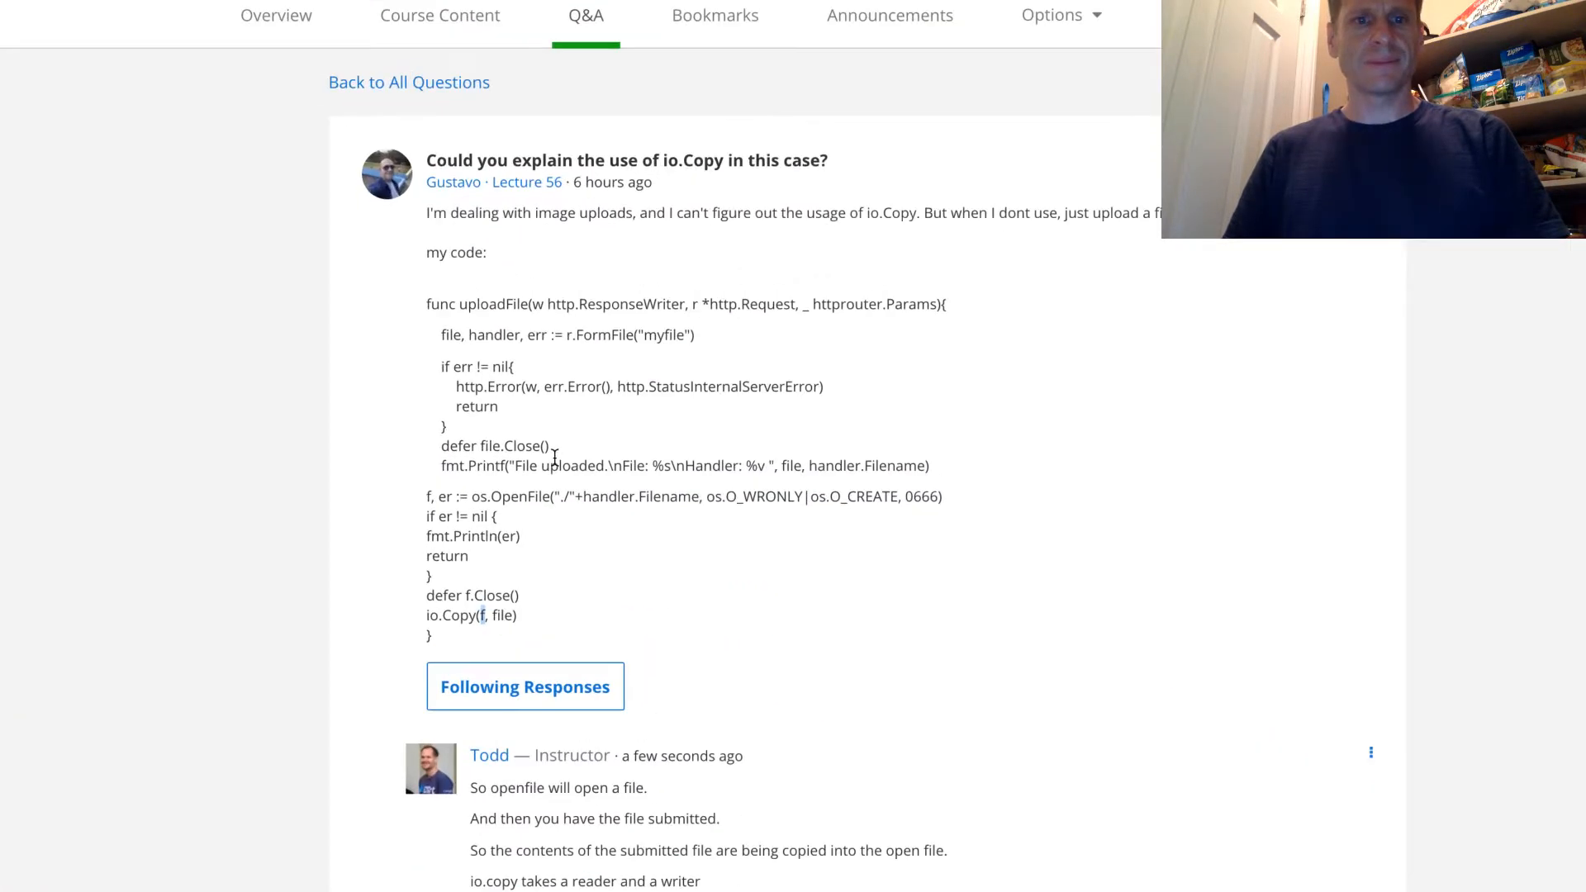
- Point out the destination f and source file arguments in io.Copy(f, file)
{"action": "scroll", "scroll_direction": "down", "scroll_amount": 3}
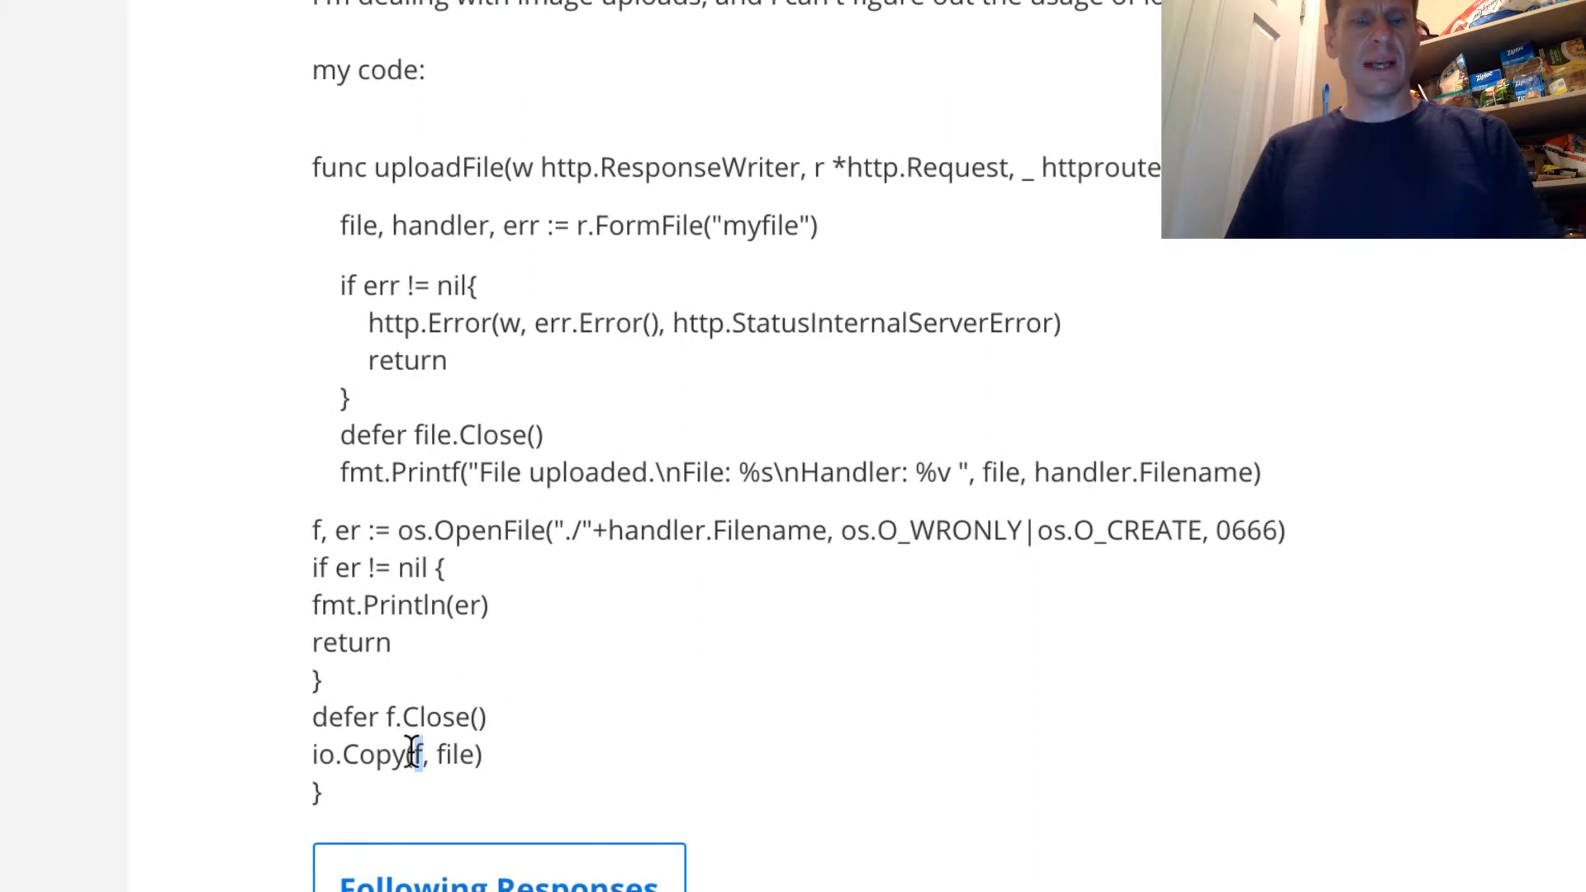
{"action": "double_click", "coordinate": [460, 755]}
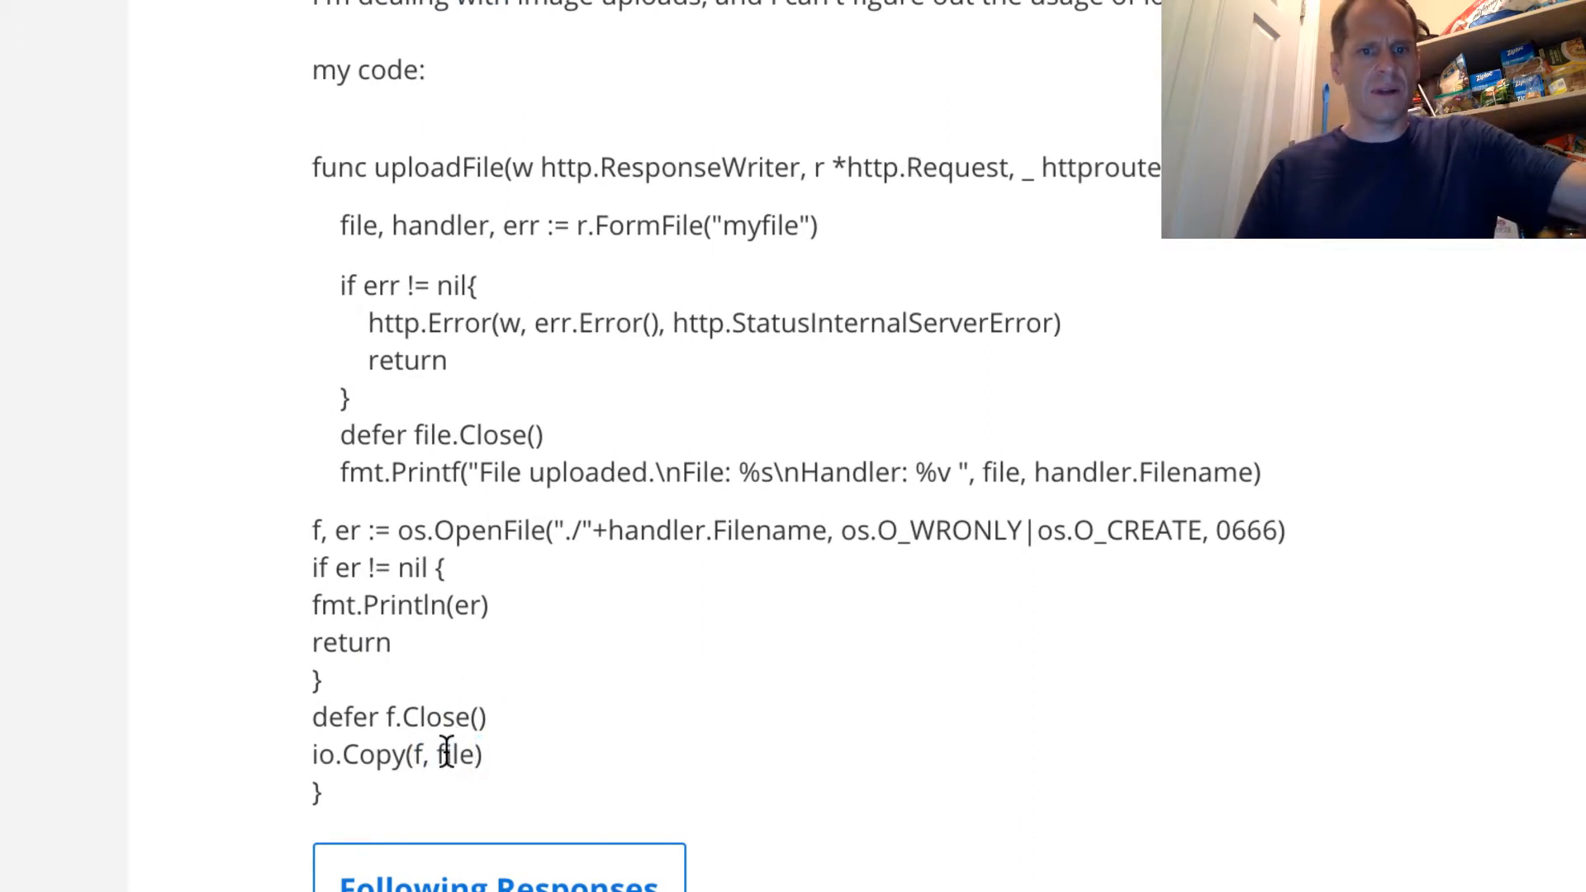
{"action": "double_click", "coordinate": [357, 224]}
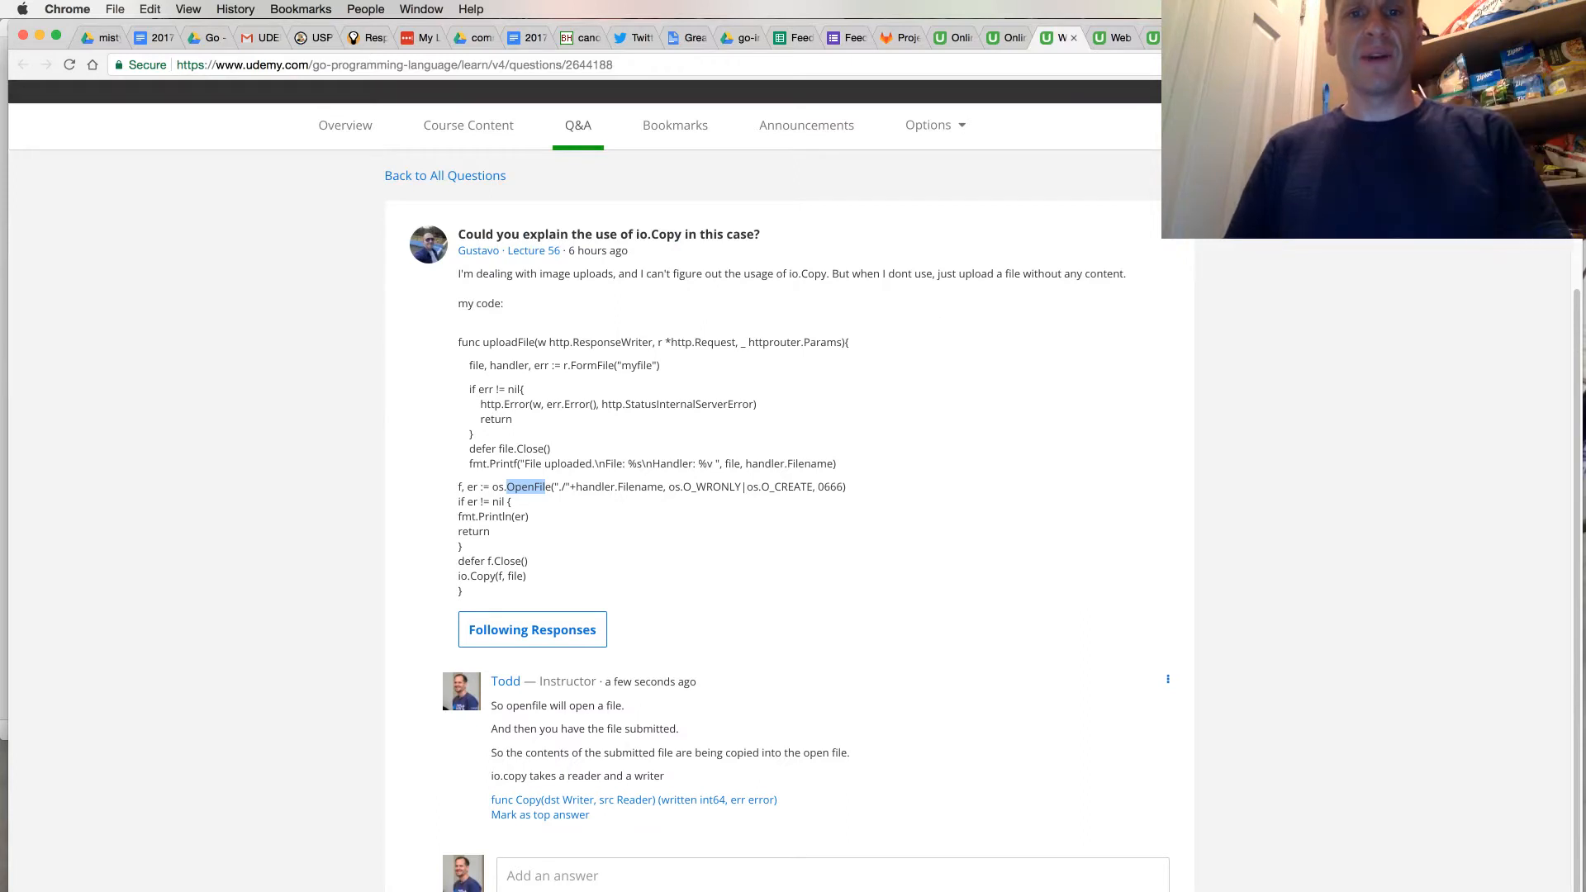
- Look up OpenFile among the os File functions, then return to the Udemy thread
{"action": "double_click", "coordinate": [638, 486]}
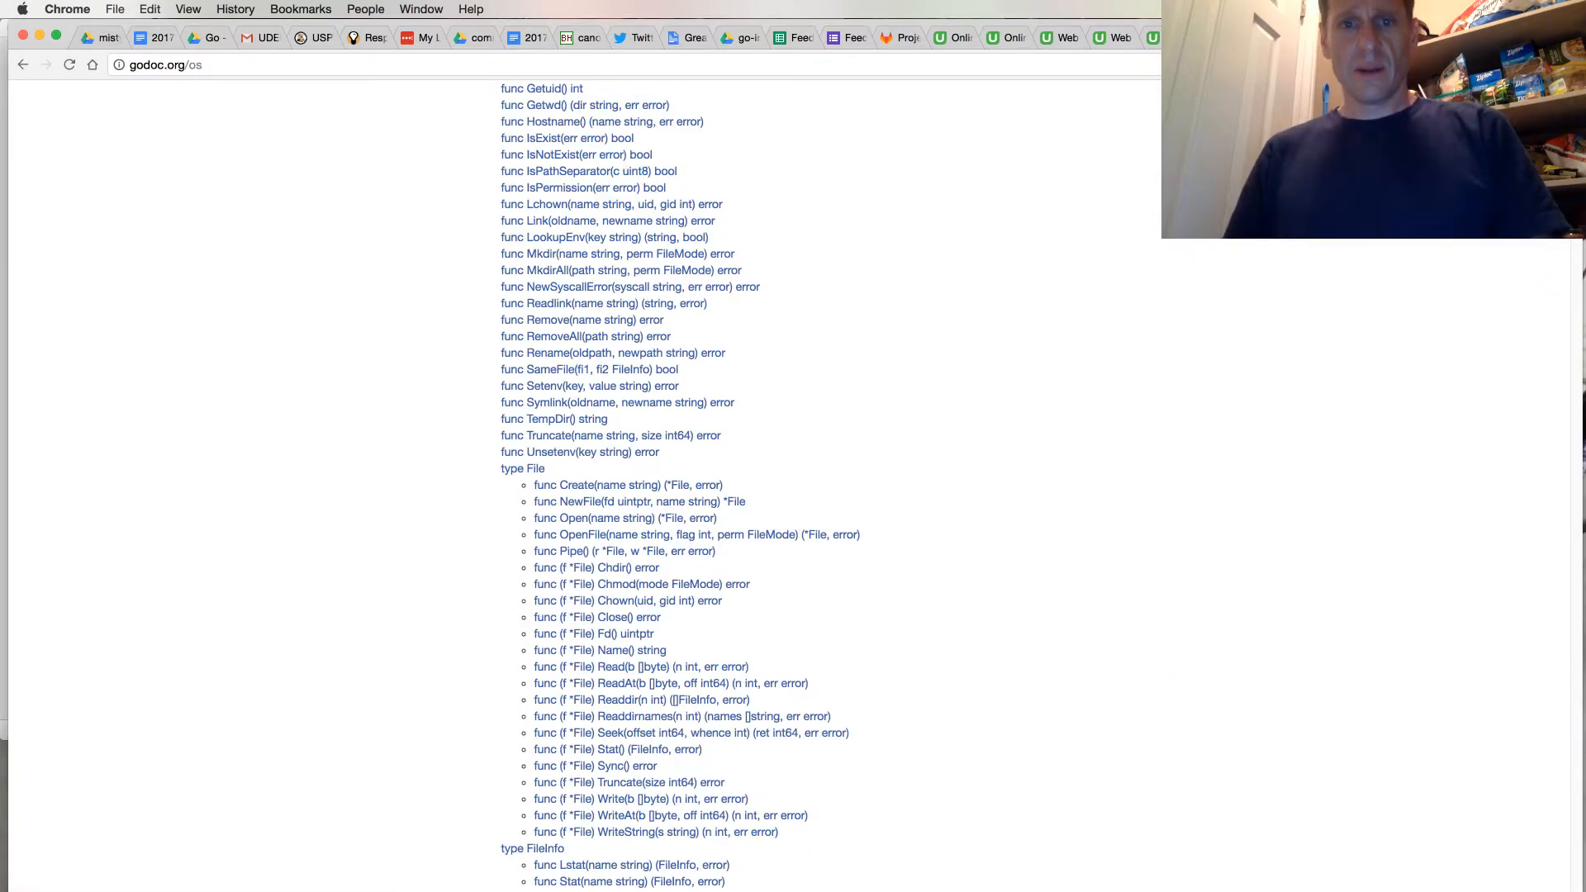
{"action": "mouse_move", "coordinate": [1148, 156]}
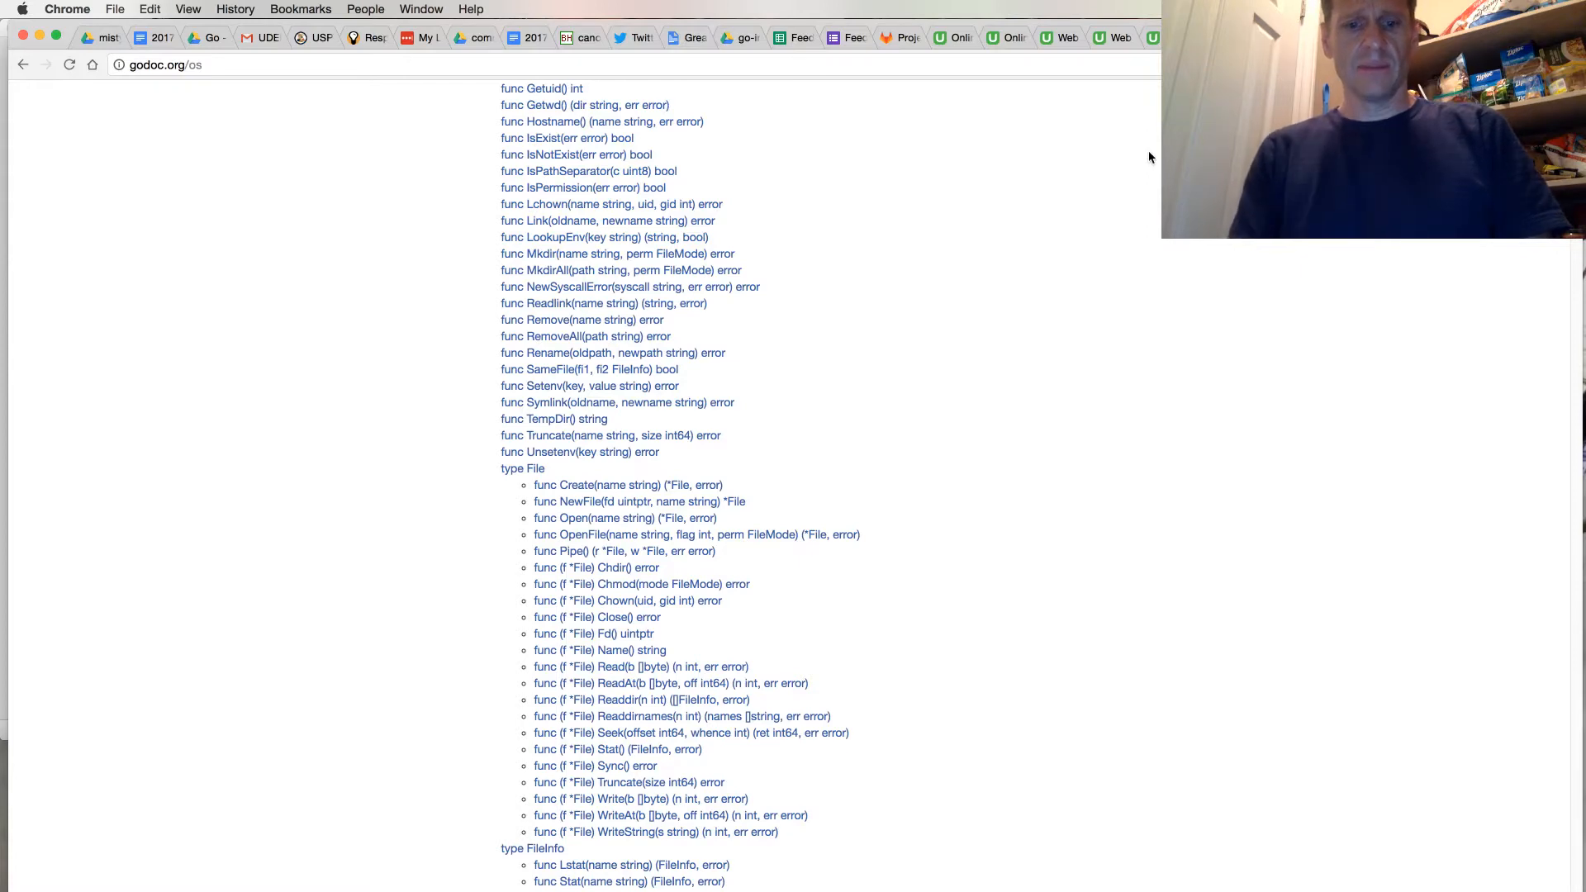
{"action": "scroll", "scroll_direction": "up", "scroll_amount": 3}
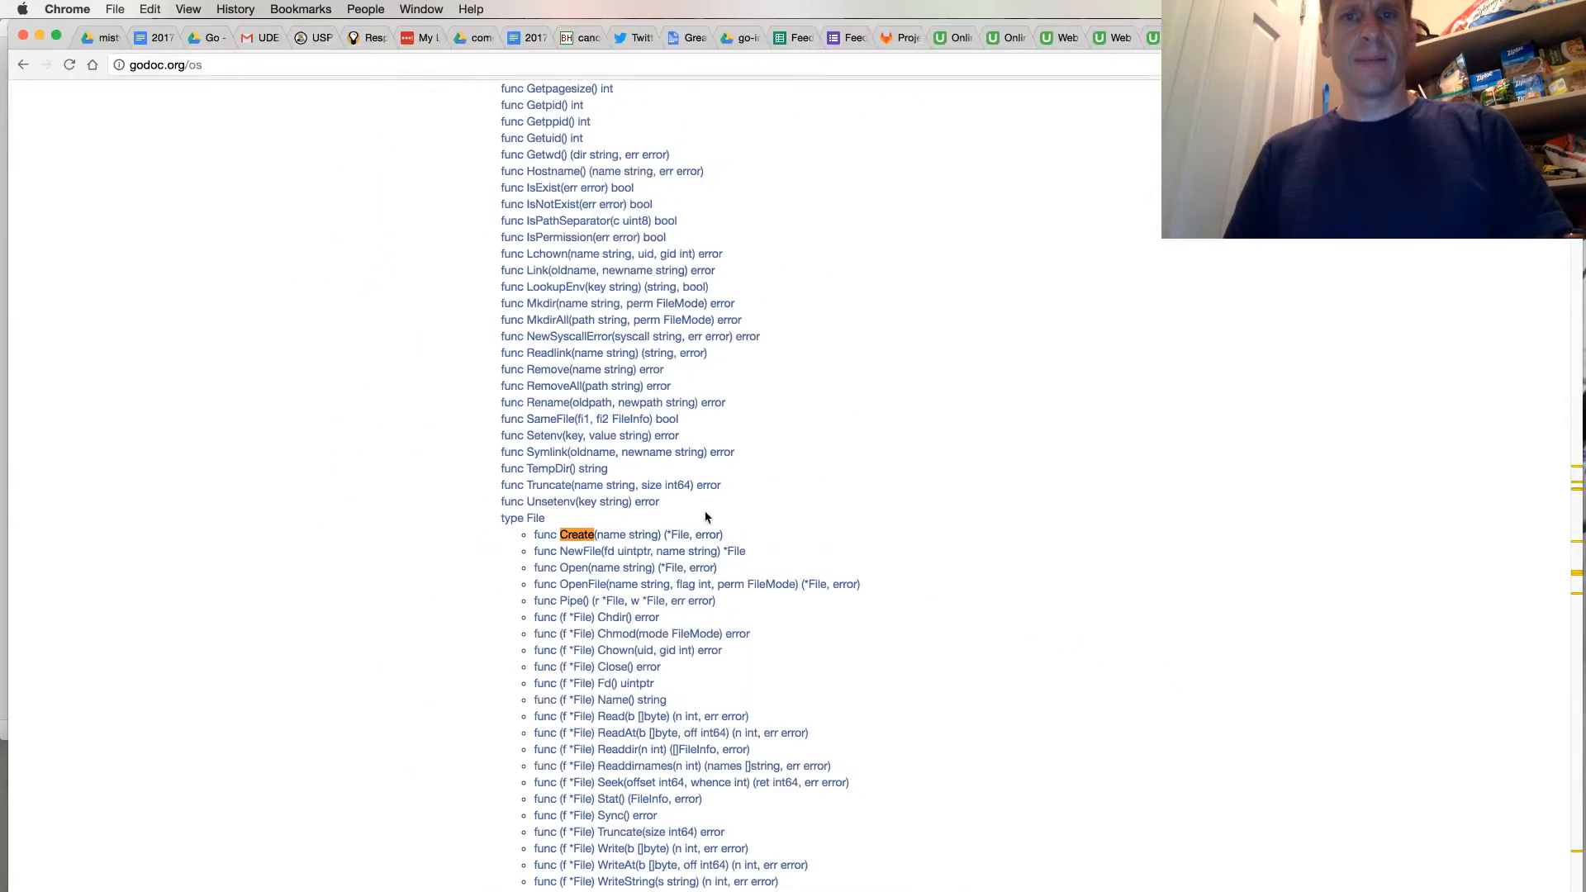
{"action": "left_click", "coordinate": [1059, 38]}
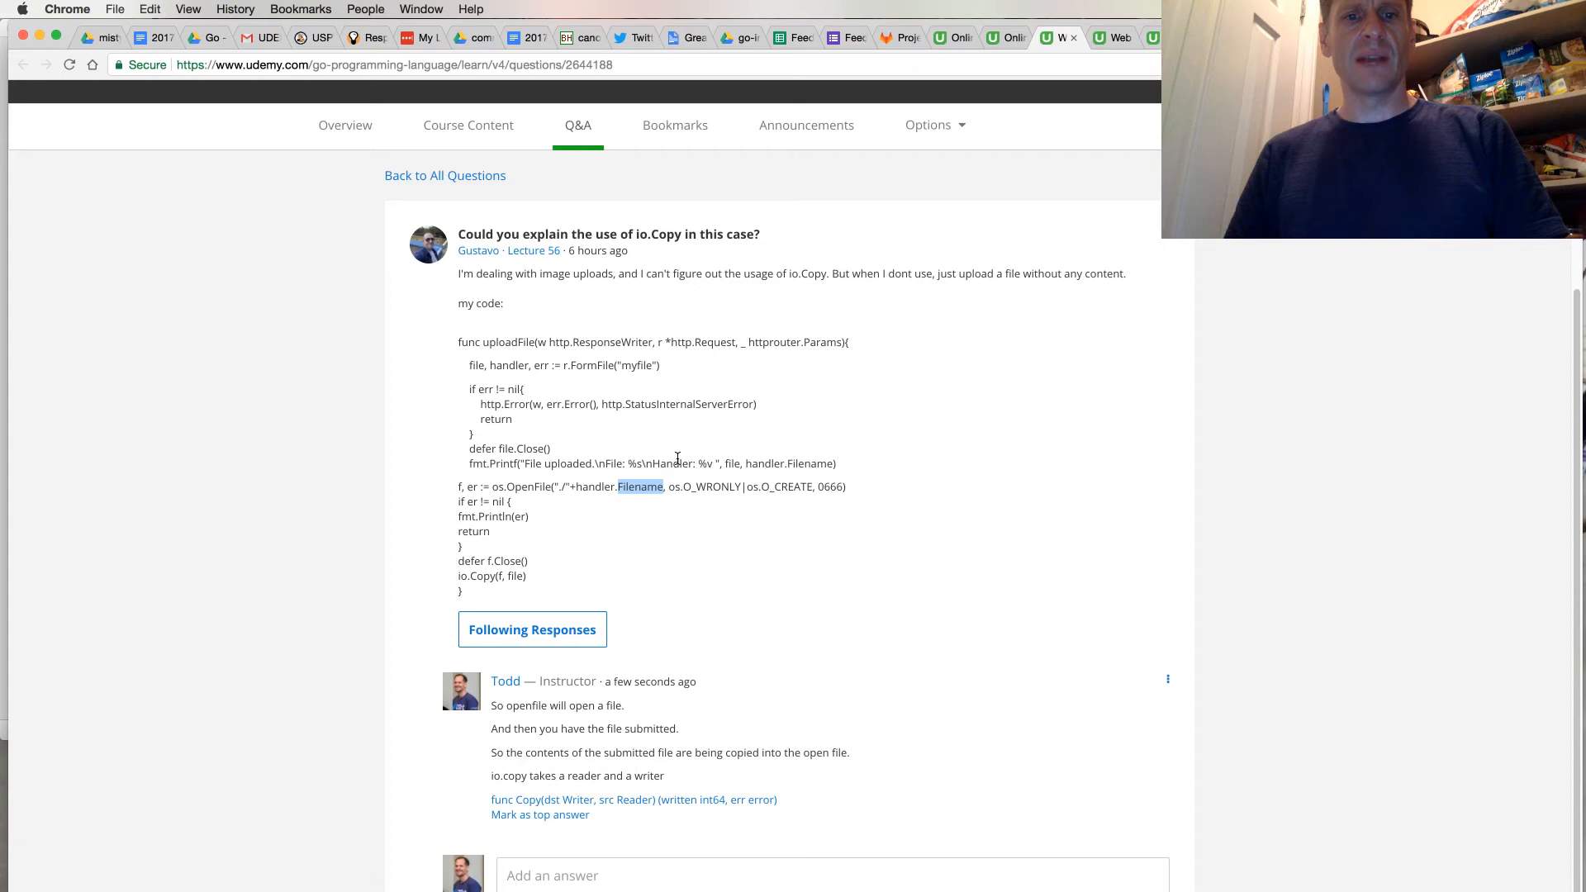
{"action": "mouse_move", "coordinate": [554, 458]}
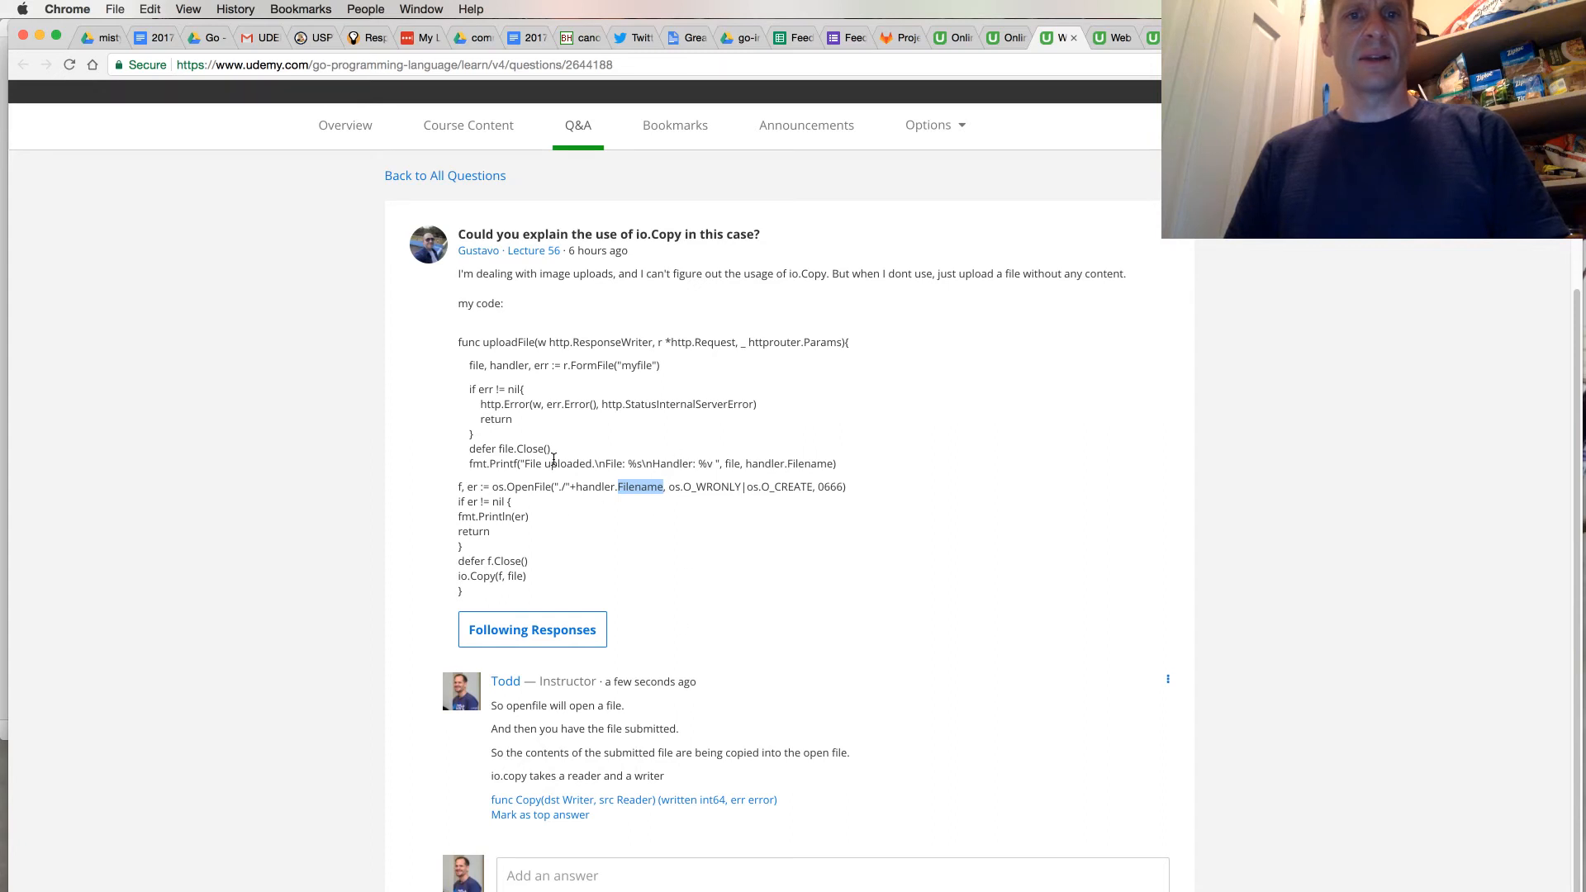